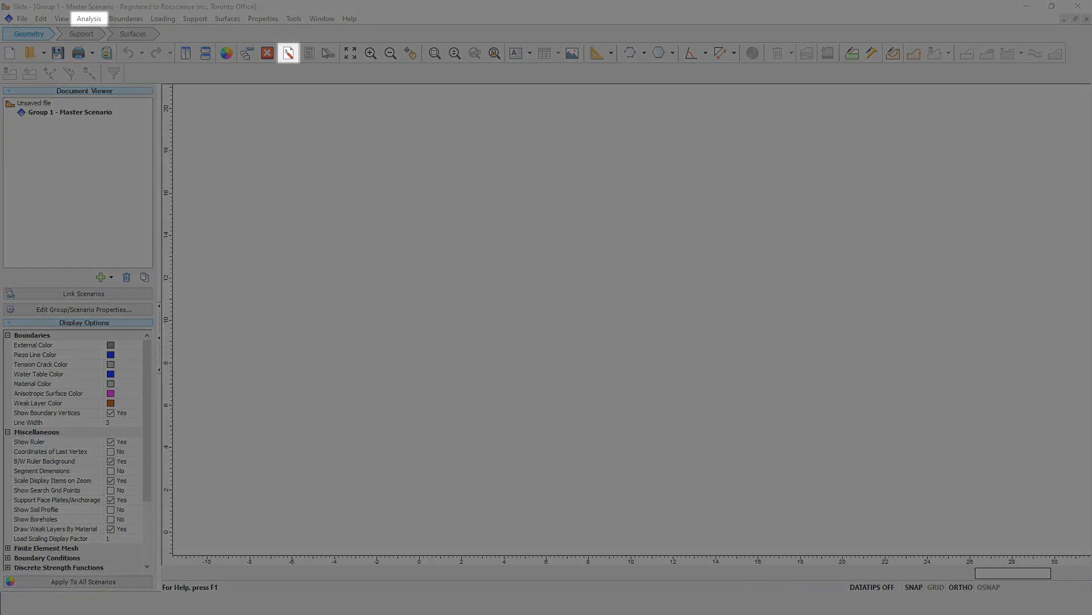
Step: In Project Settings, enable Use Soil Profile
left_click(89, 18)
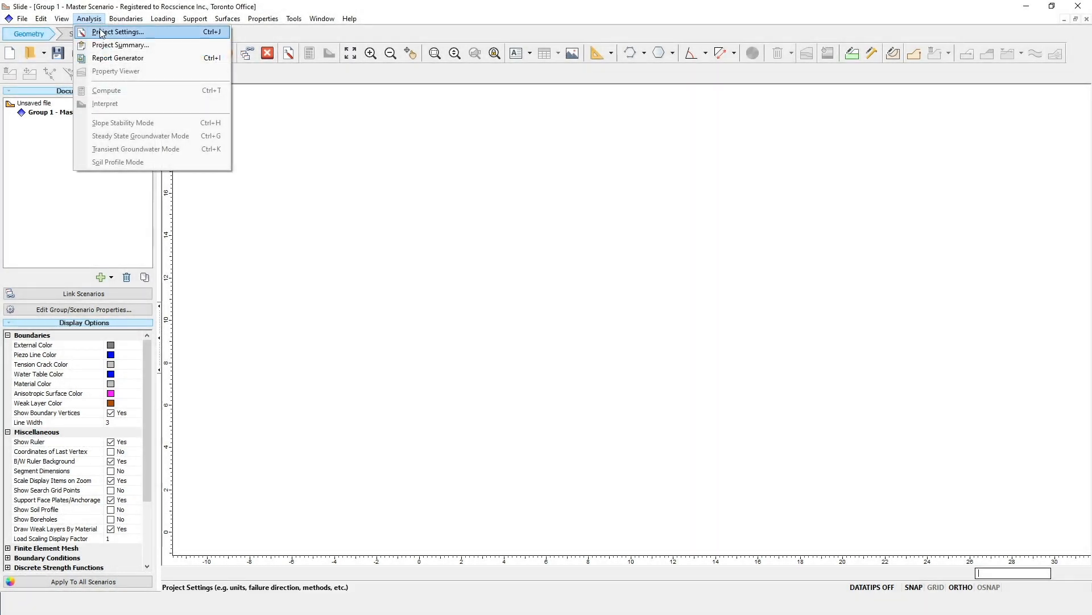
left_click(118, 32)
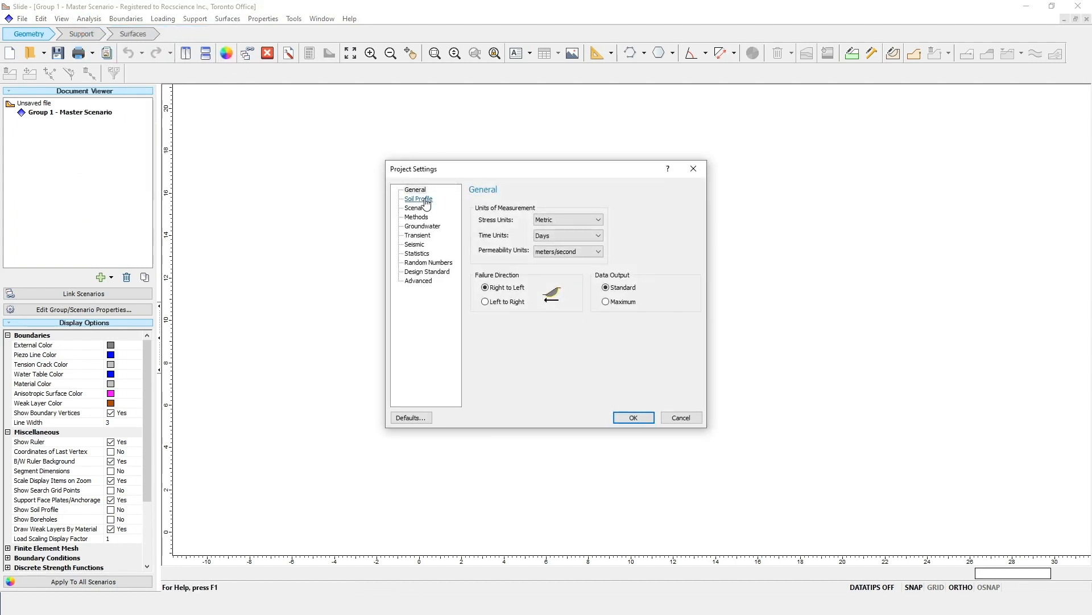
left_click(419, 198)
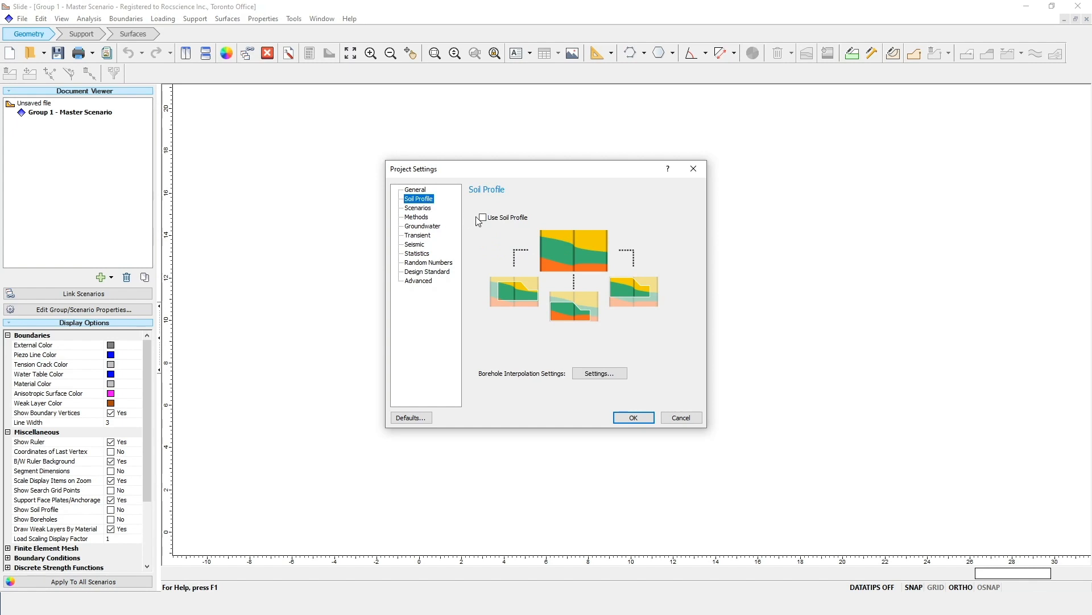
left_click(482, 218)
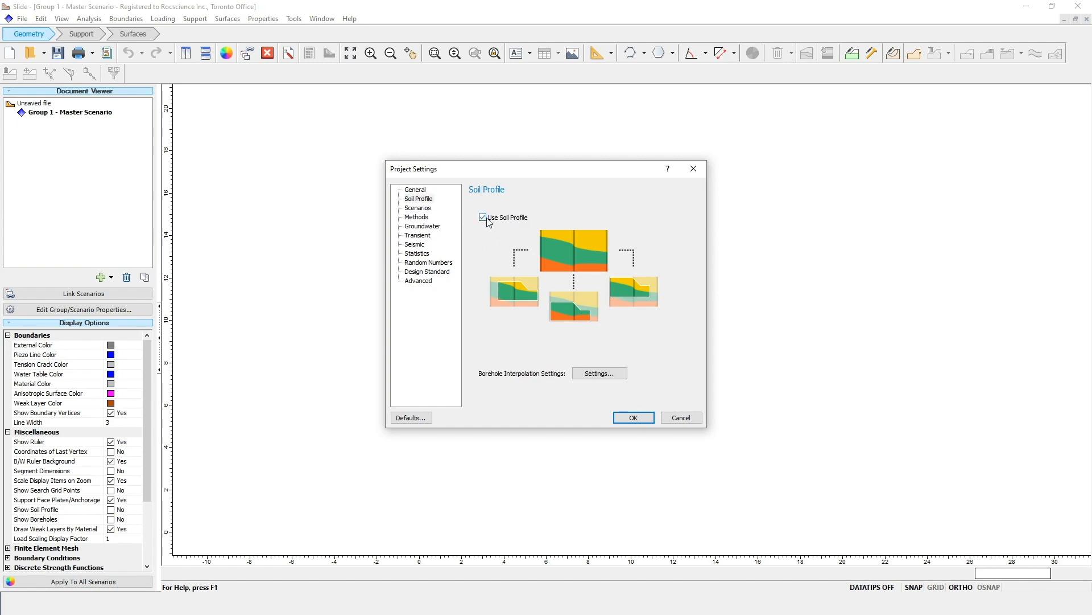
mouse_move(417, 217)
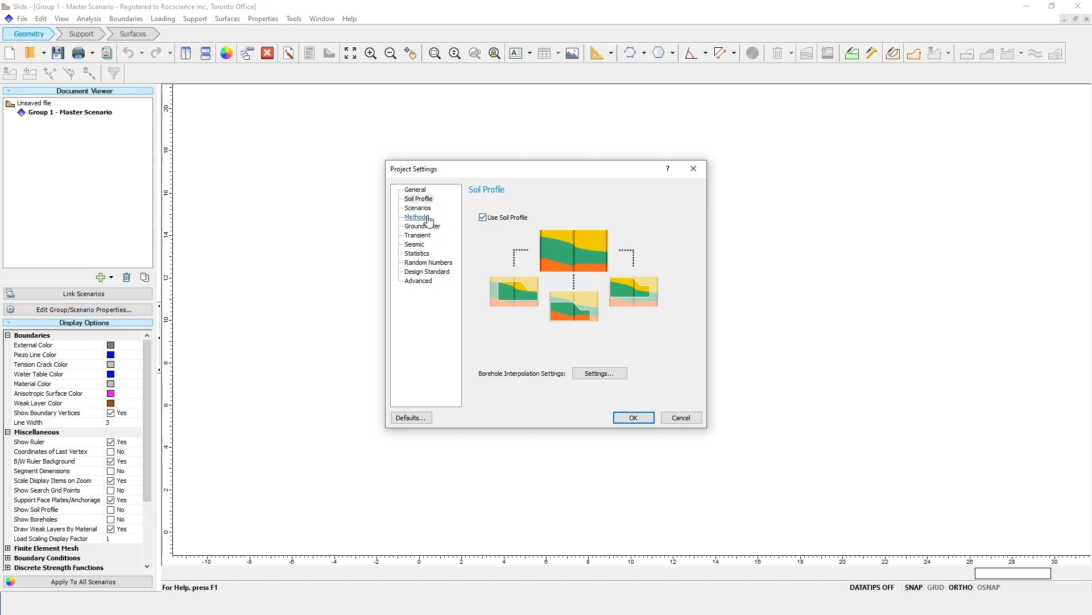
Step: Replace Bishop and Janbu with GLE/Morgenstern-Price and Spencer analysis methods
left_click(418, 217)
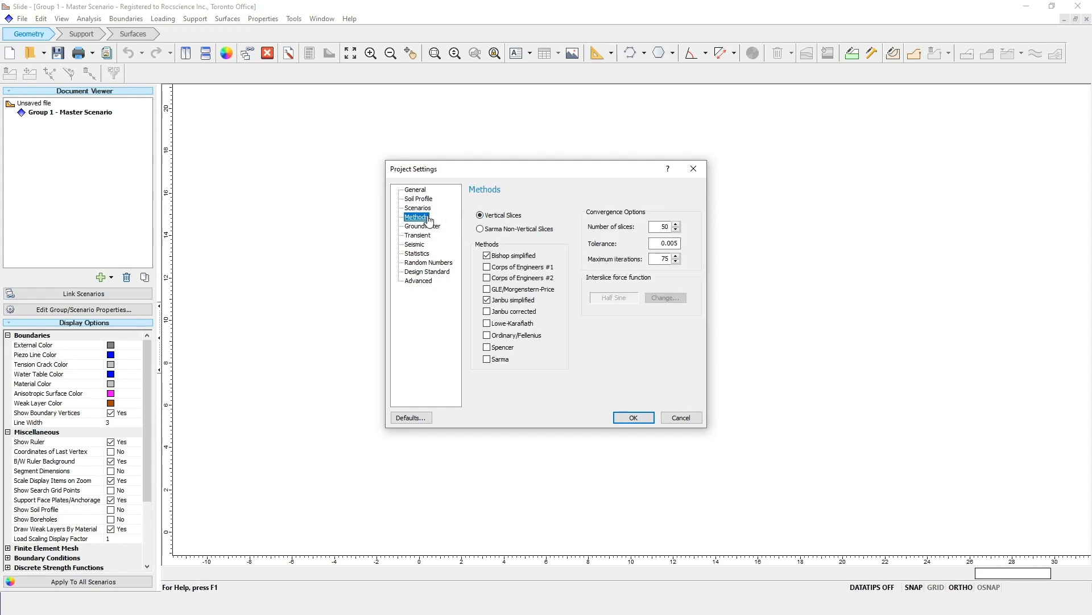
left_click(486, 255)
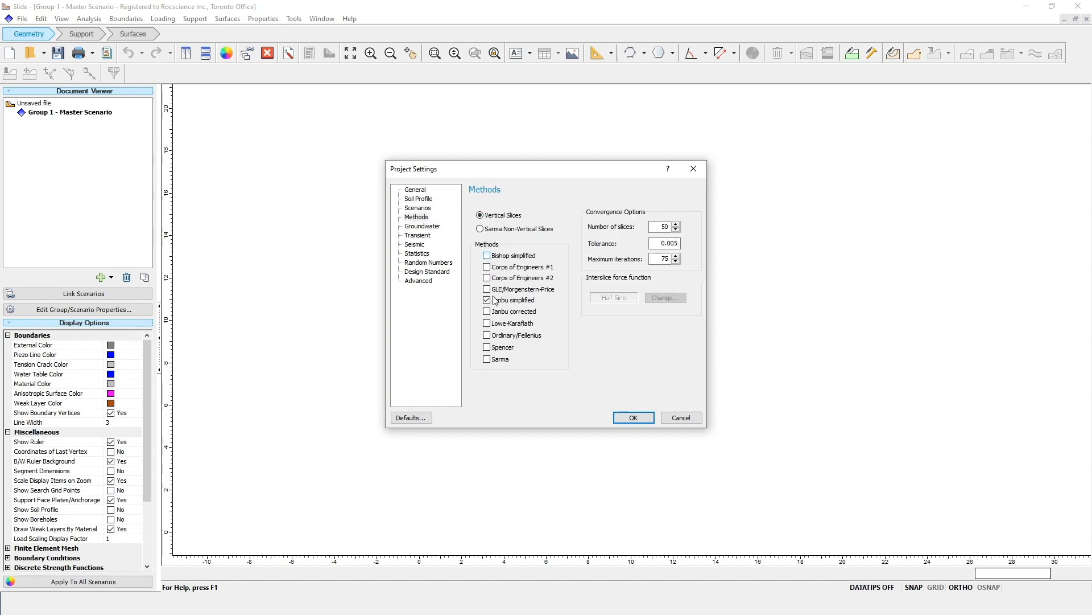
left_click(486, 288)
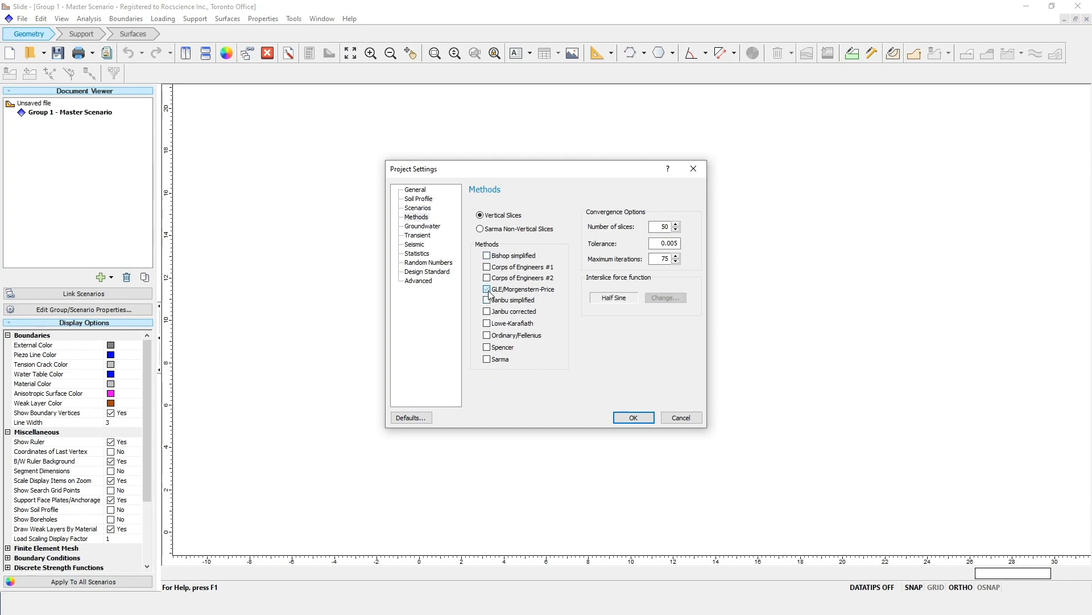
left_click(485, 347)
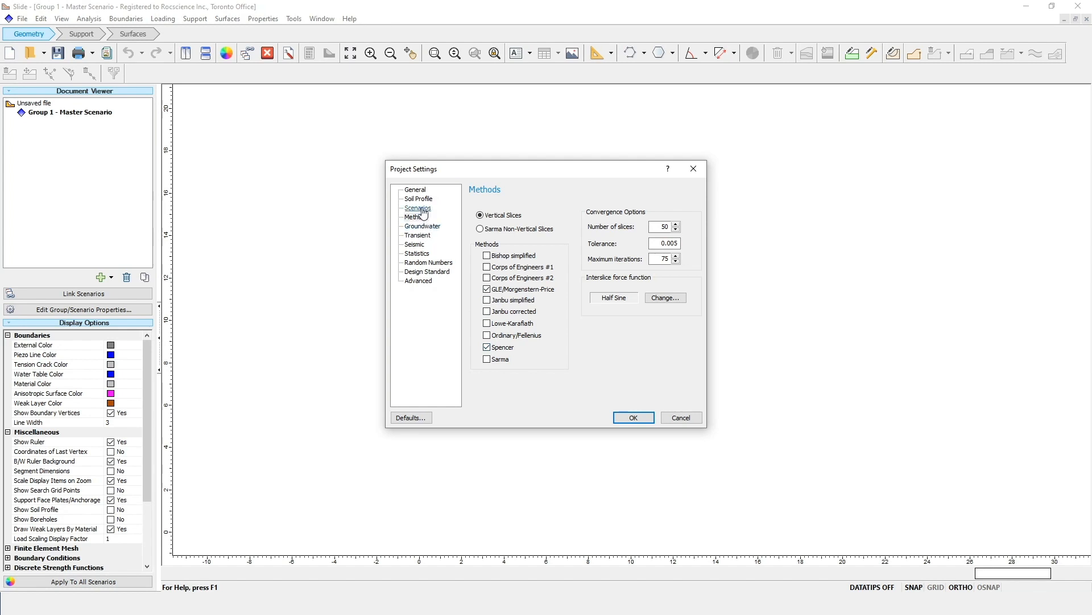
Step: Set the project to analyse multiple scenarios in one file
left_click(418, 207)
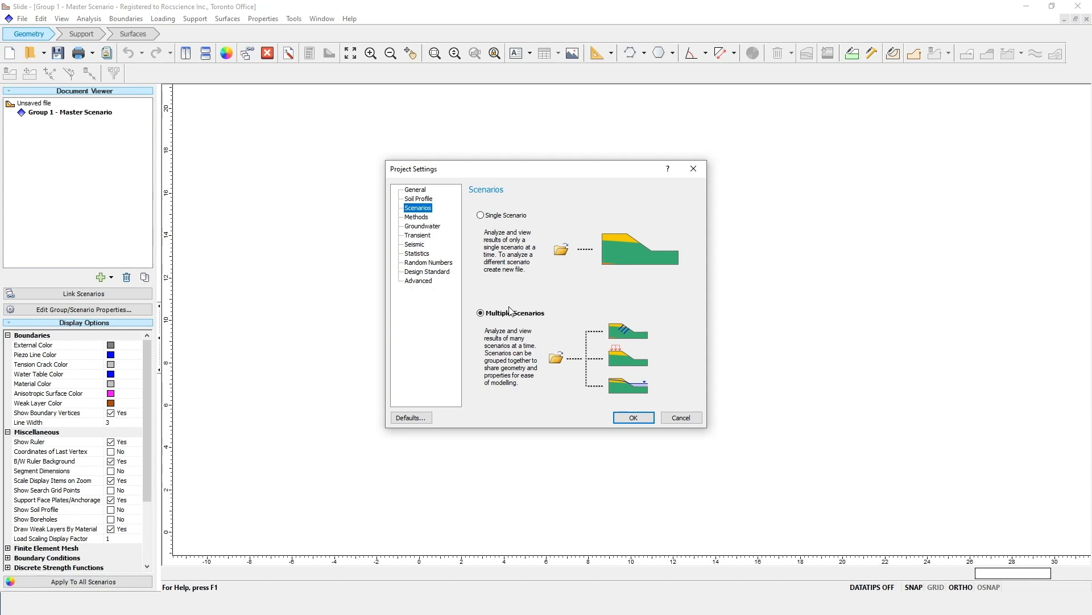
left_click(631, 417)
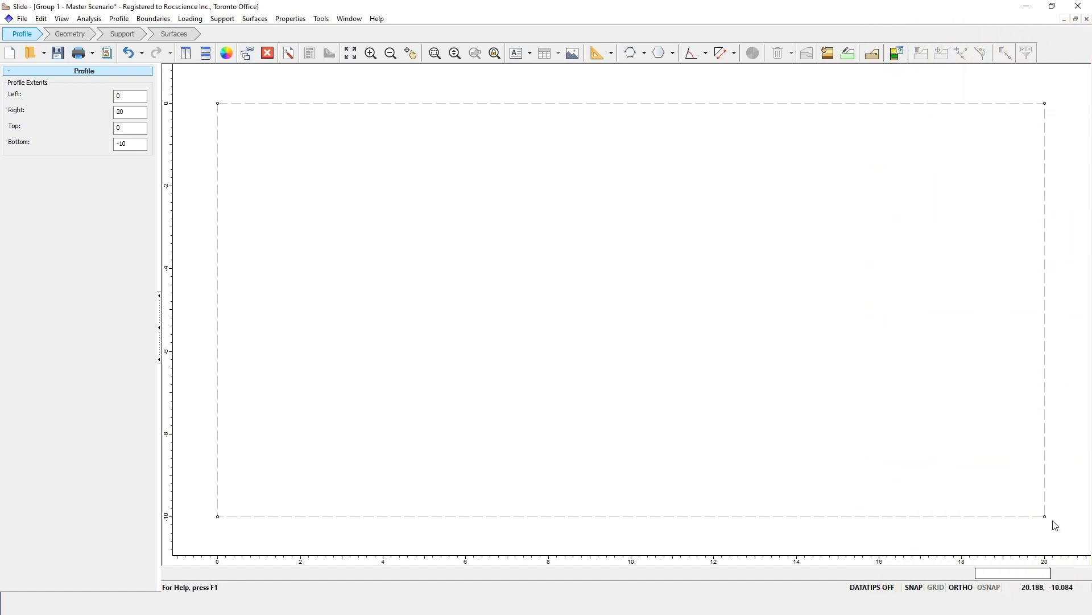
mouse_move(220, 117)
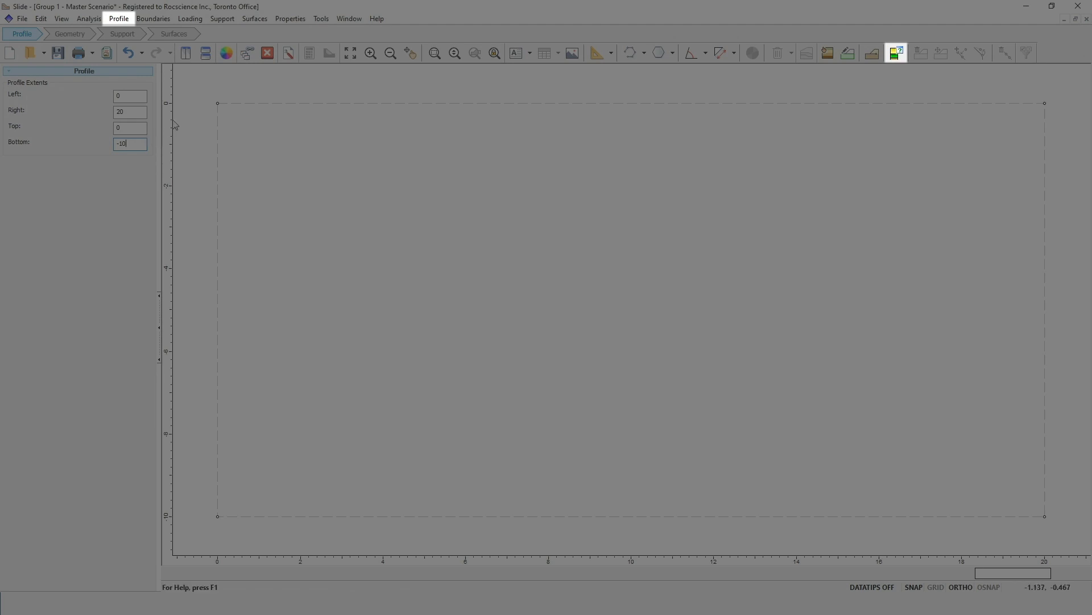
Step: Add borehole #1 in the Borehole Editor with top elevation -10
left_click(118, 18)
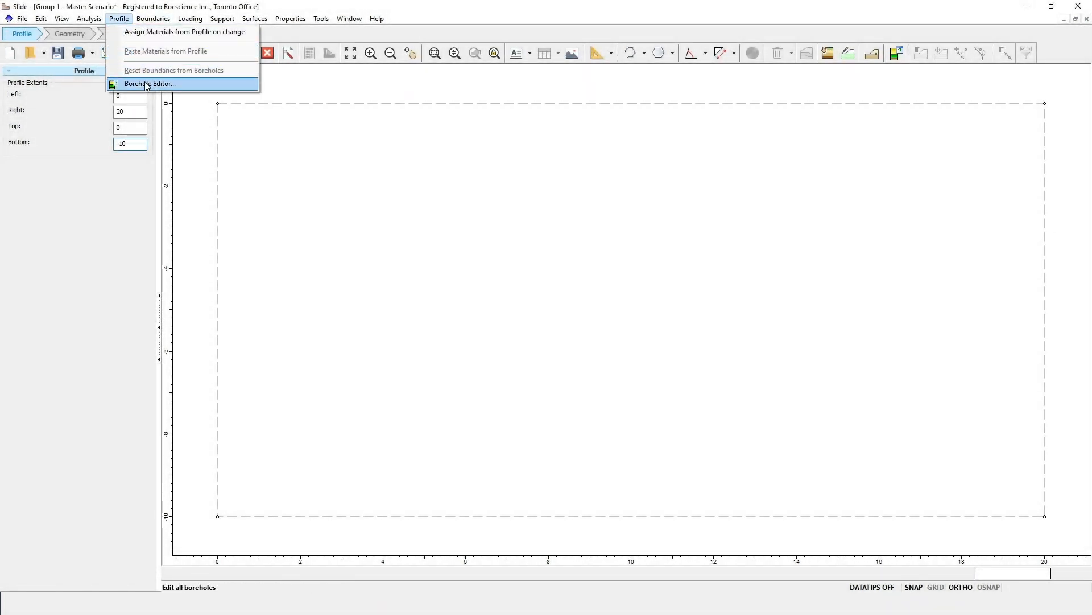
left_click(148, 83)
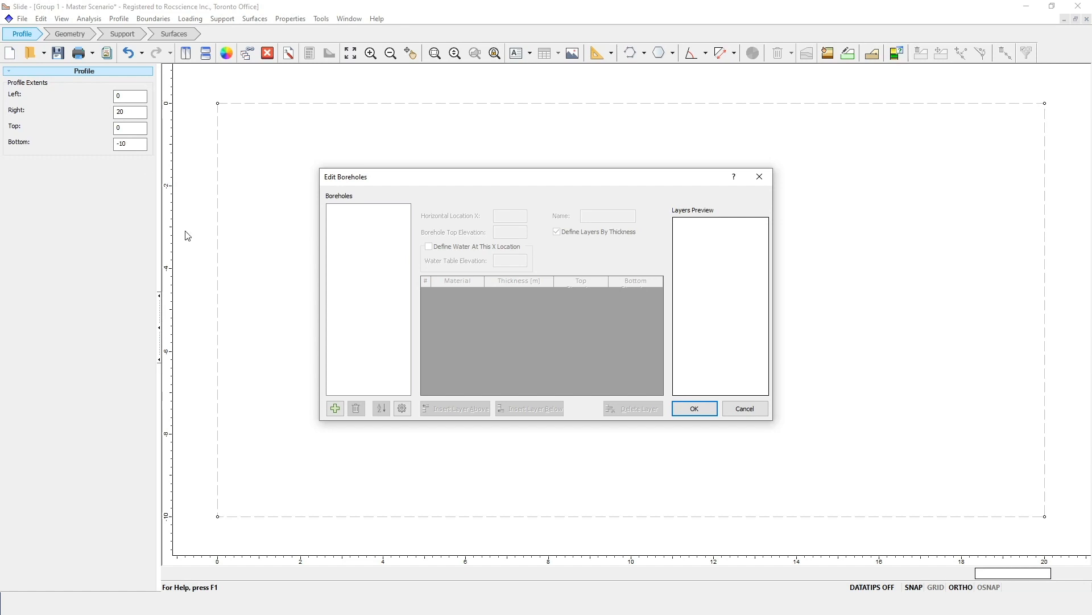
left_click(334, 408)
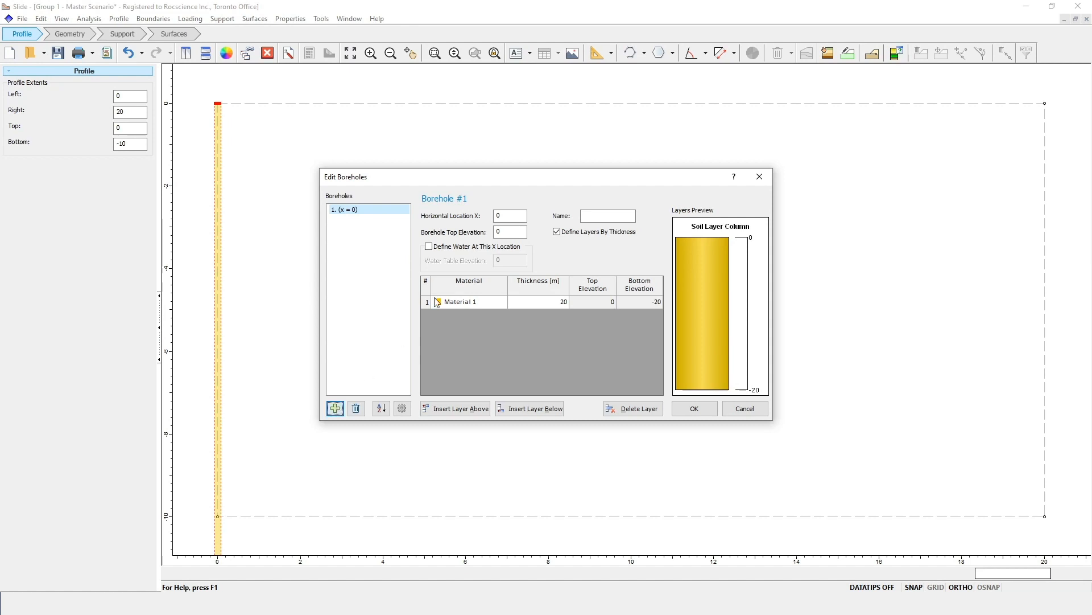
left_click(509, 231)
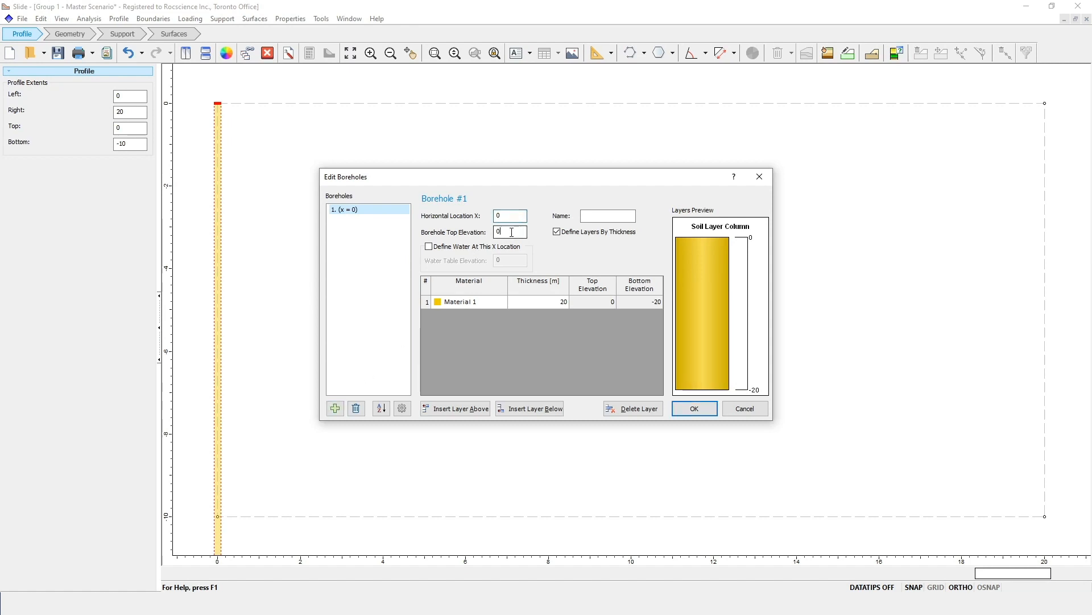
type("-")
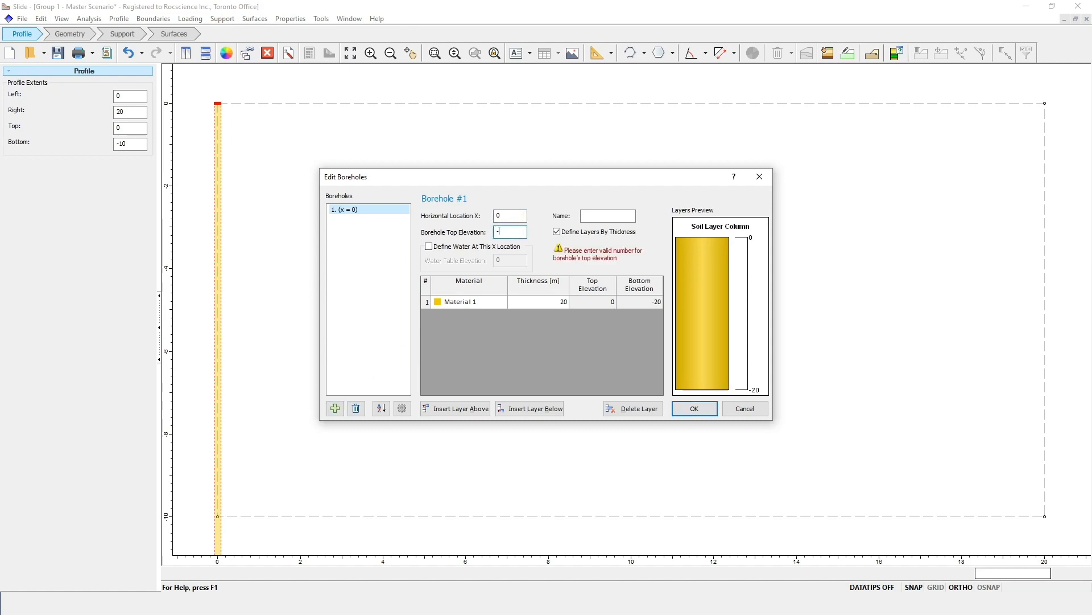
type("-10")
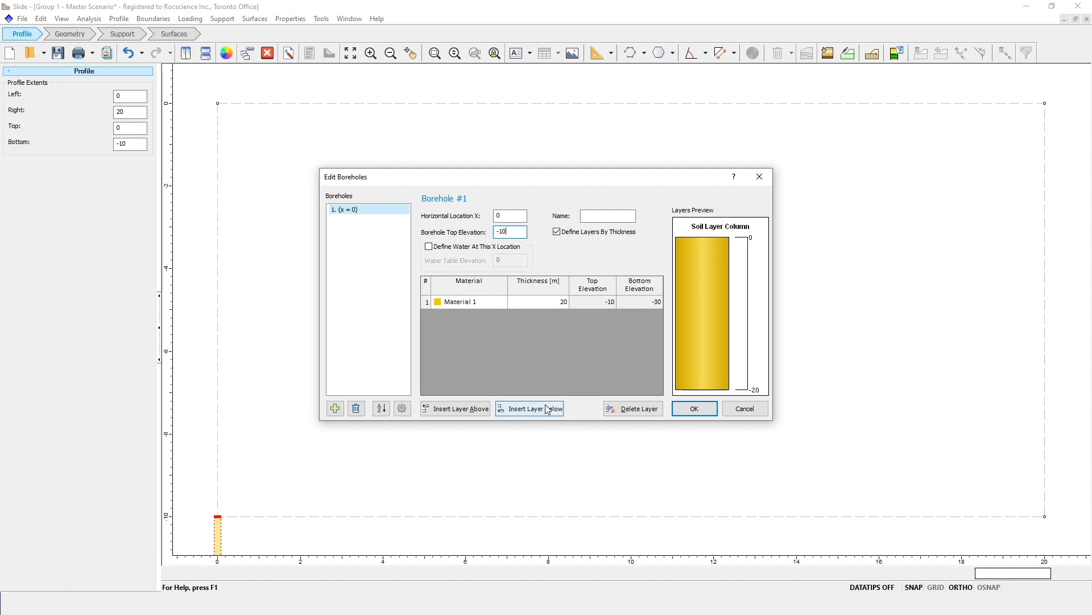
Step: Insert two more layers below, giving four material layers 10 m thick
left_click(529, 408)
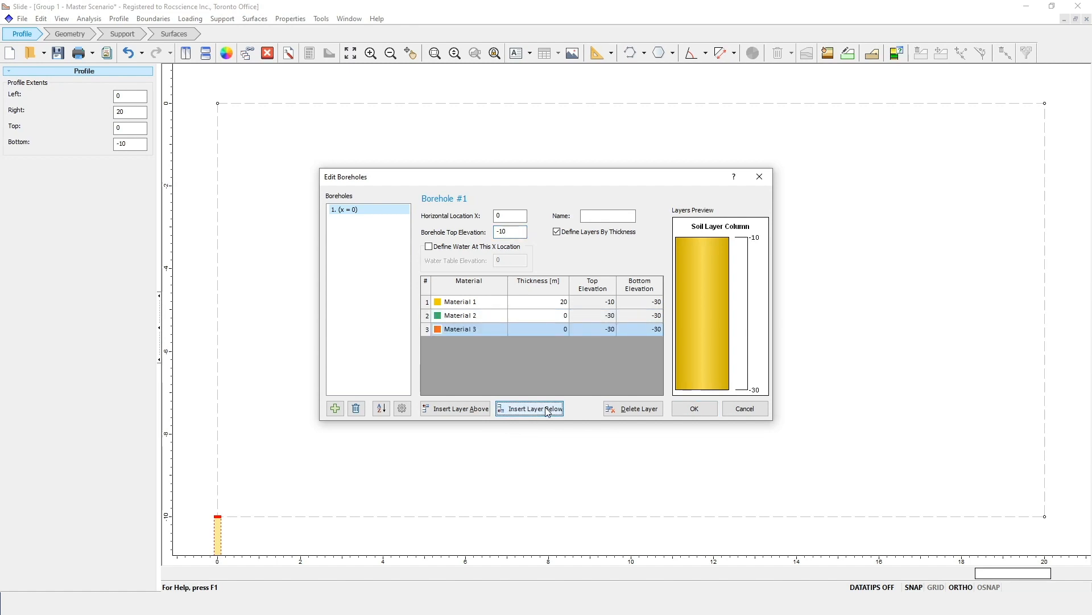
left_click(529, 408)
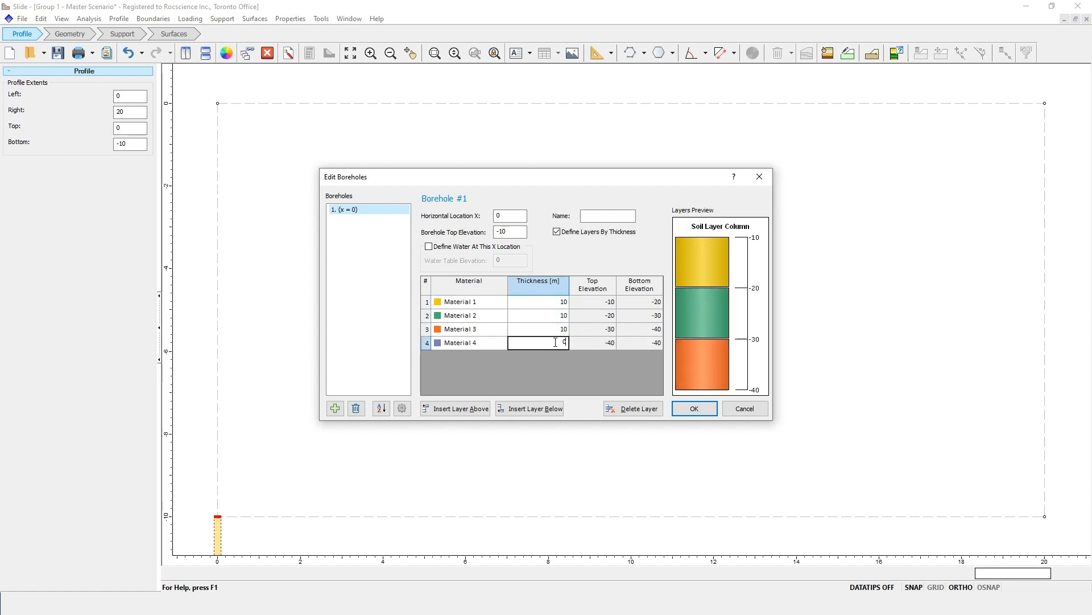
type("10")
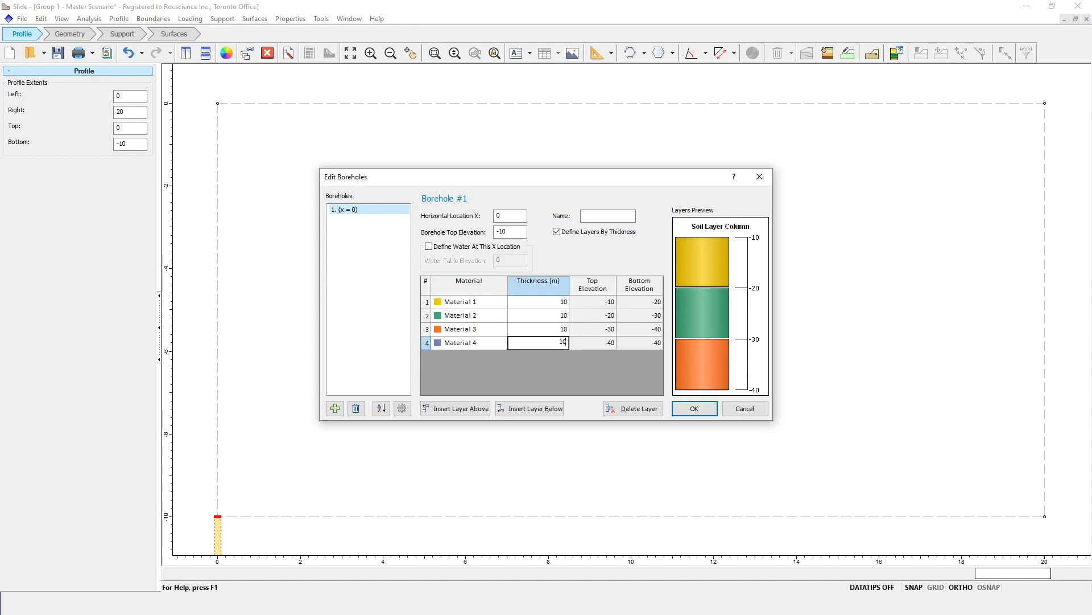
Step: Add borehole #2 at x = 50 with top elevation -3 and adjust Material 2's thickness
left_click(335, 408)
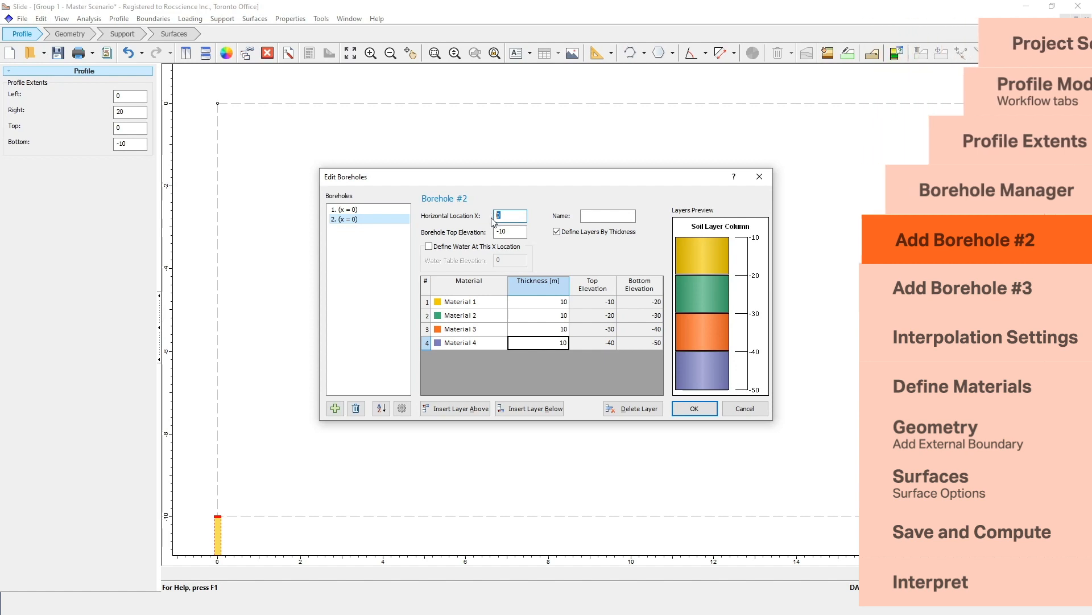
type("50")
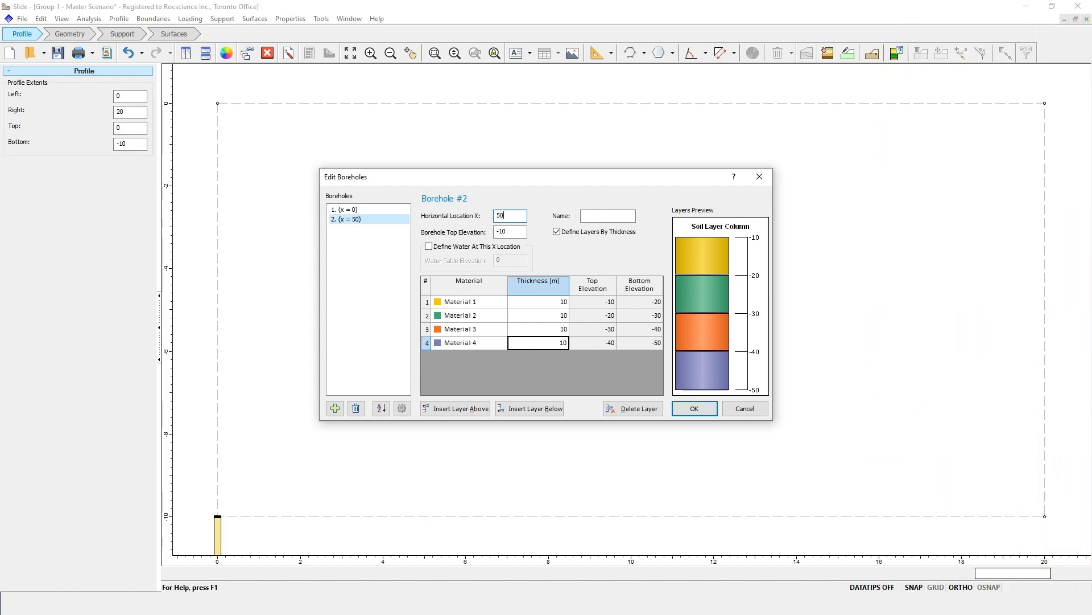
left_click(510, 231)
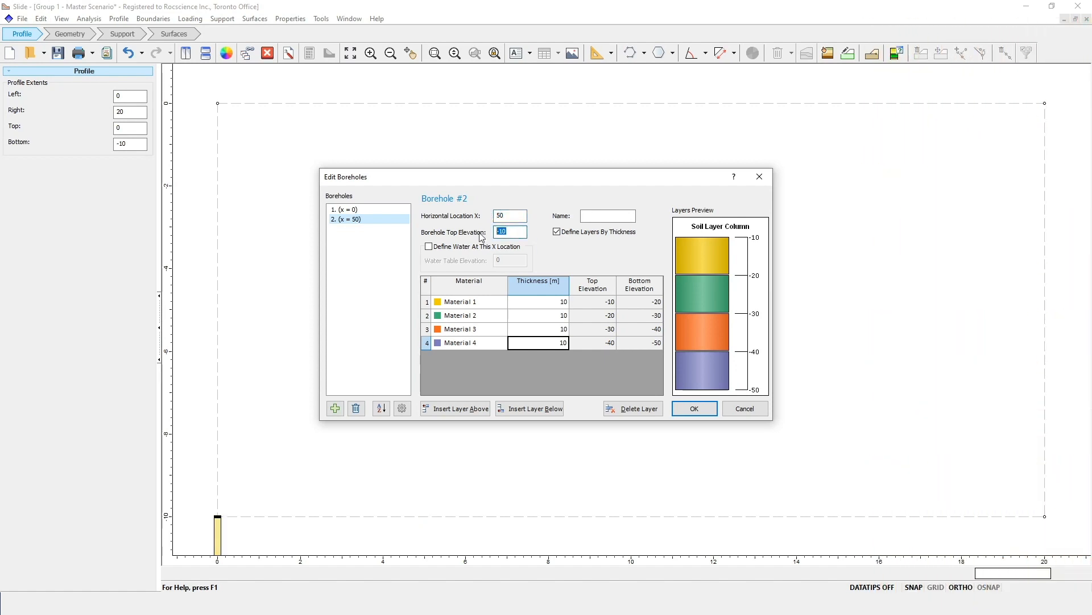
type("-3")
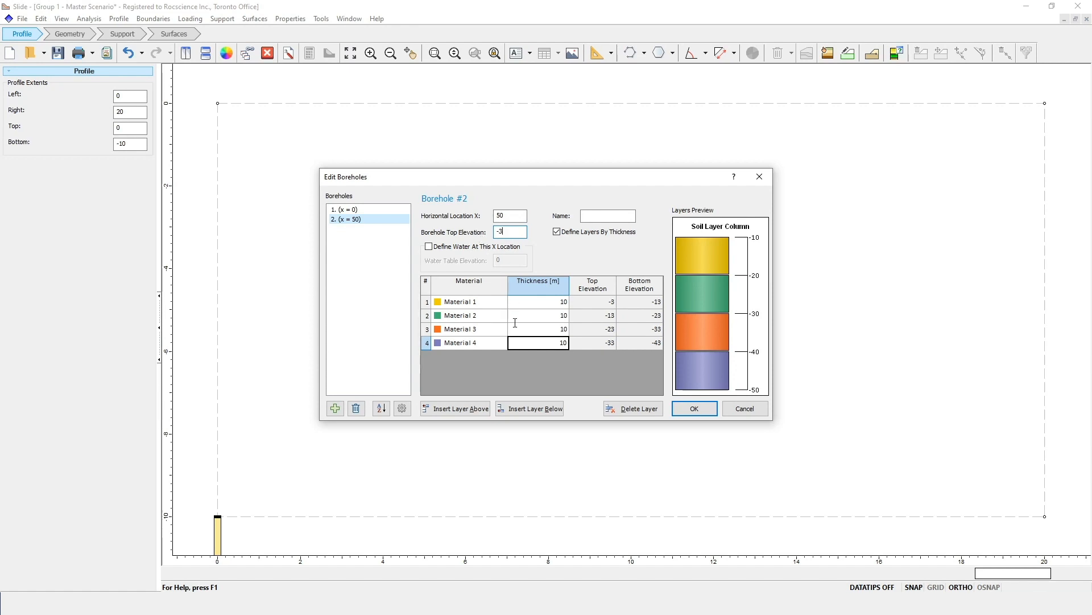
mouse_move(538, 326)
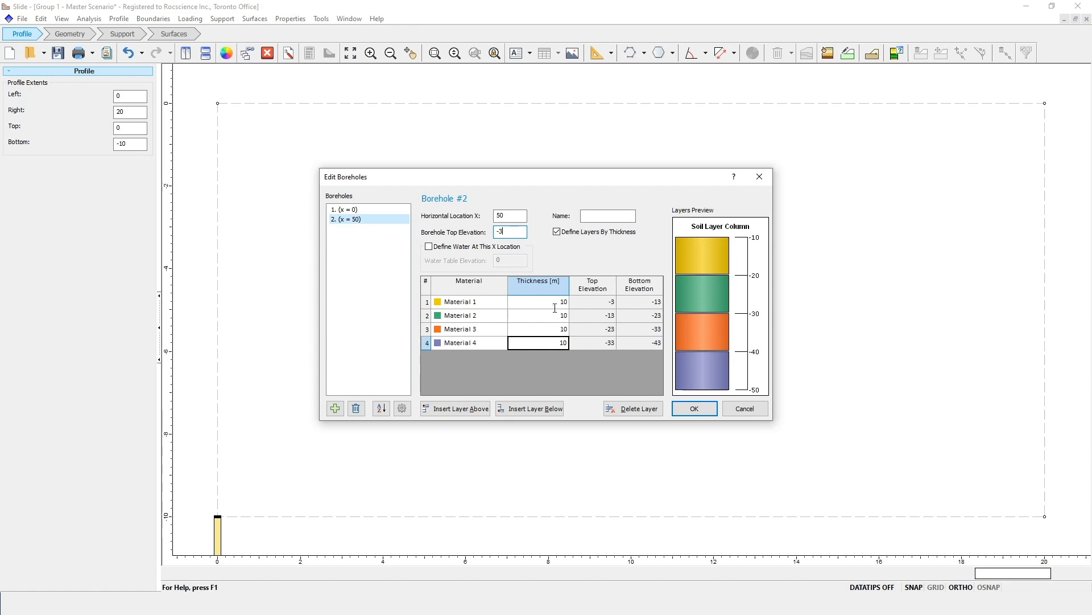
left_click(538, 315)
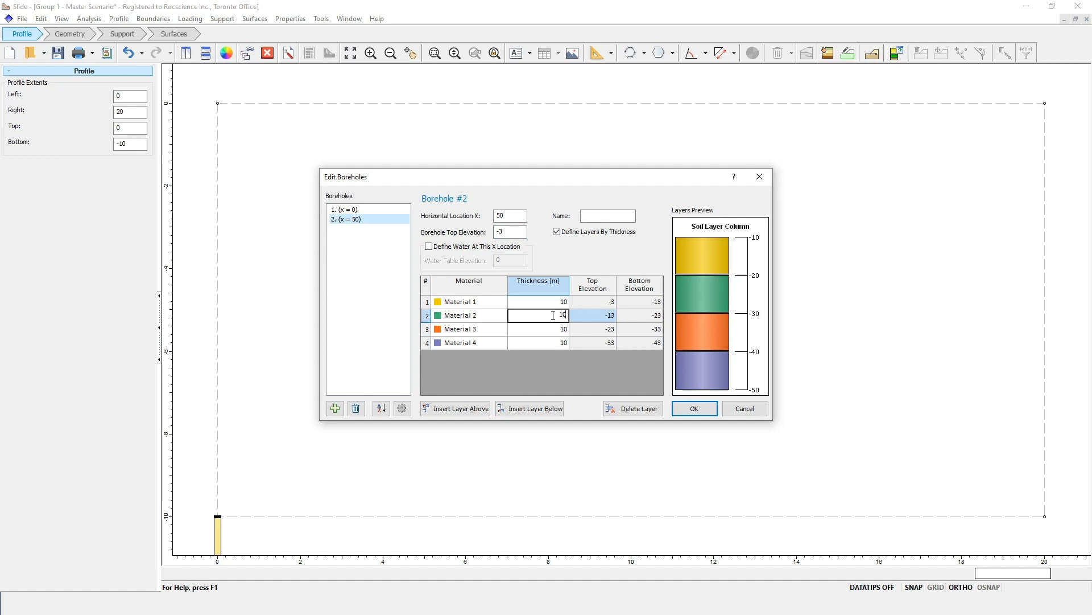
type("5")
left_click(538, 343)
type("8")
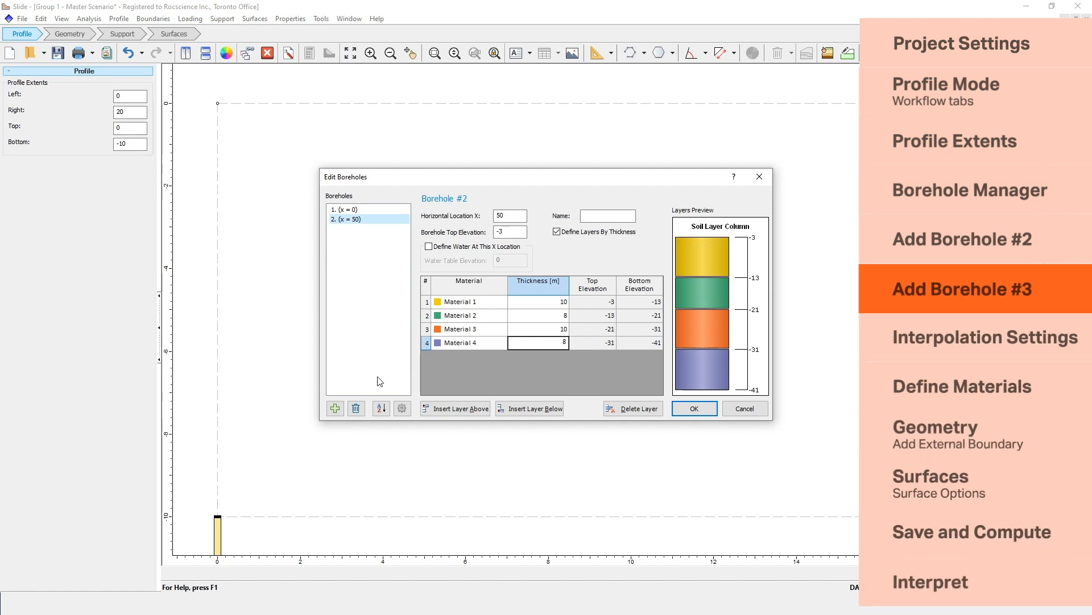
Step: Add borehole #3 at x = 100 with top elevation 0
left_click(334, 408)
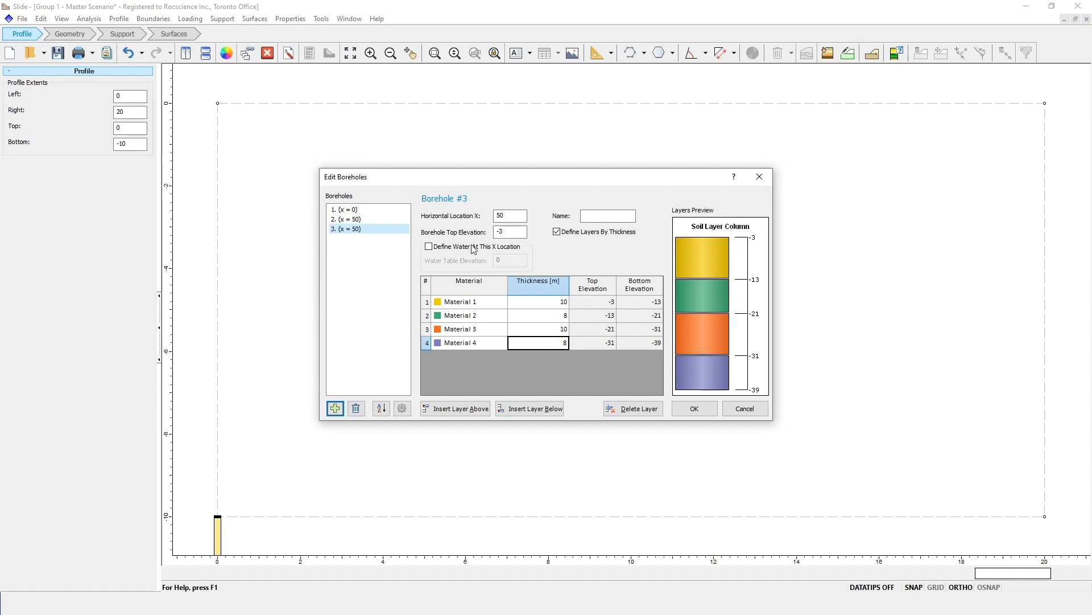
type("1")
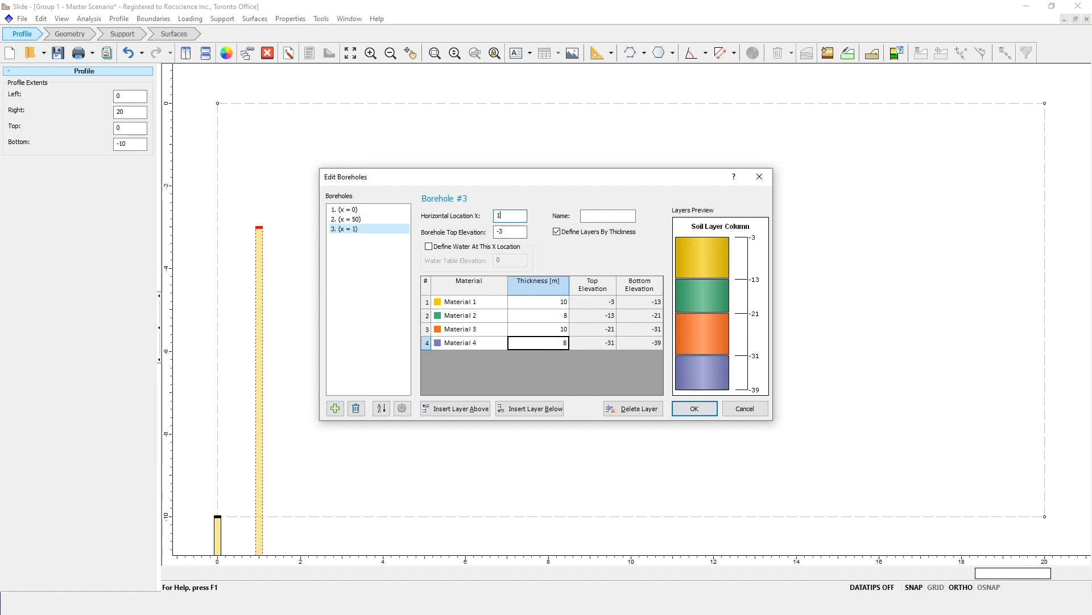
type("100")
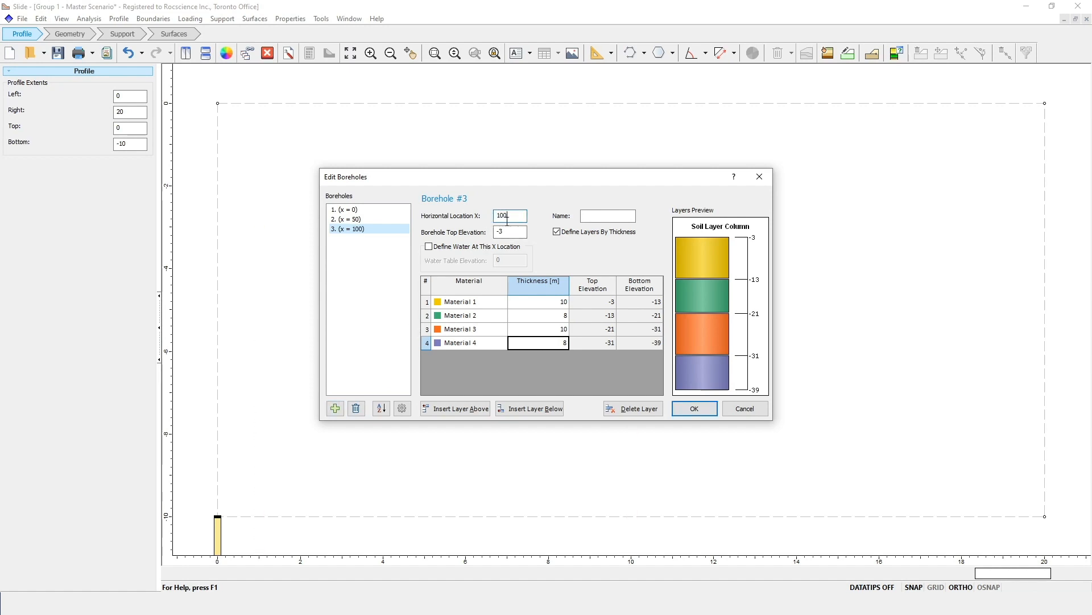
left_click(510, 231)
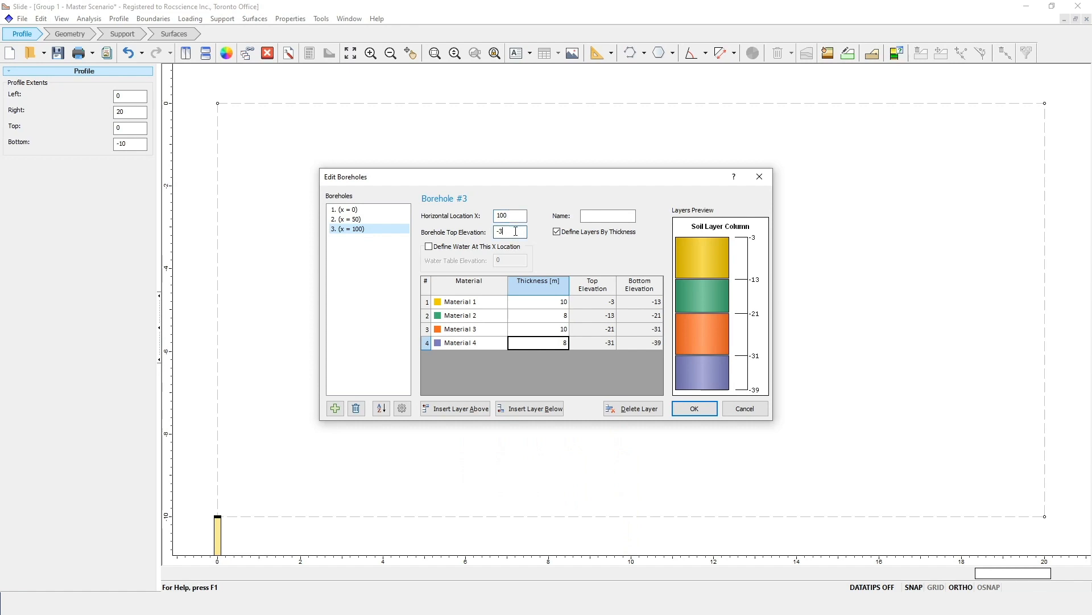
type("0")
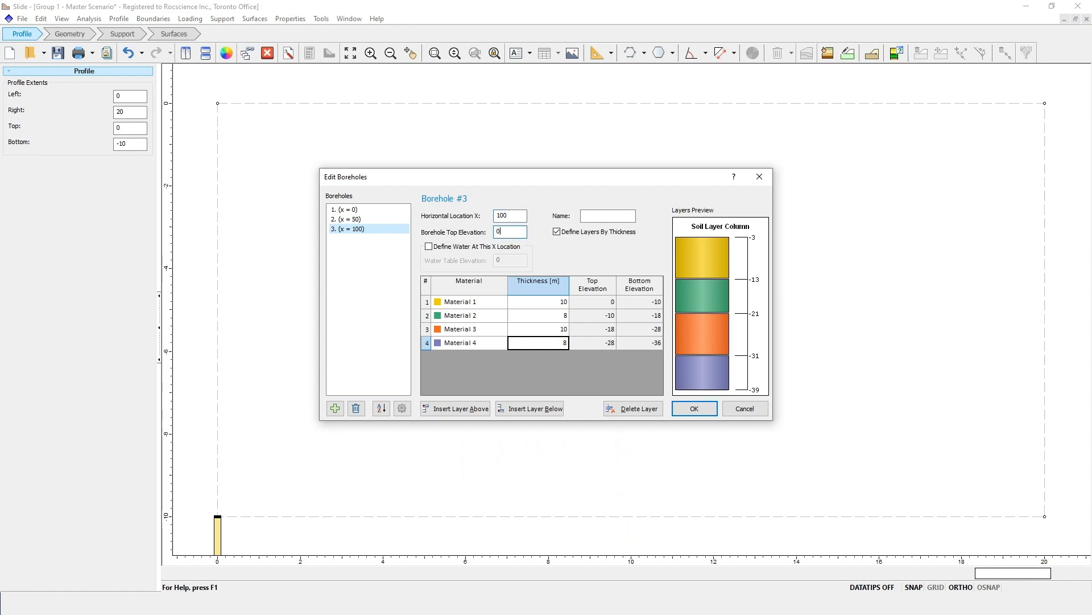
mouse_move(545, 306)
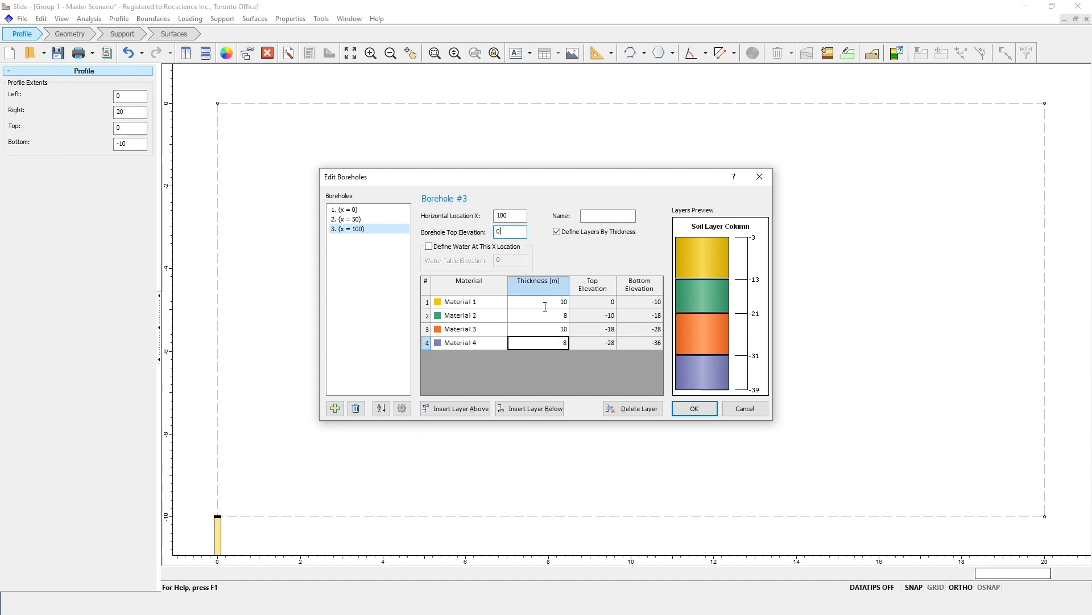
Step: Set borehole #3 layer thicknesses starting 15 and 10 m
left_click(537, 301)
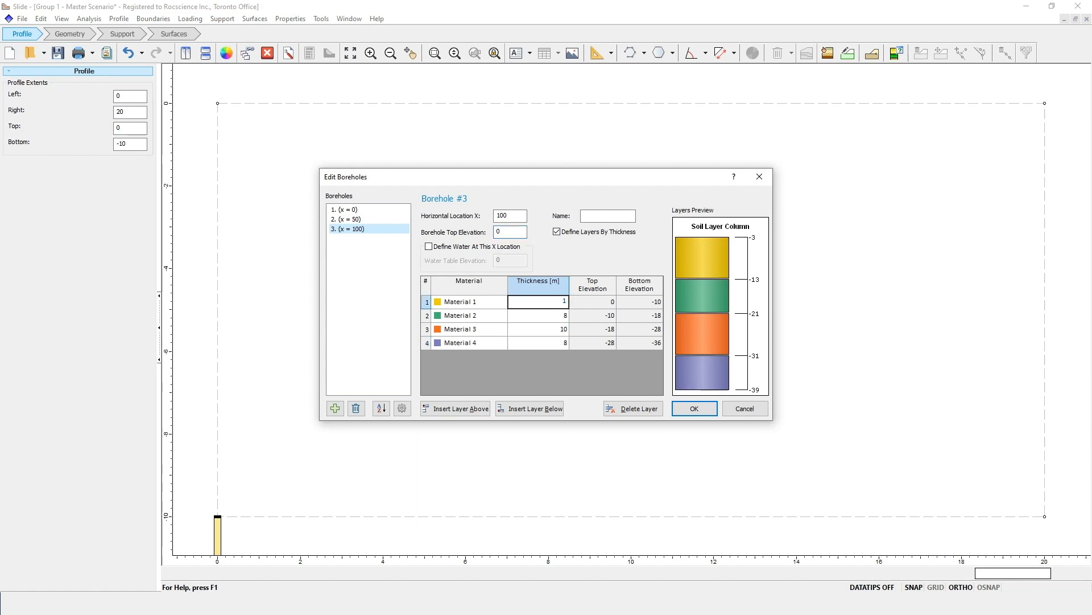
type("15")
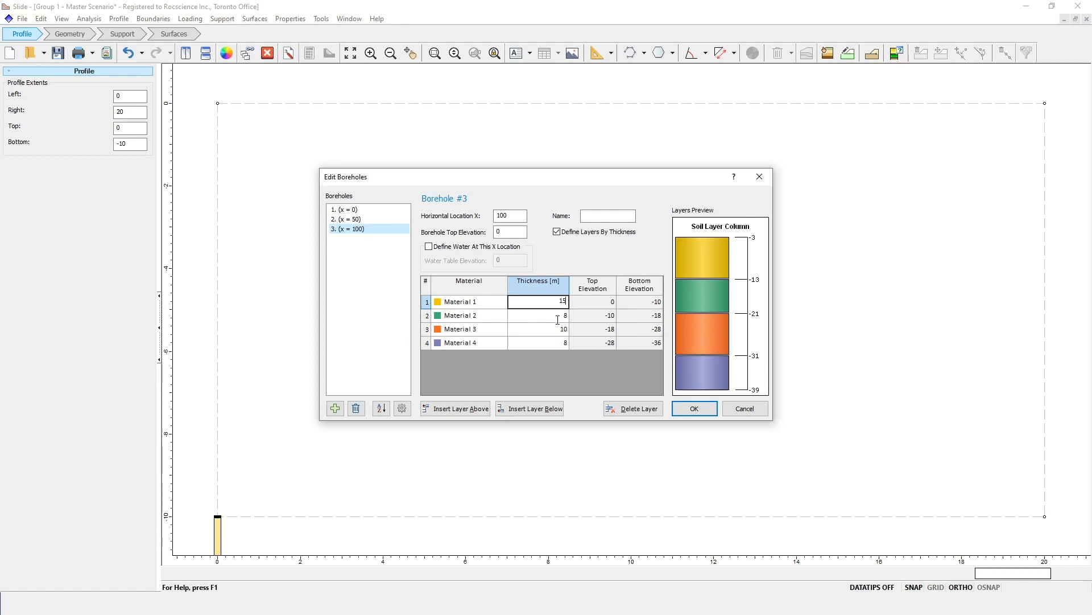
type("10")
left_click(539, 329)
type("5")
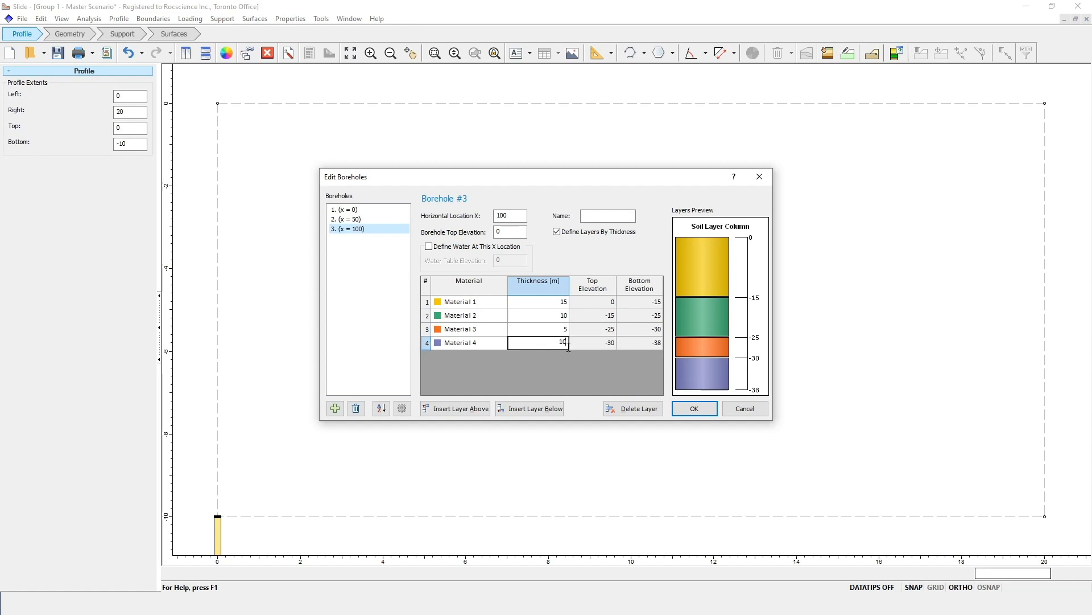
Step: Enable Interpolate Top Surface in interpolation settings and apply the borehole edits
left_click(401, 409)
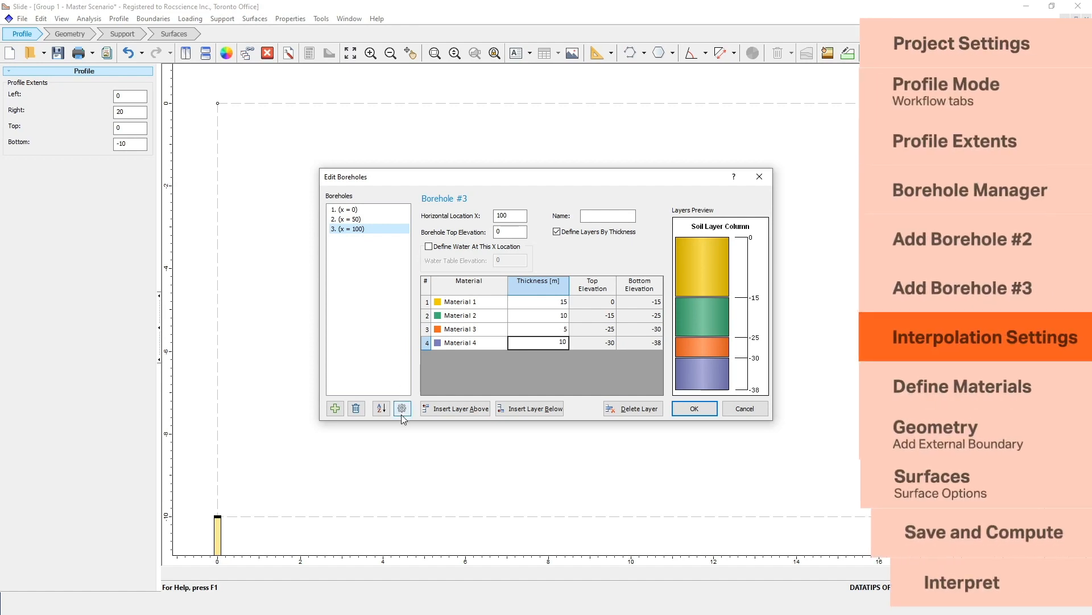
left_click(402, 409)
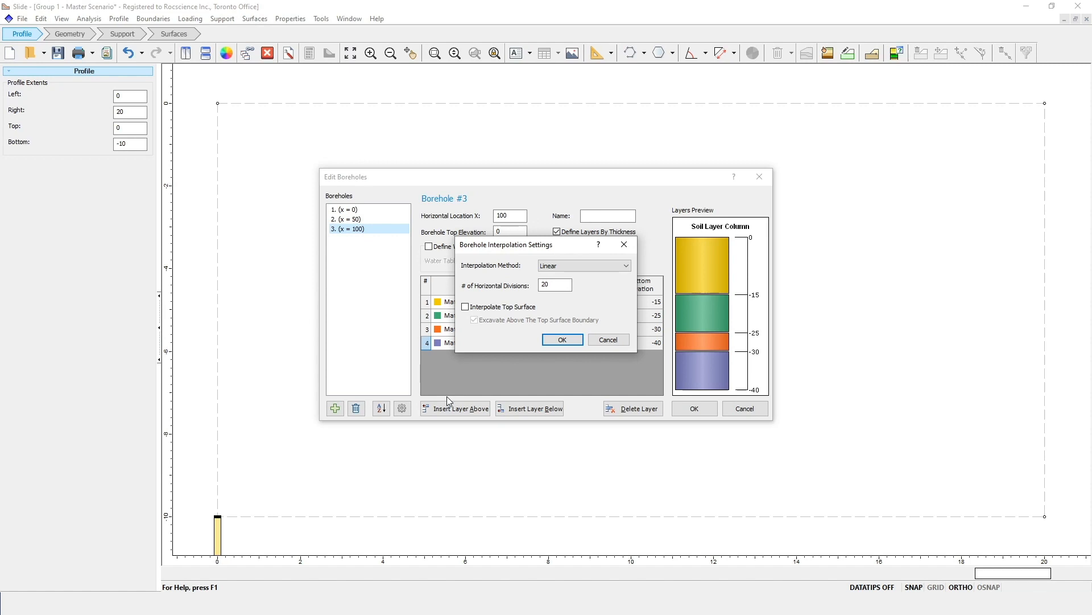
left_click(464, 307)
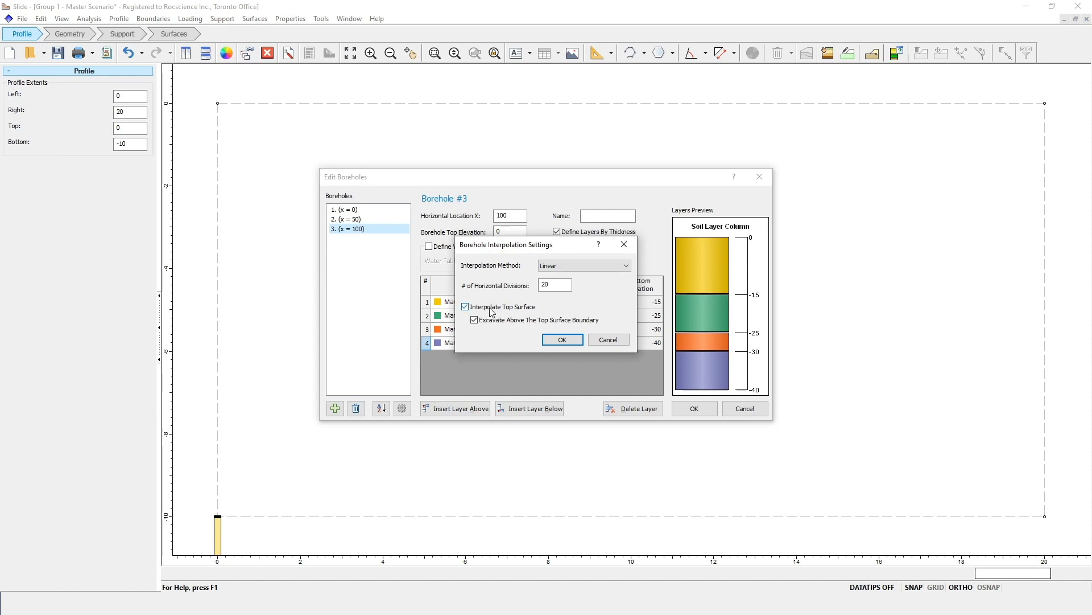
left_click(561, 339)
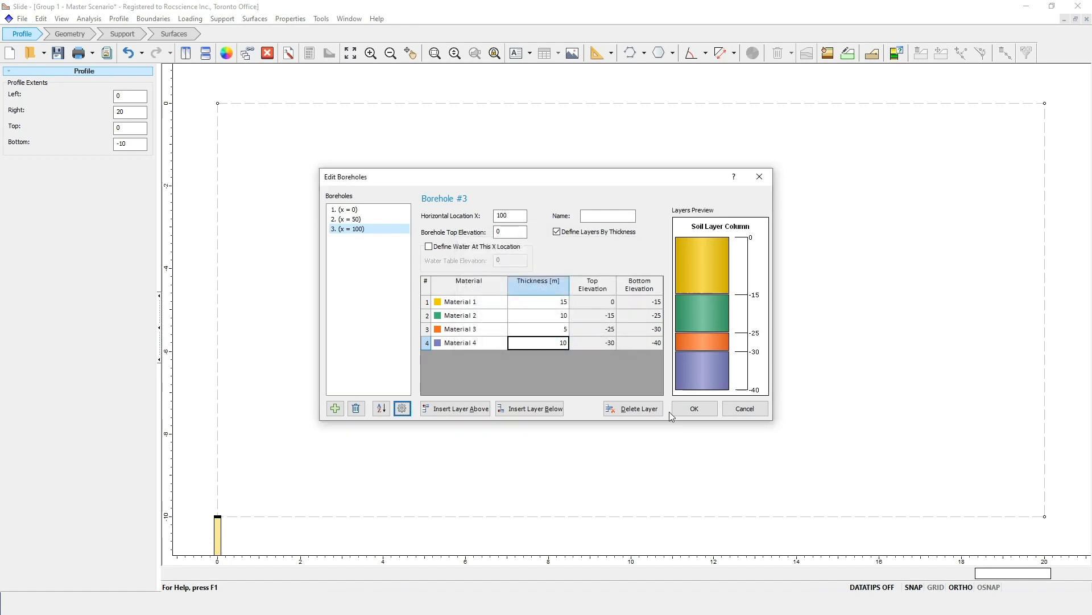
left_click(693, 409)
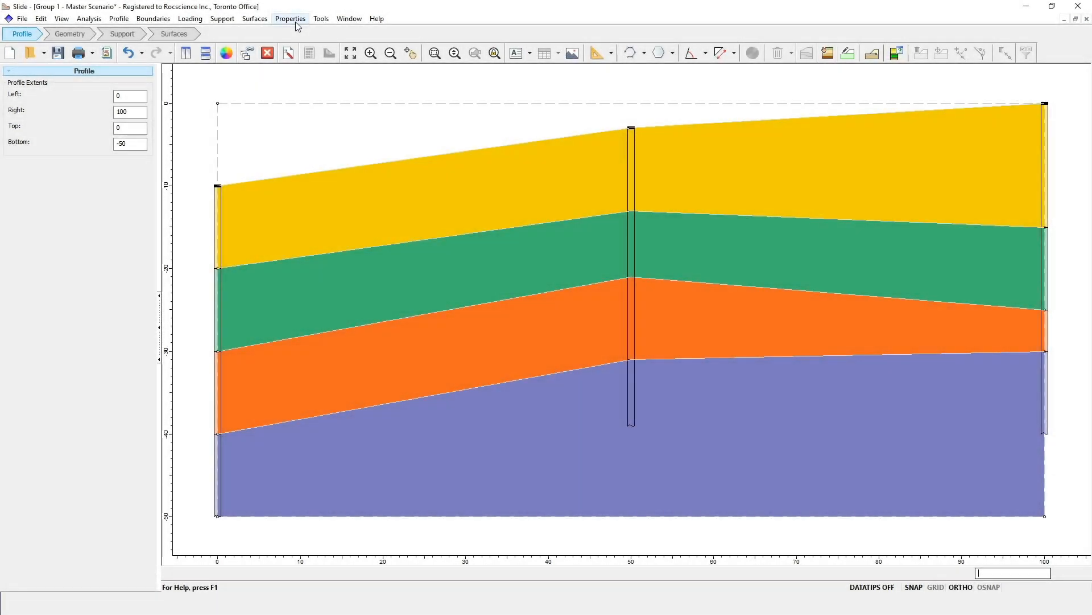
Step: Bring up Define Materials for the four-layer profile
left_click(290, 18)
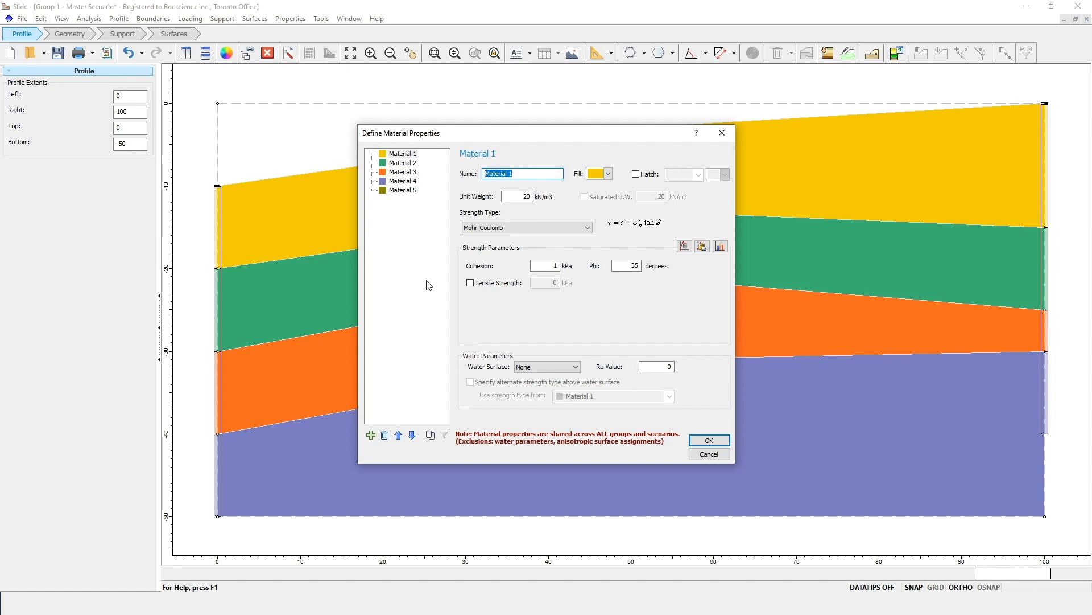
mouse_move(550, 280)
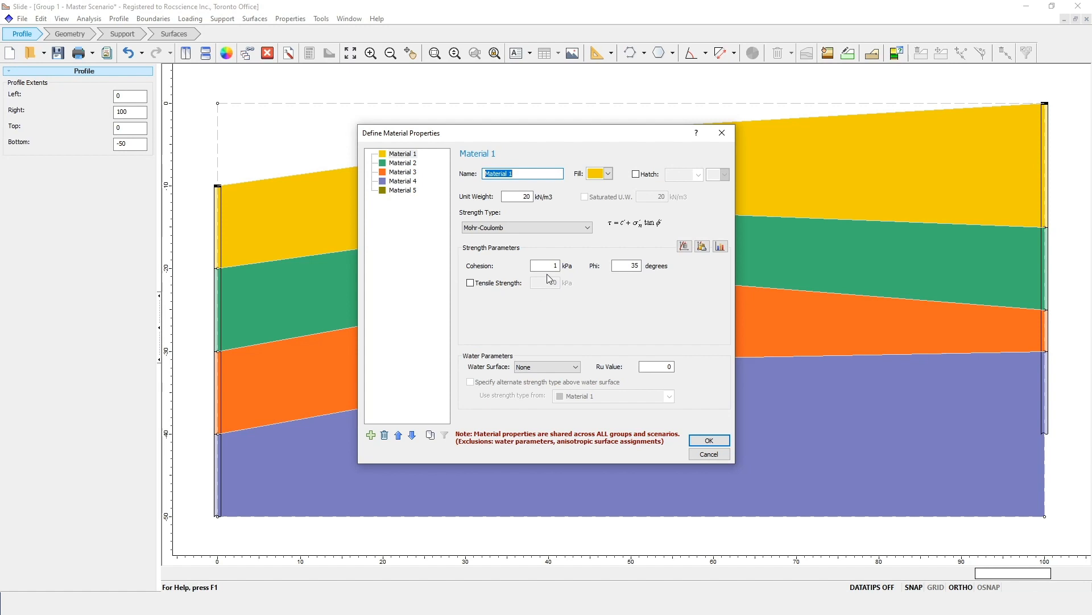
Step: Set Material 1 cohesion 10 kPa and Material 2 cohesion 5 kPa with phi 25°
type("10")
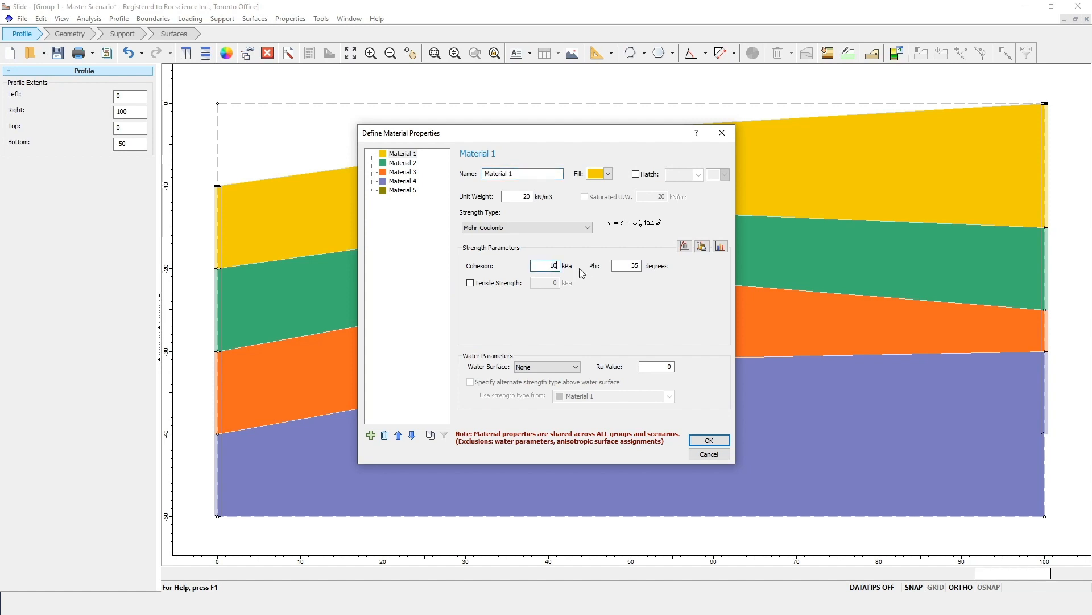
left_click(405, 163)
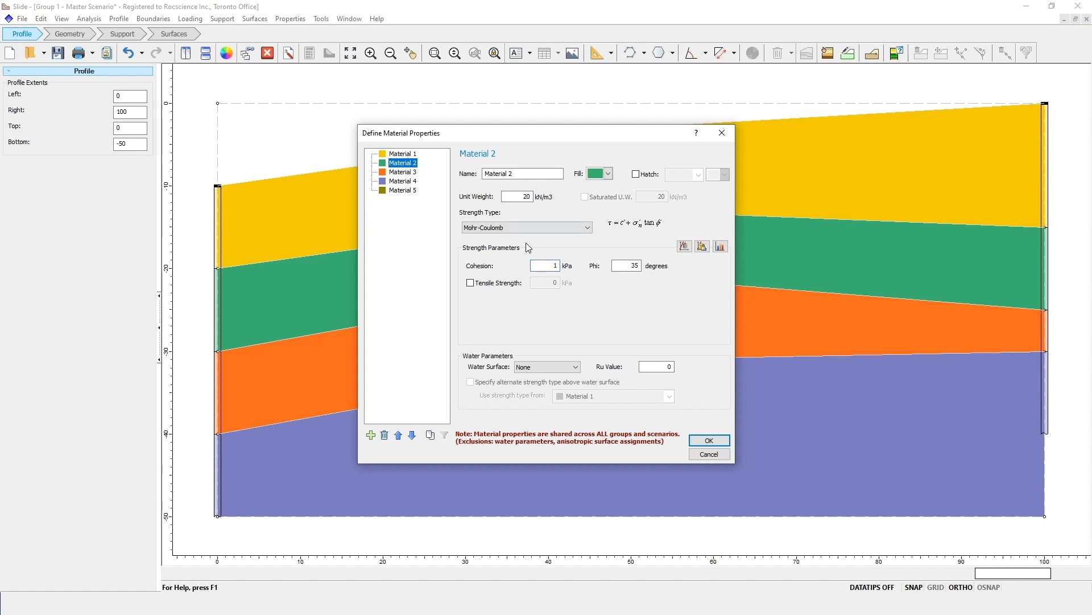
type("5")
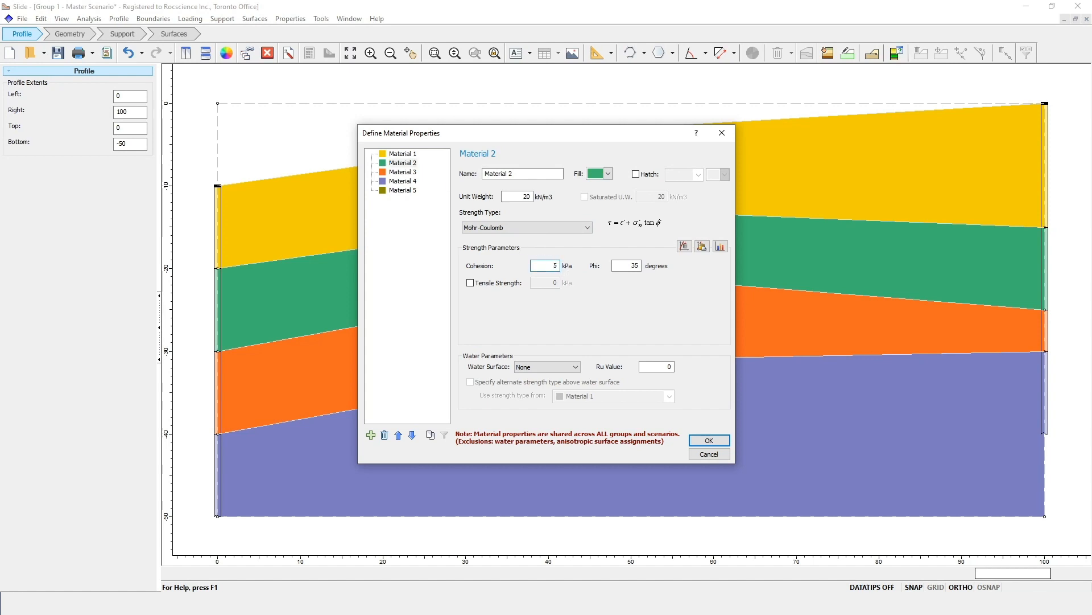
left_click(545, 265)
type("25")
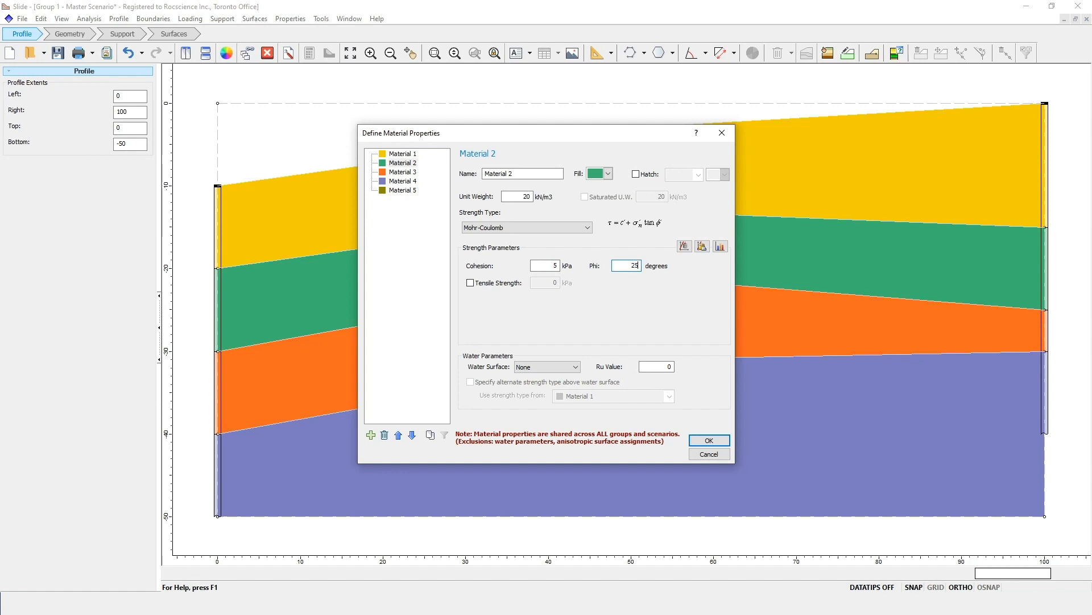
Step: Set Material 3 cohesion 40 kPa and Material 4 cohesion 50 kPa, then confirm
left_click(402, 172)
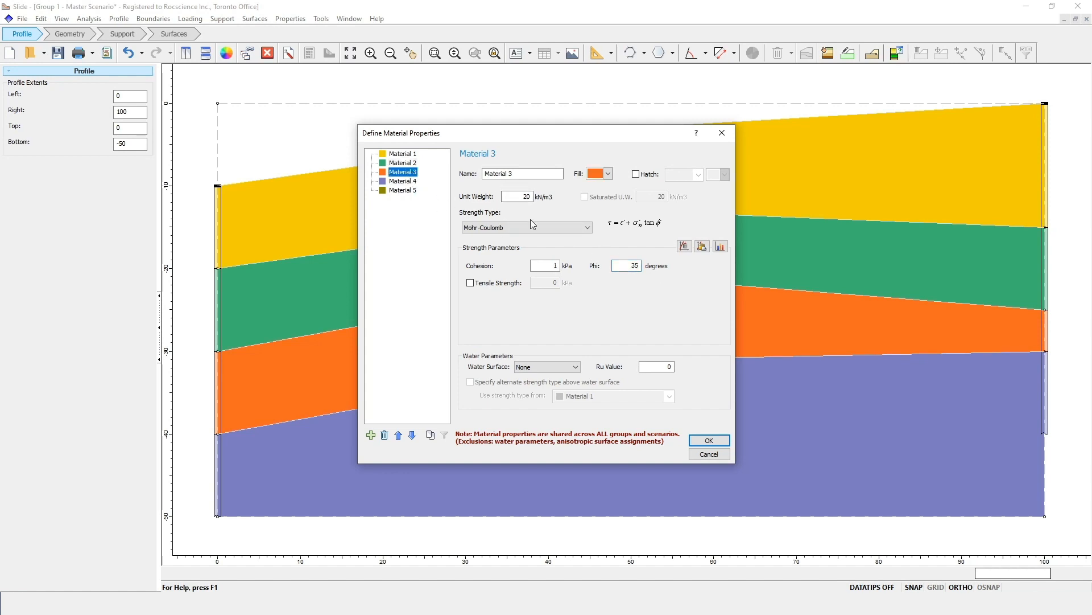
type("40")
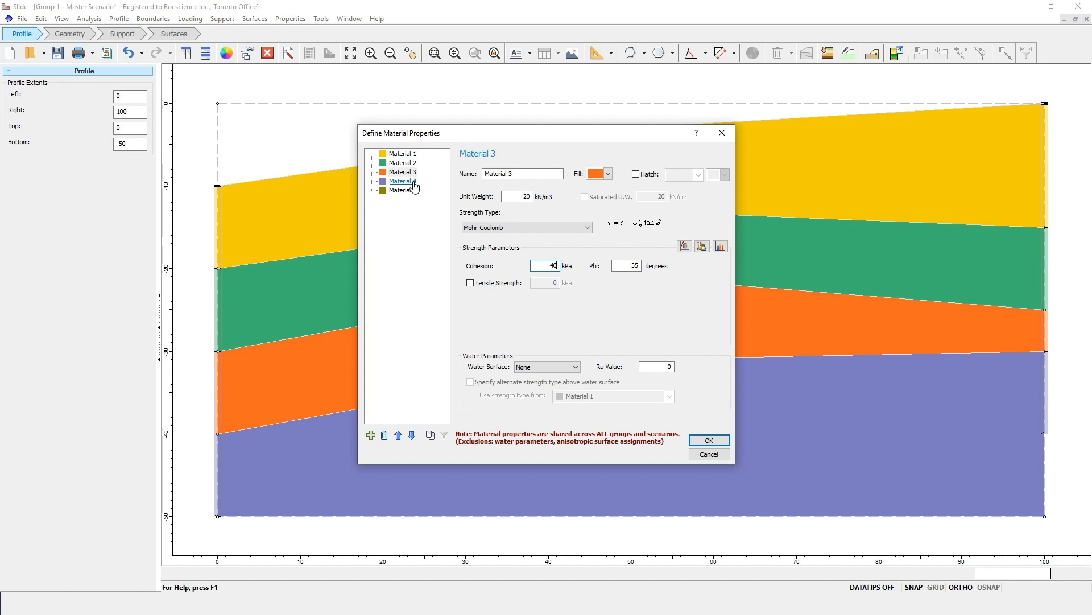
left_click(402, 181)
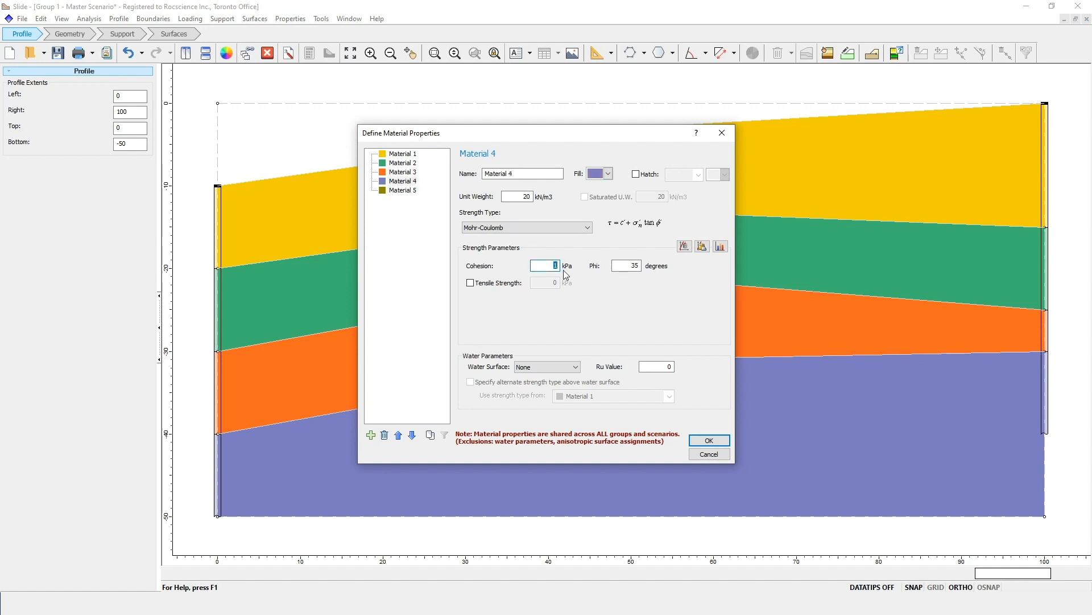
type("50")
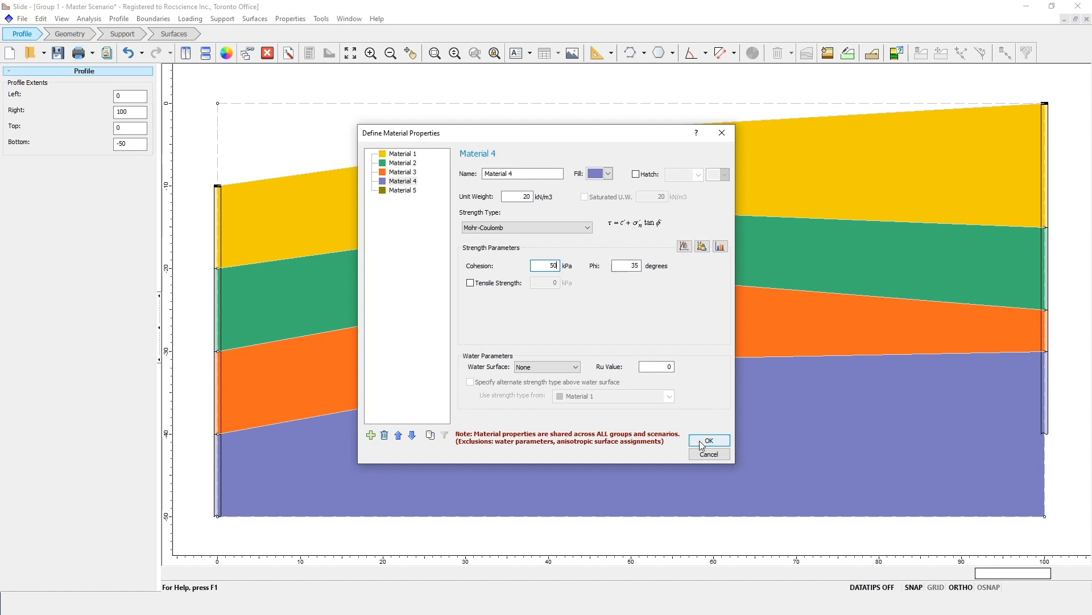
left_click(709, 441)
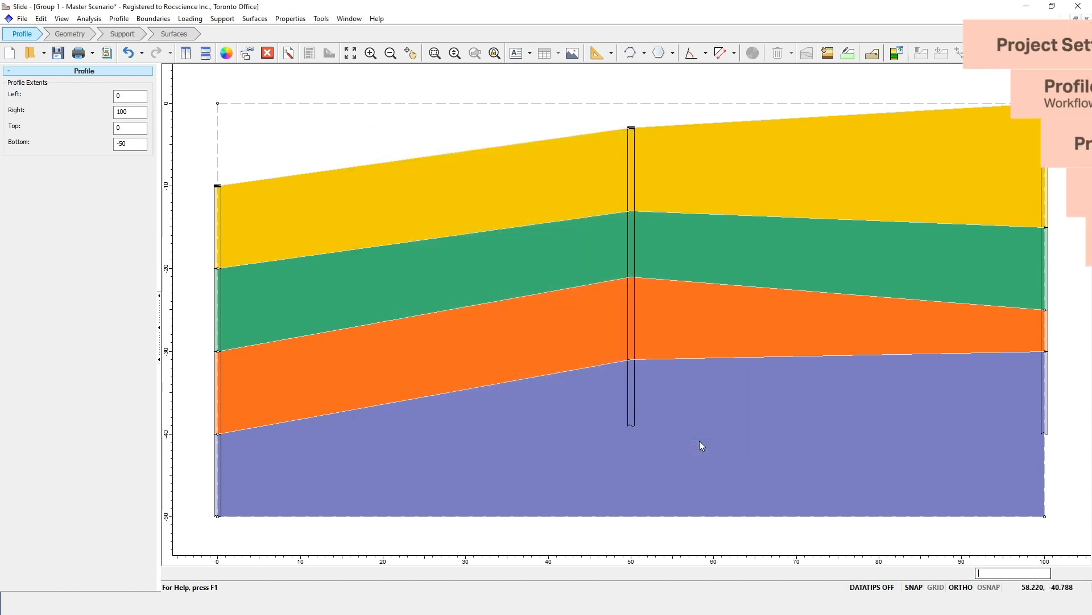
Step: Switch the model to the Geometry workflow stage
left_click(69, 33)
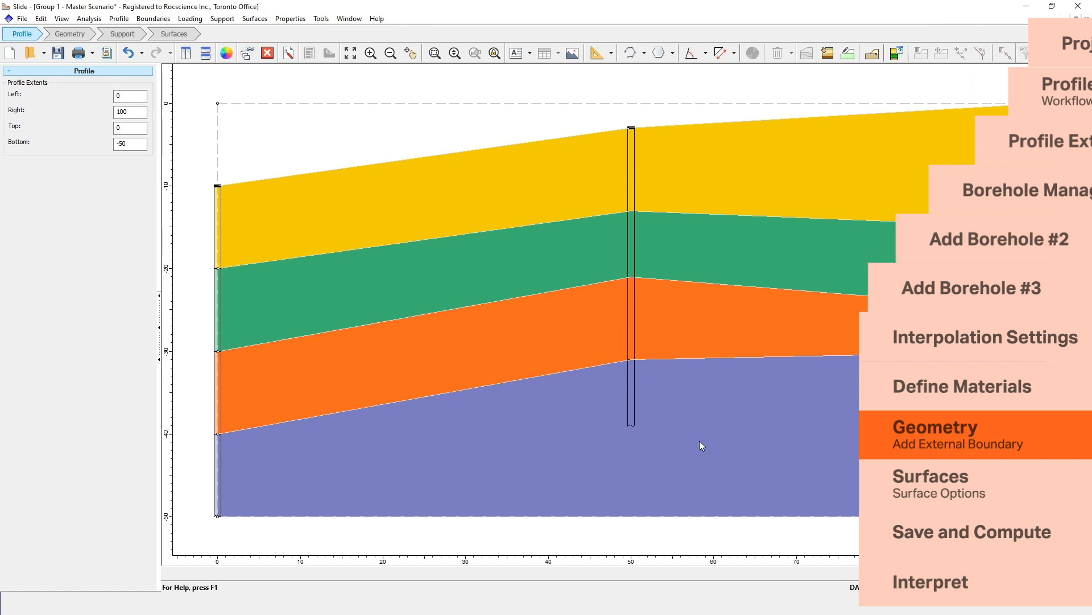
left_click(69, 33)
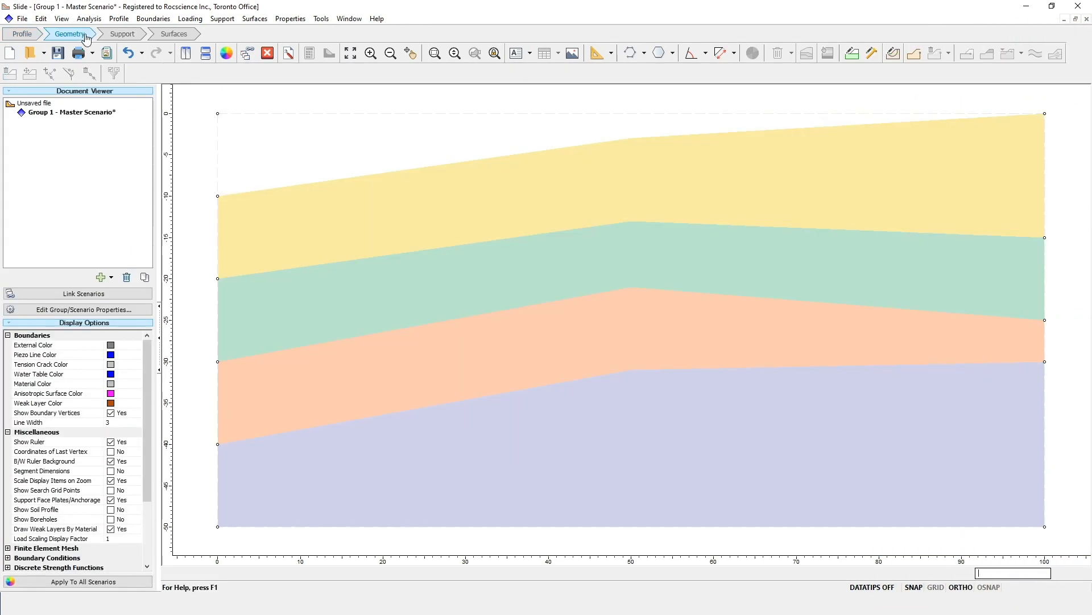
mouse_move(435, 188)
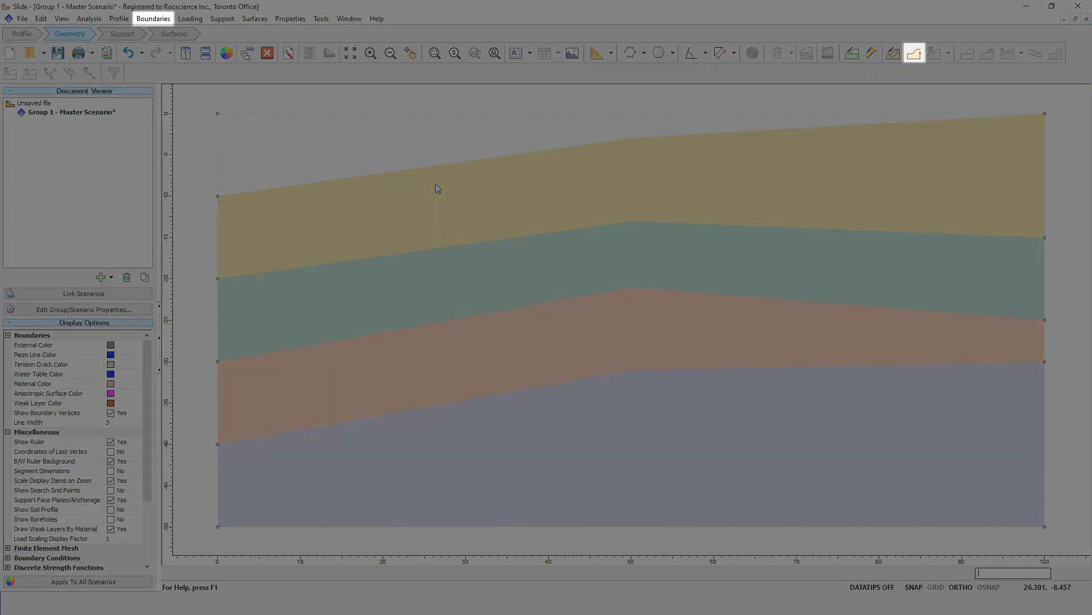
Step: Start Add External Boundary, choosing to draw it as a polyline
left_click(153, 18)
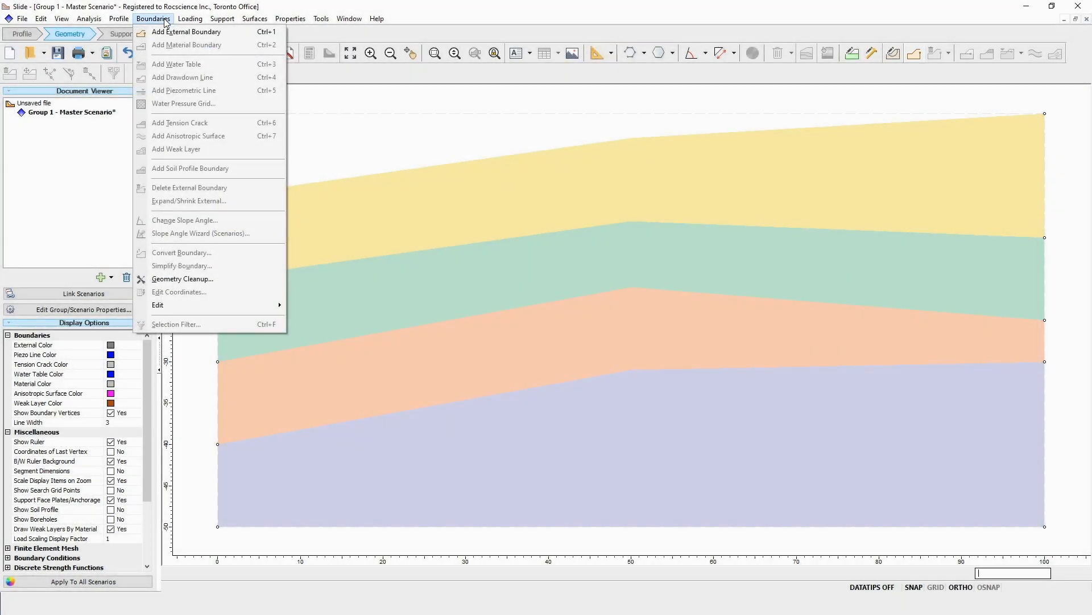
left_click(185, 32)
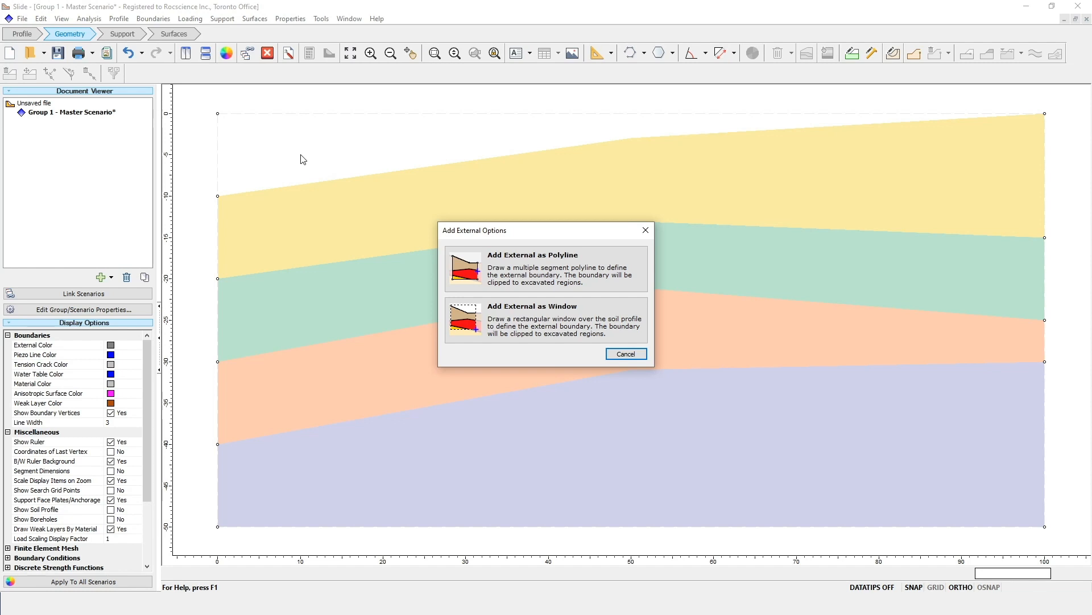
mouse_move(440, 280)
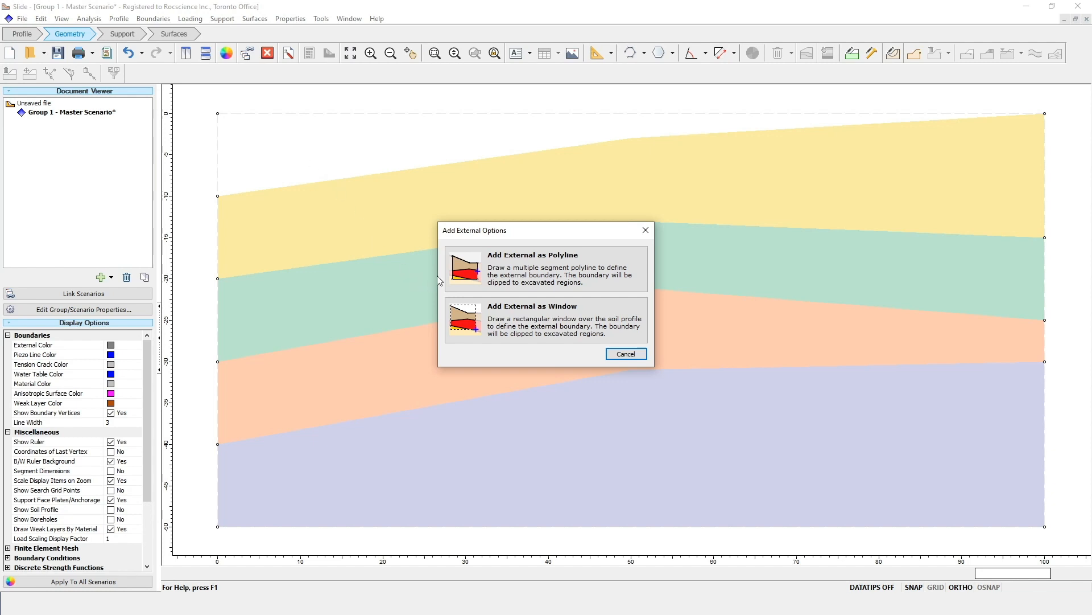
left_click(545, 269)
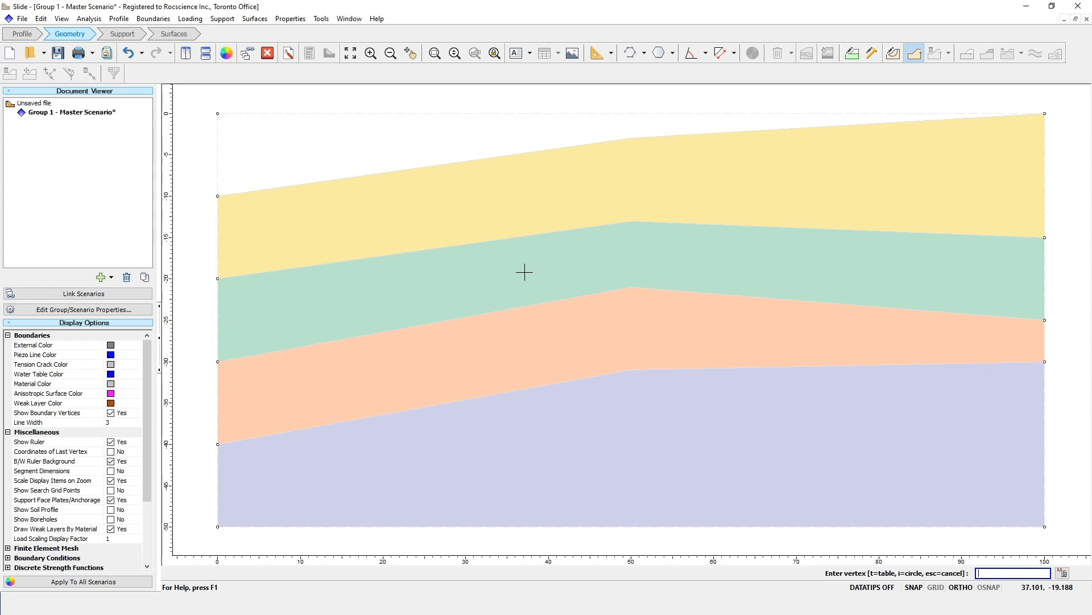
mouse_move(578, 378)
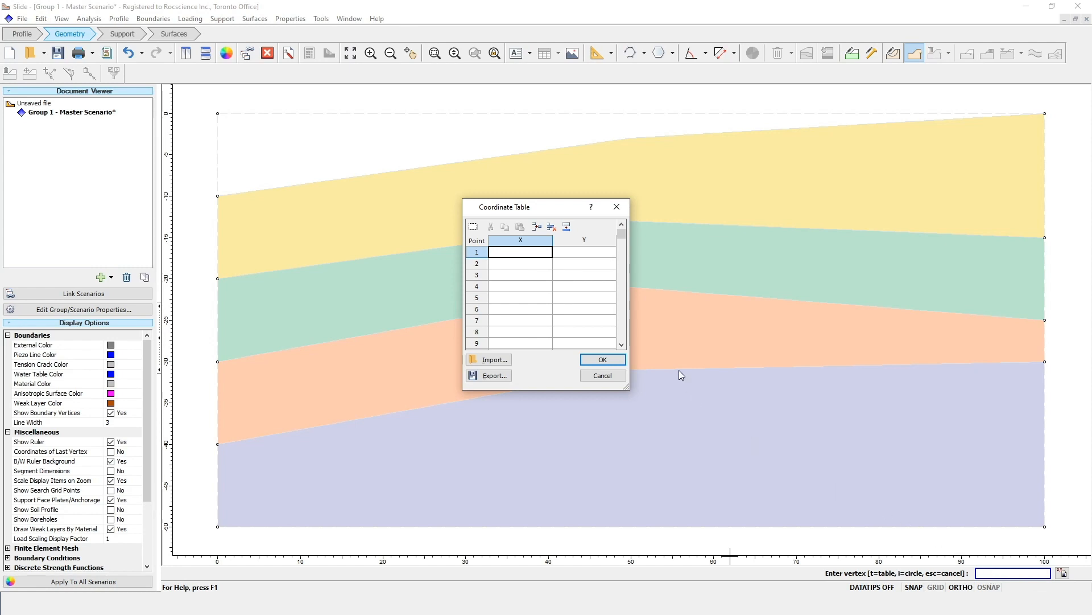
Step: Enter vertices (0,-50),(100,-50),(100,-5),(60,-5),(35,-20),(0,-20) and finish the external boundary
type("0")
left_click(585, 252)
type("-50")
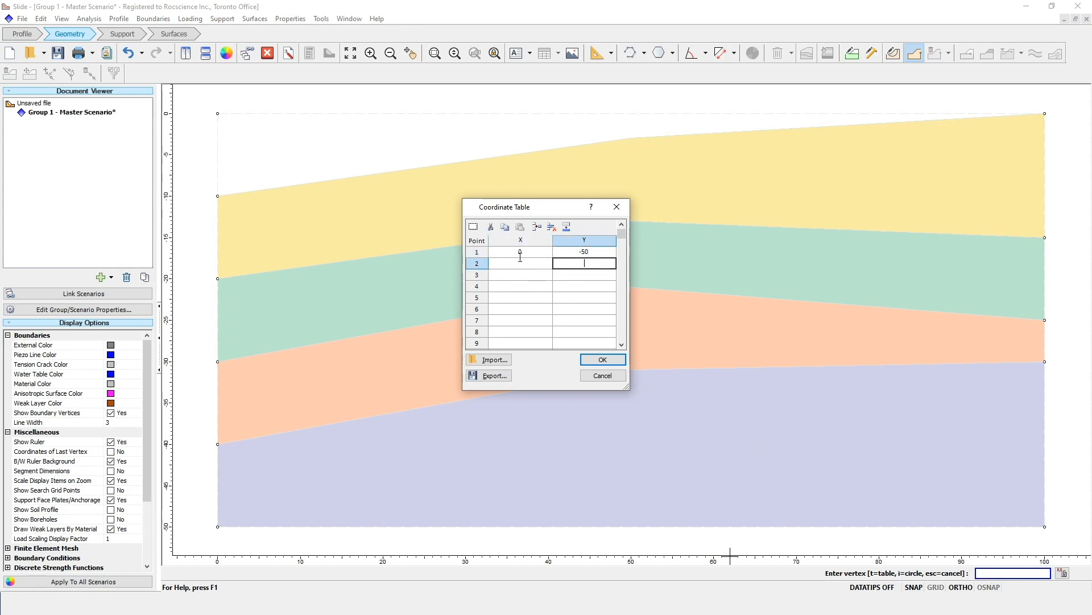
type("100")
type("-50")
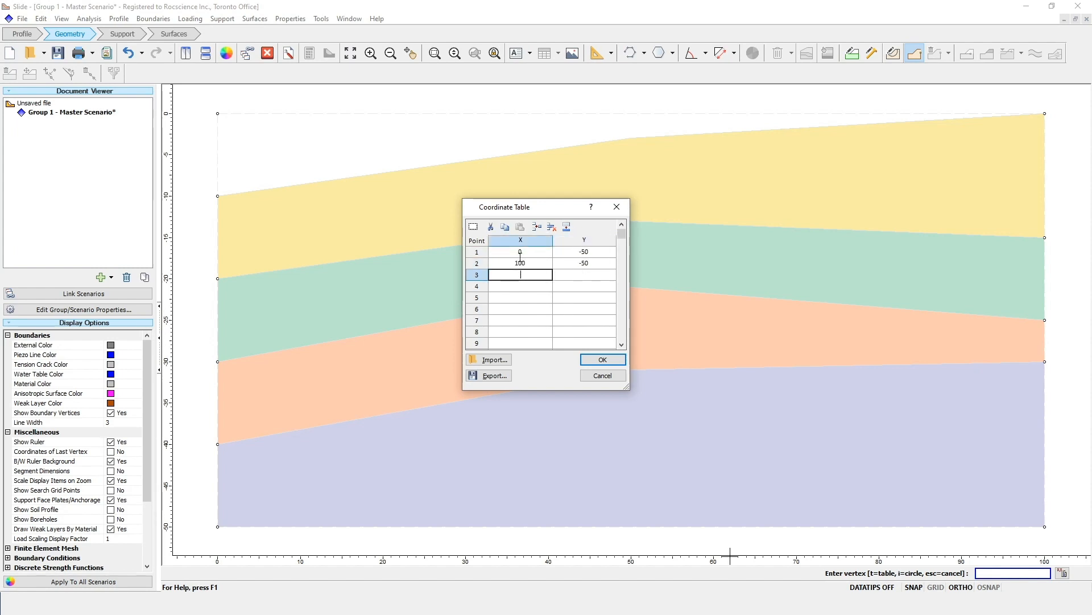
type("100")
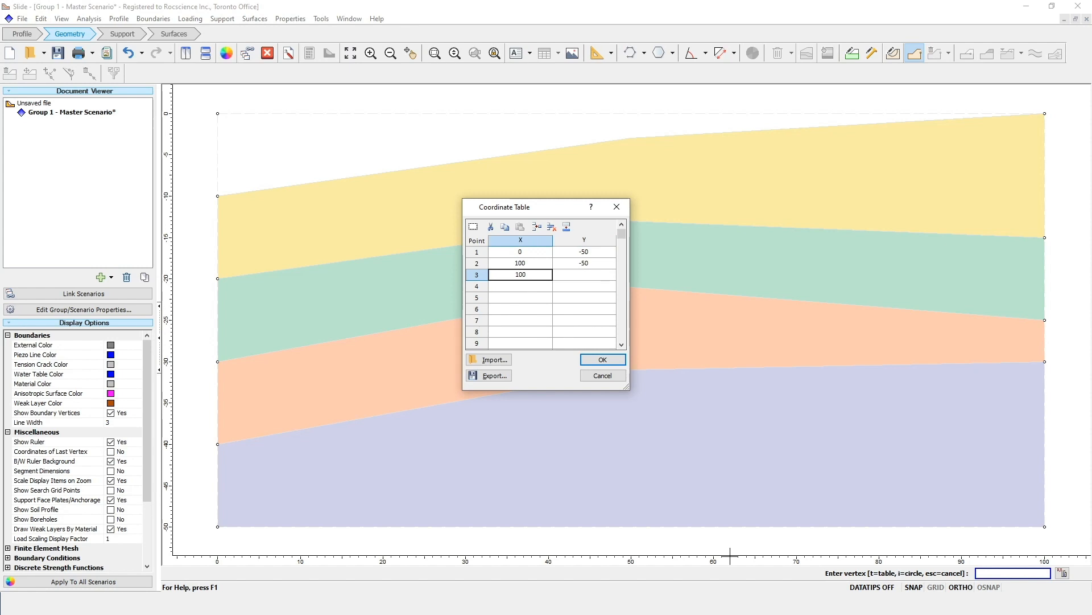
type("-5")
left_click(520, 286)
type("60")
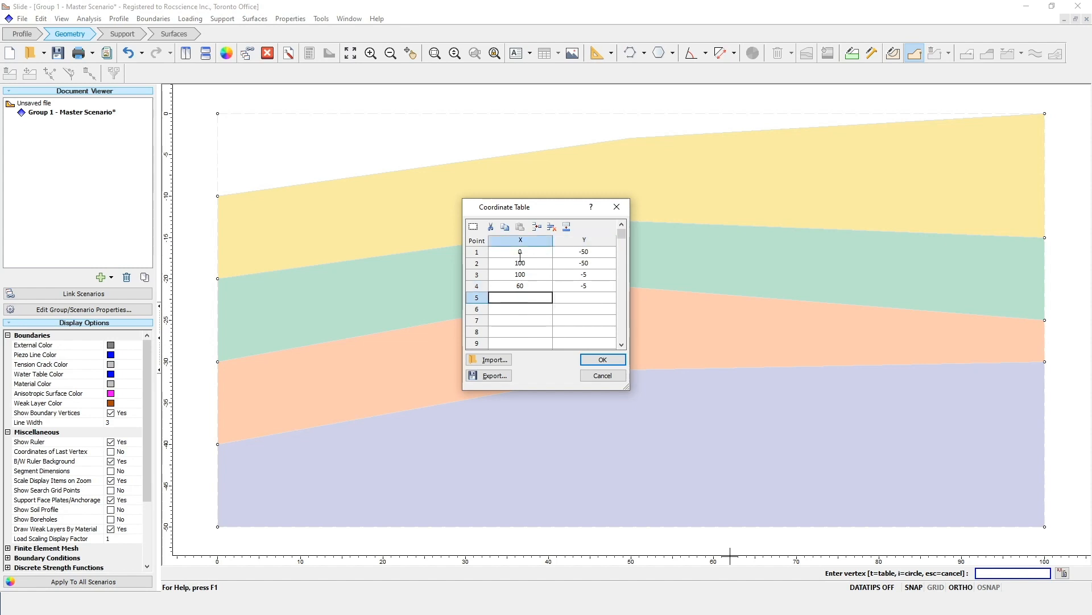
type("35")
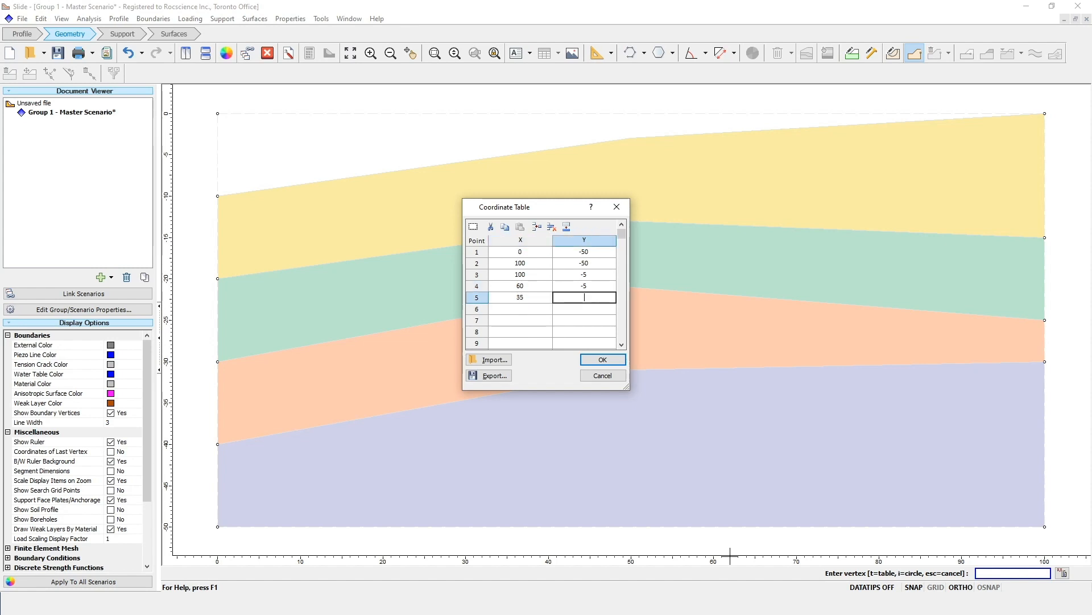
type("-20")
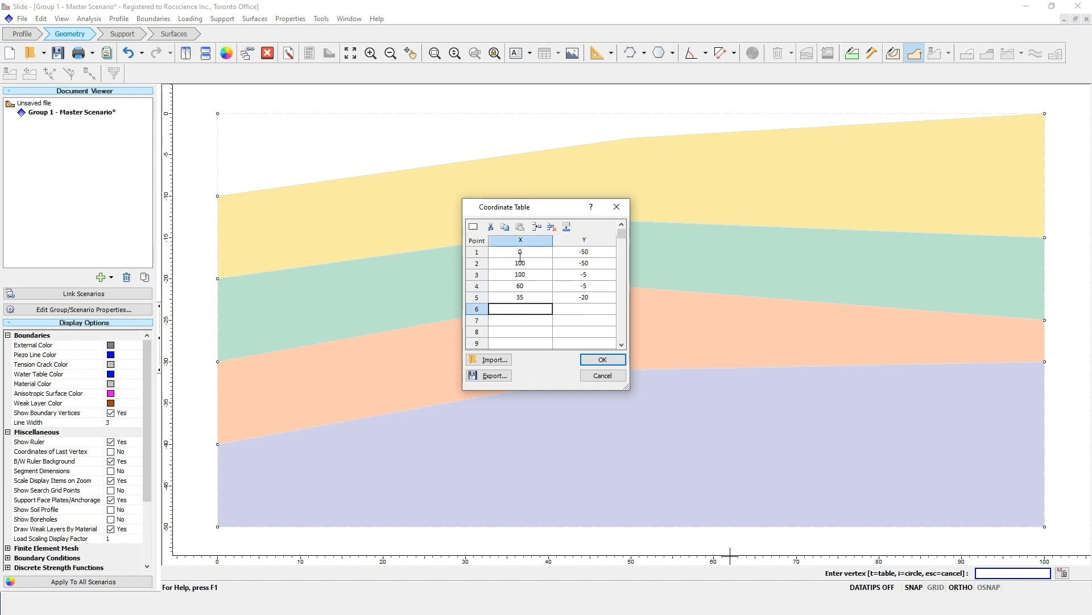
type("0")
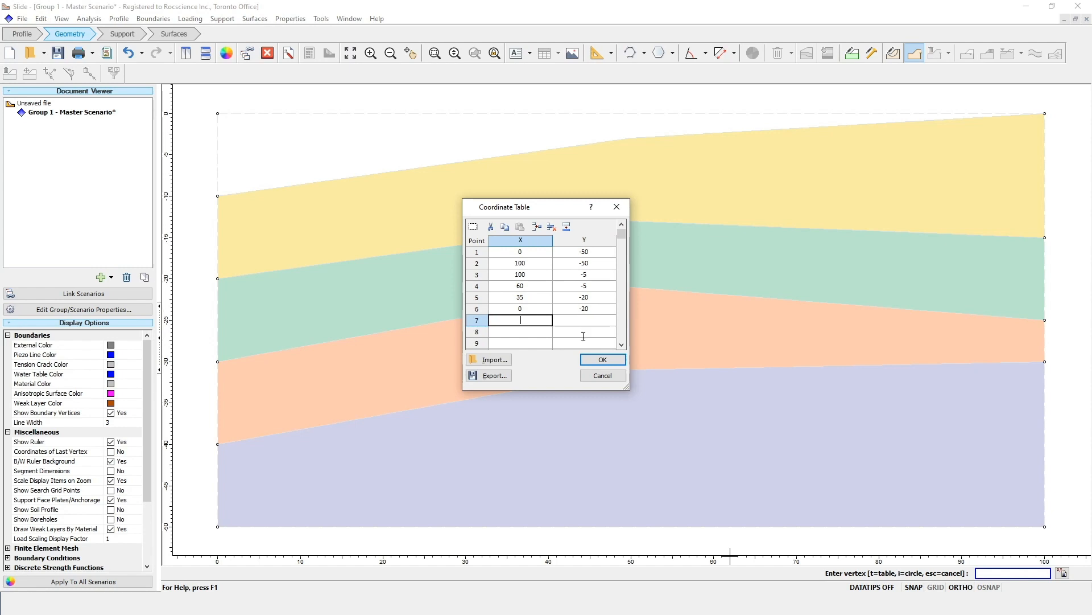
left_click(601, 358)
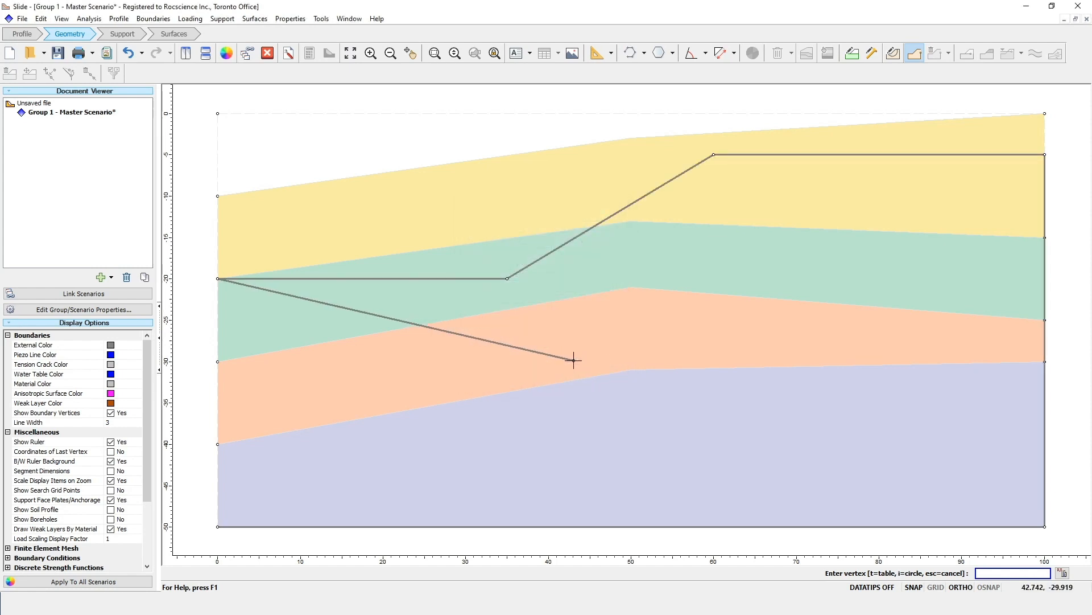
left_click(217, 525)
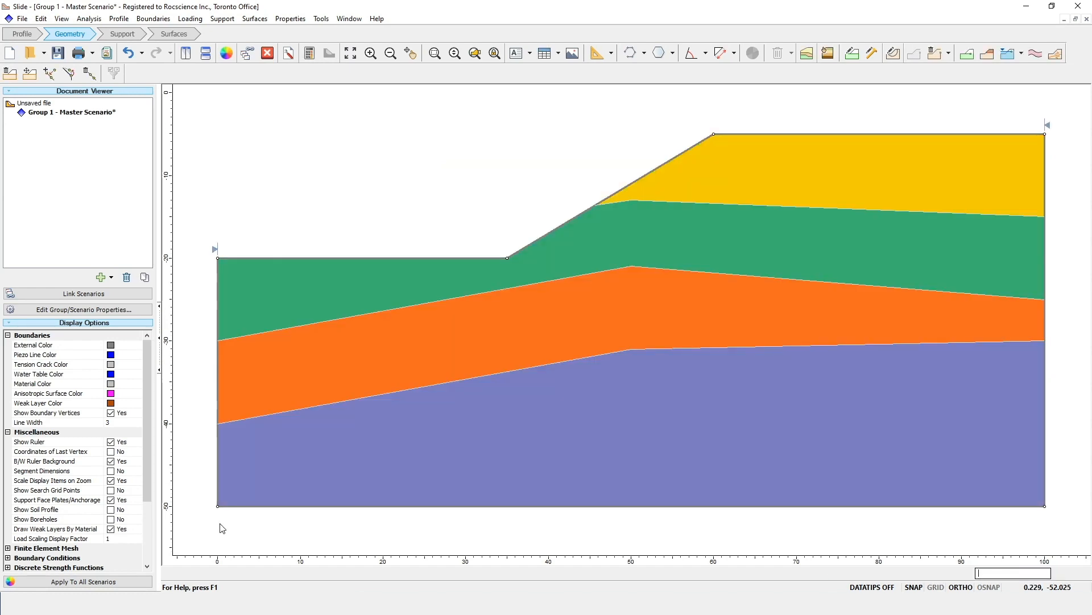
Step: Set Surface Options to Non-Circular with Cuckoo Search (8 vertices, 500 iterations, 50 nests)
left_click(173, 33)
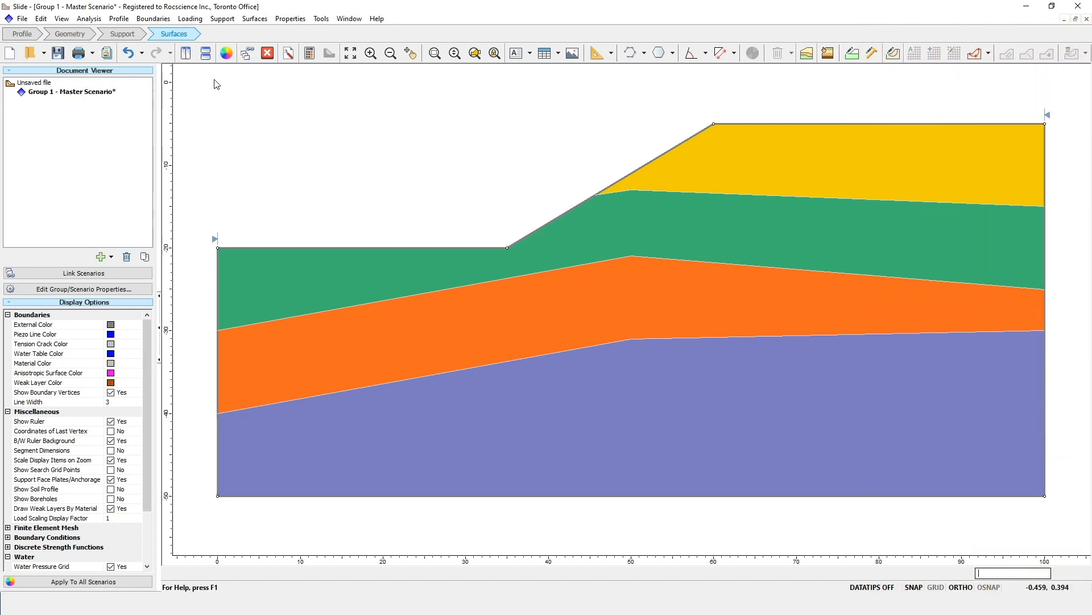
left_click(894, 54)
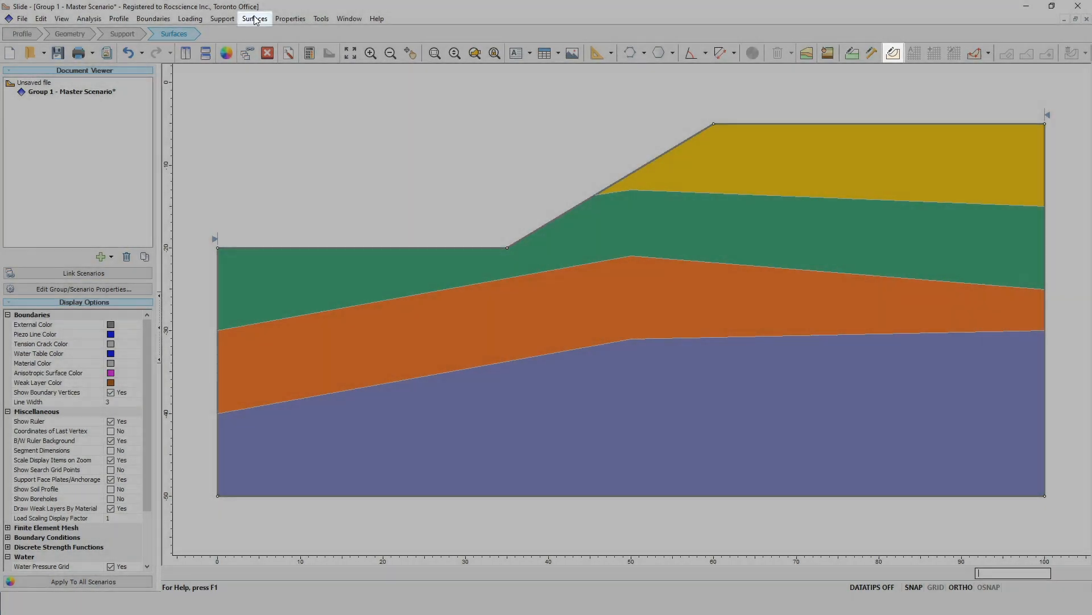
left_click(253, 18)
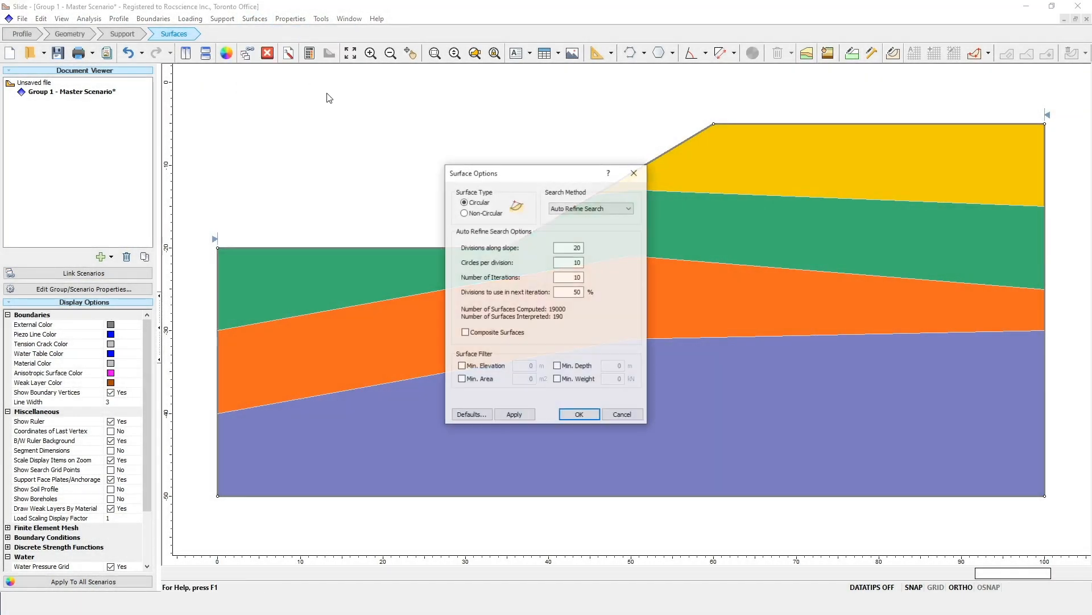
mouse_move(361, 163)
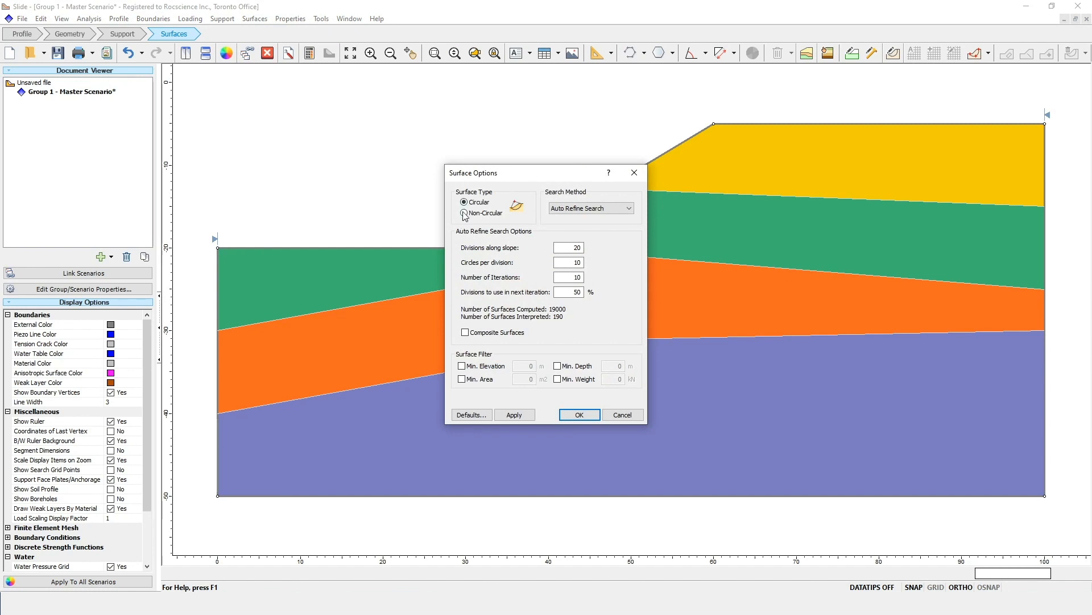
left_click(464, 213)
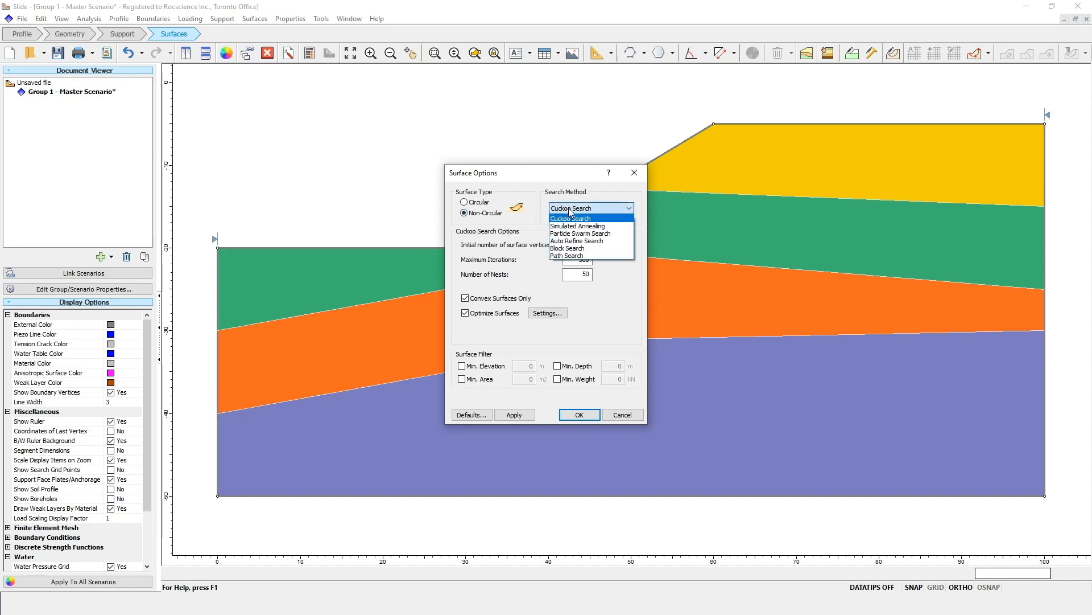
left_click(569, 219)
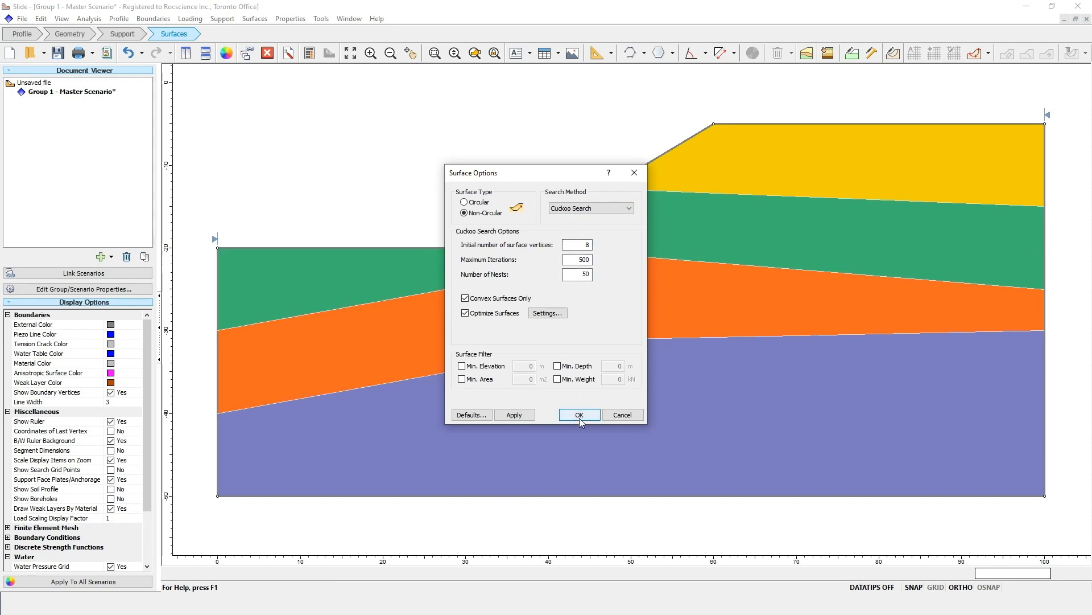
left_click(579, 414)
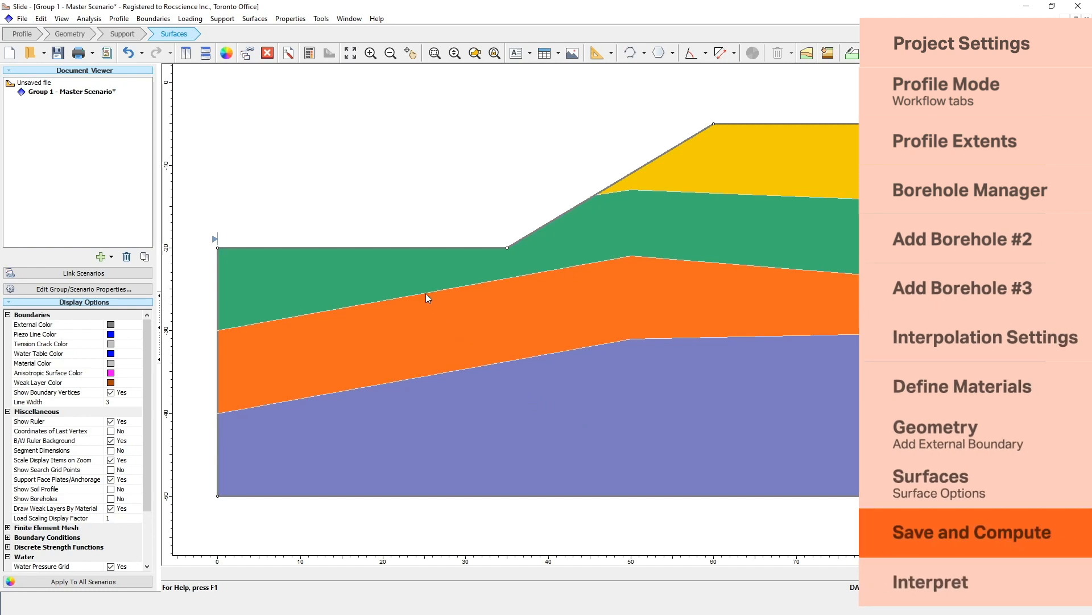
mouse_move(35, 15)
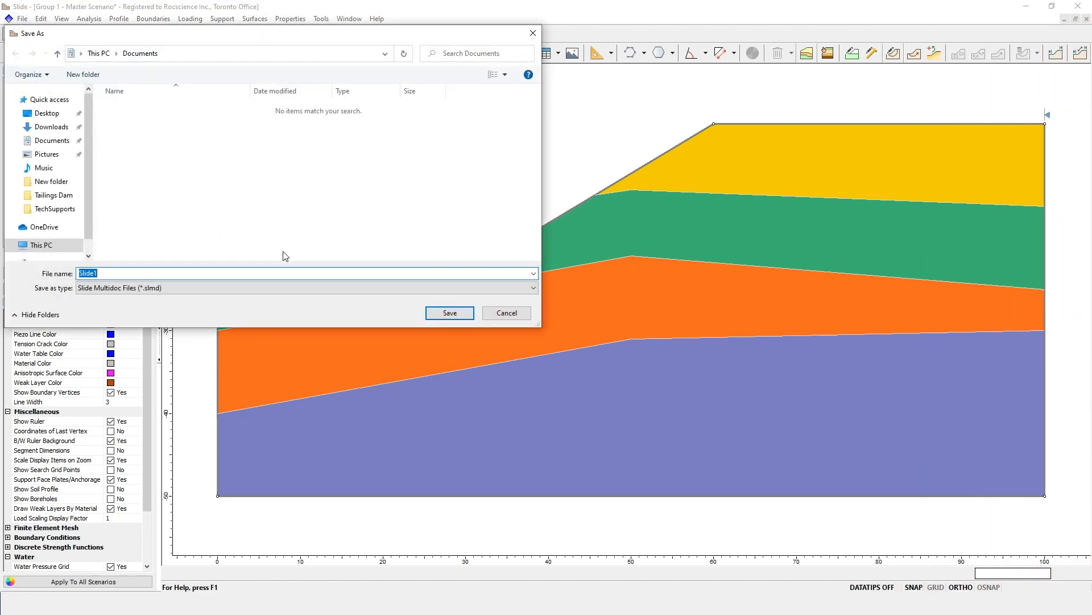
Step: Save the model as tutorial 25.slmd and run the slope stability computation
type("tutorial 2")
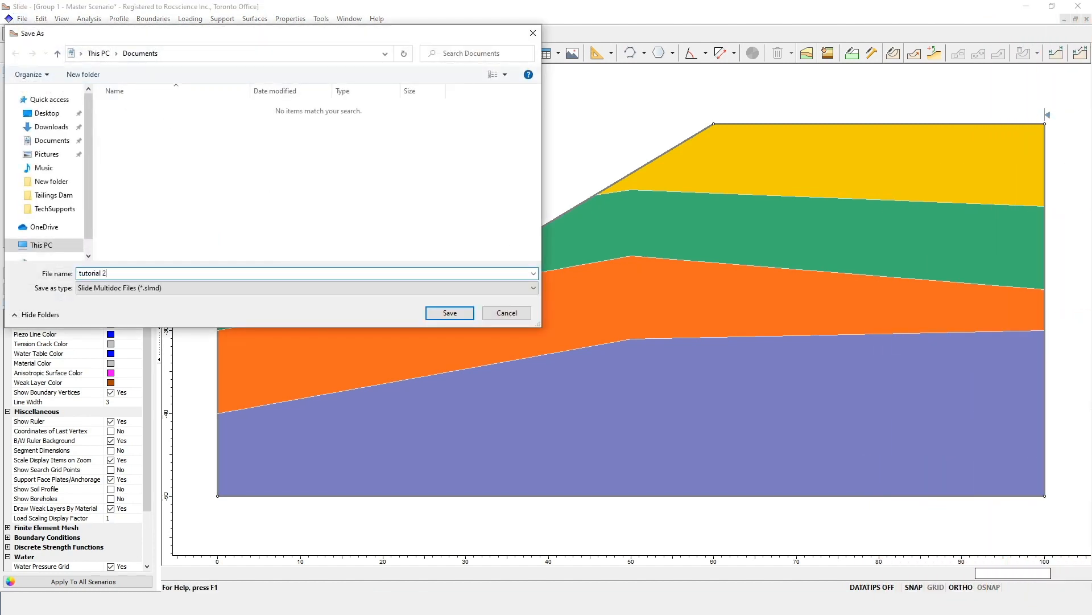
left_click(448, 312)
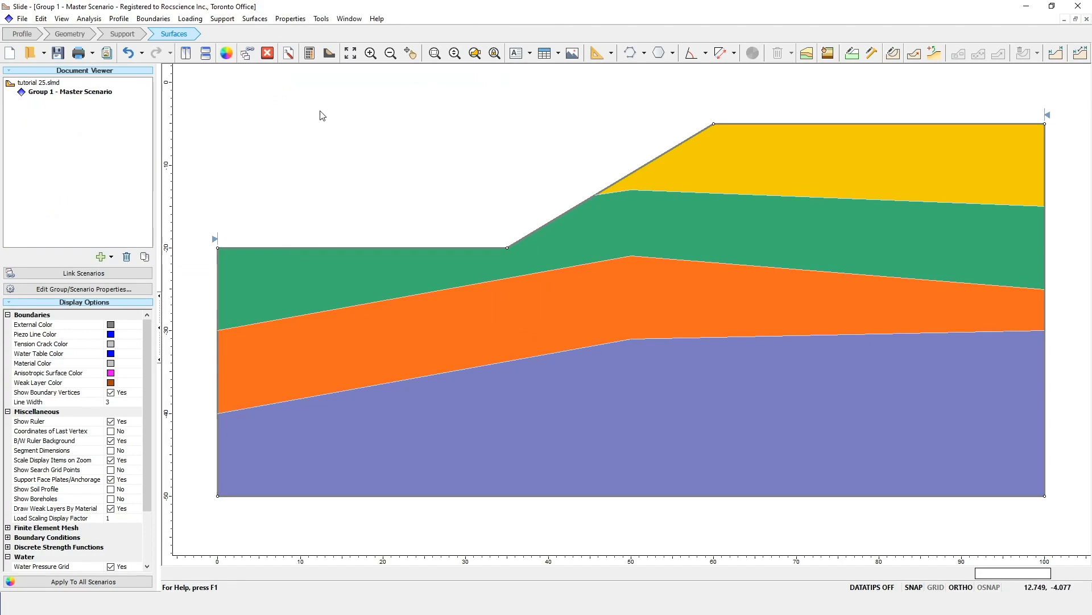
mouse_move(308, 54)
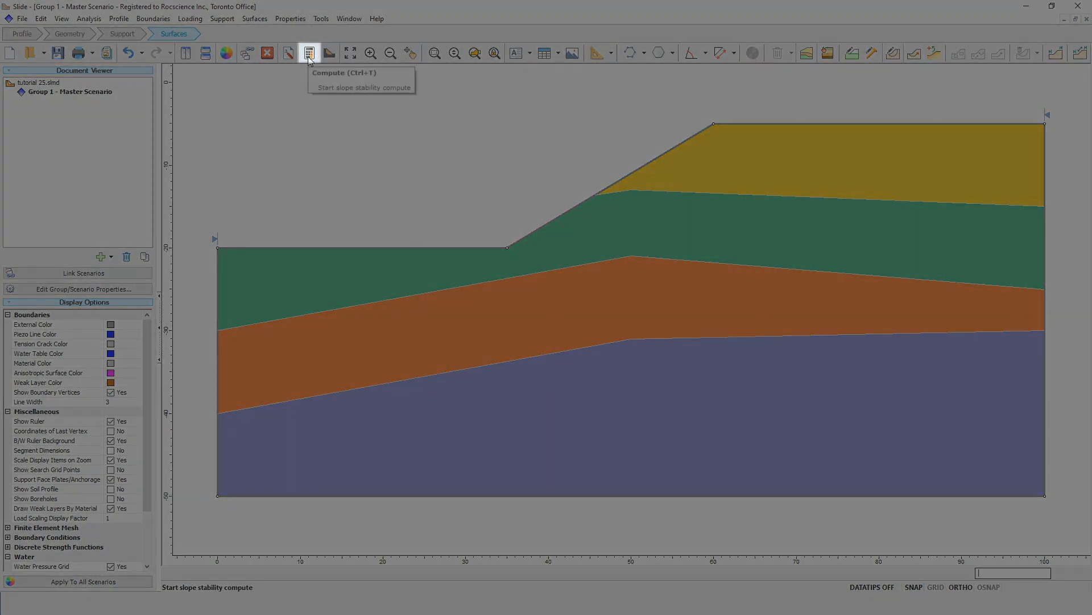
left_click(308, 53)
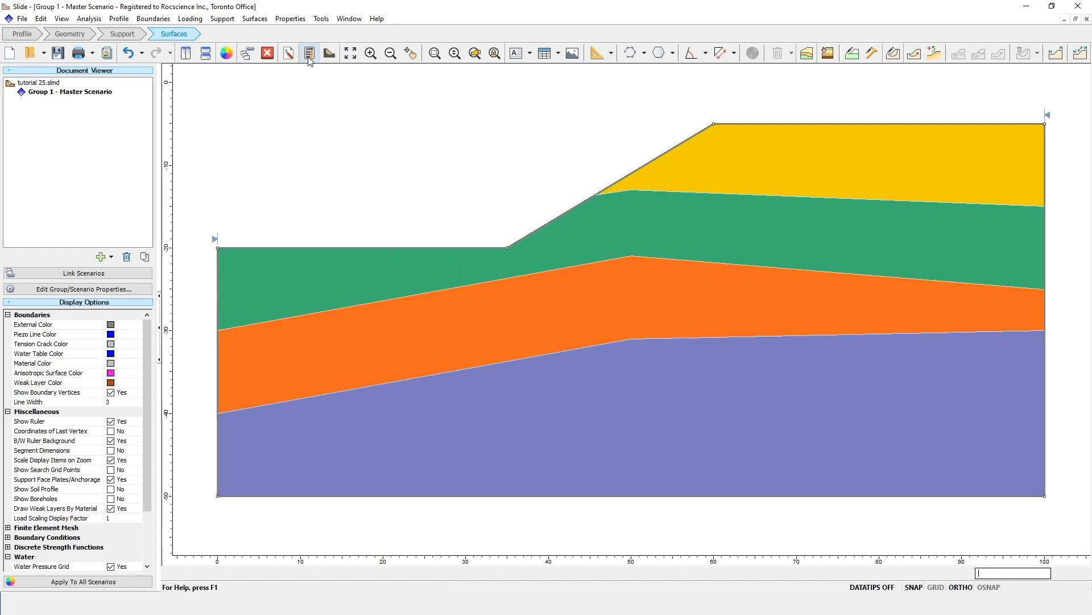
left_click(328, 53)
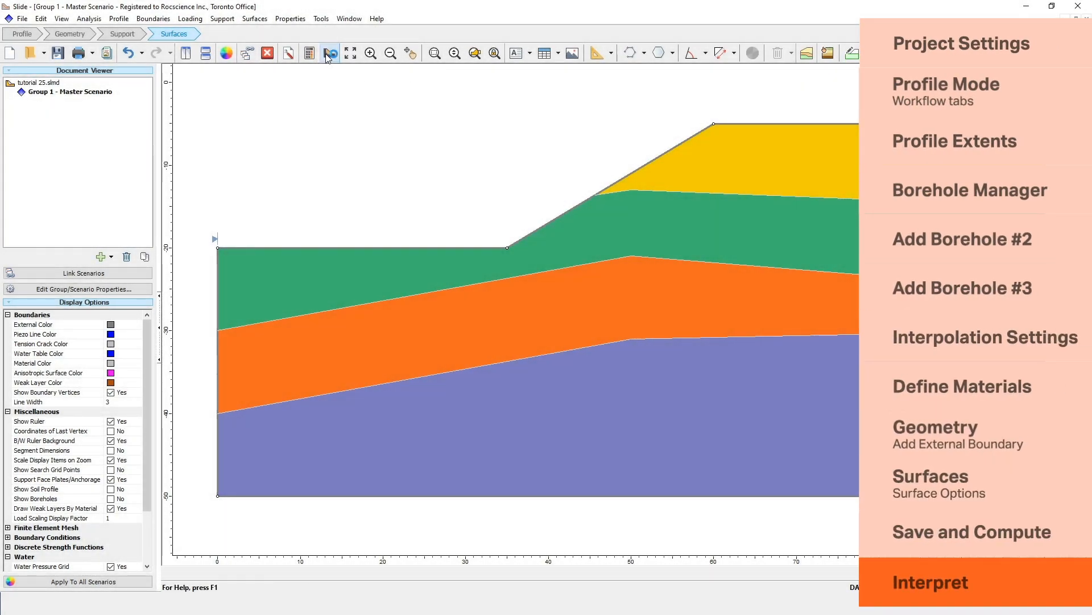
Step: View results in Interpret with global minimum FS 1.220 and show all computed slip surfaces
left_click(930, 582)
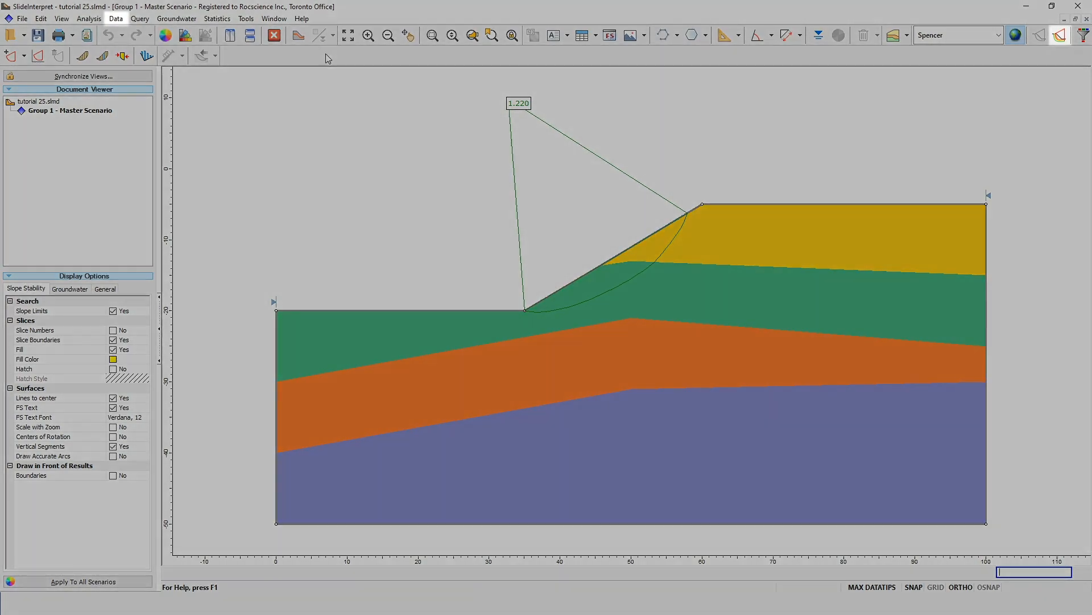
left_click(116, 19)
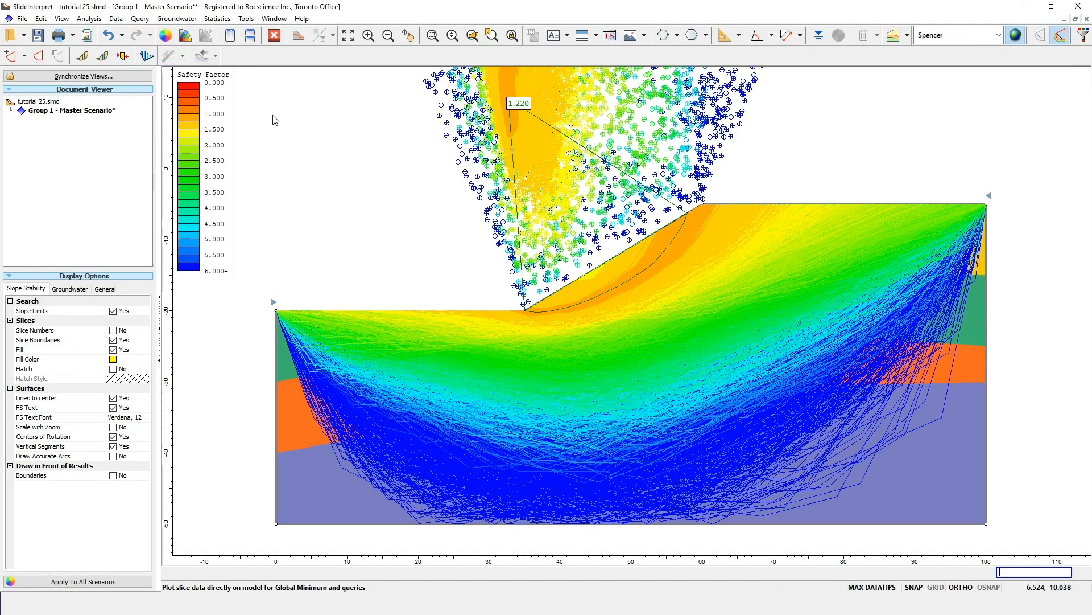
mouse_move(461, 193)
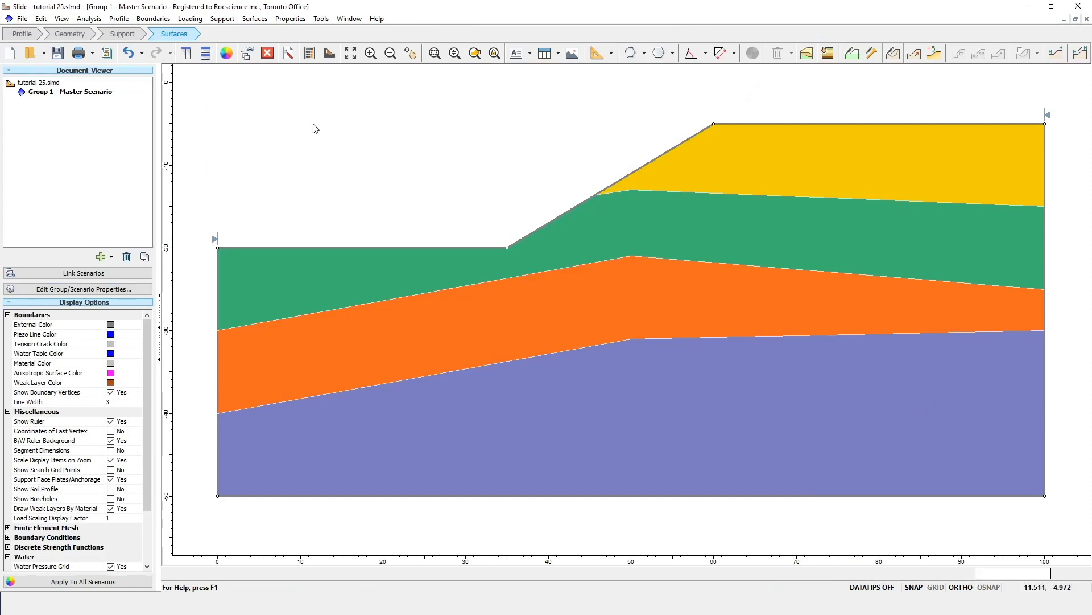
mouse_move(98, 95)
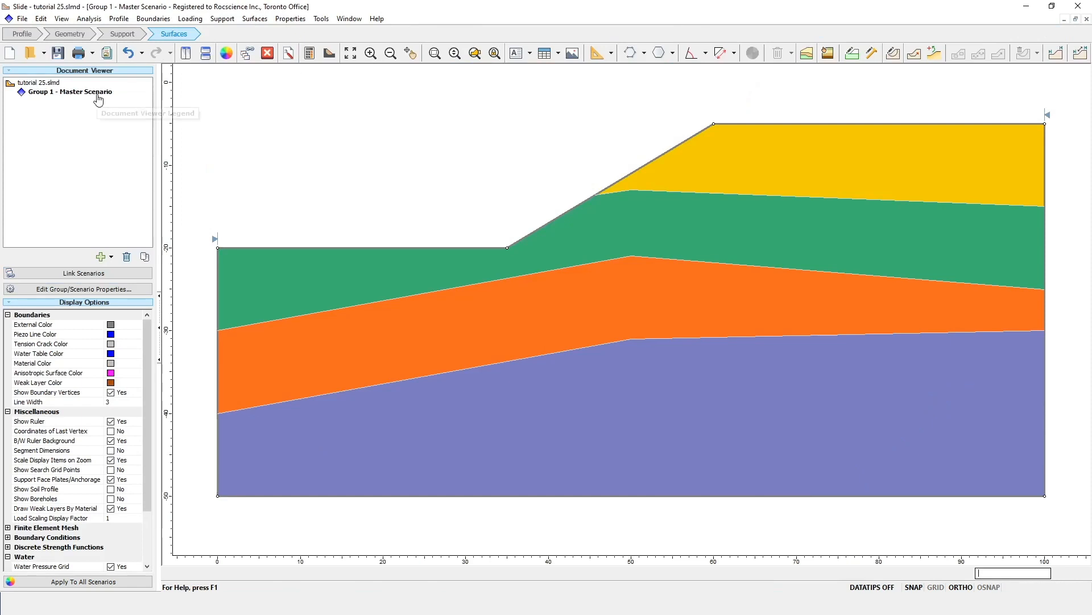
Step: Rename the first scenario group to Slope Angle 31 degrees in Group Properties
right_click(69, 91)
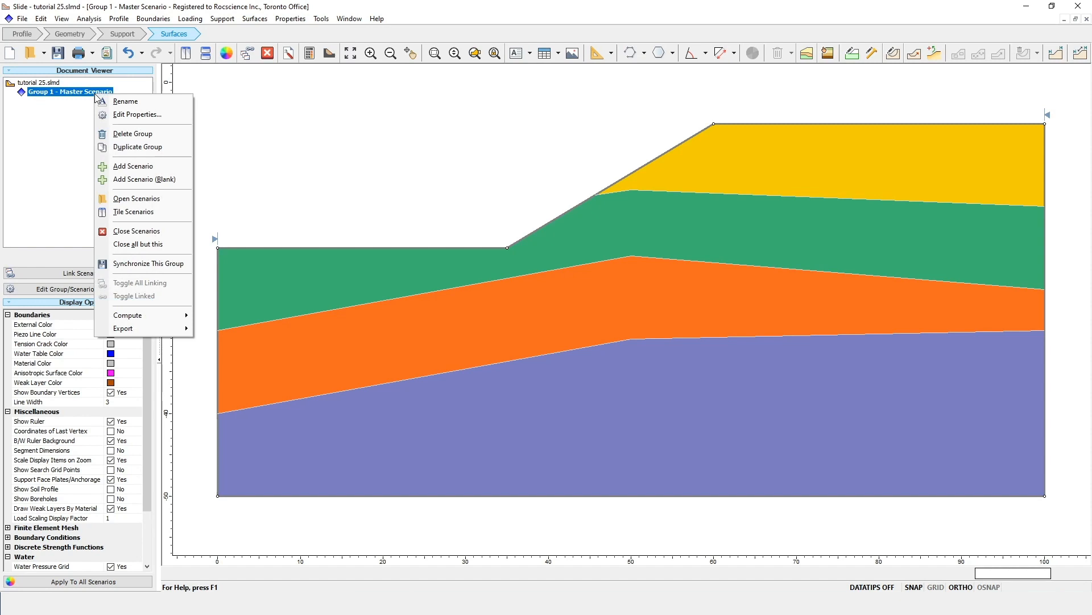
left_click(137, 114)
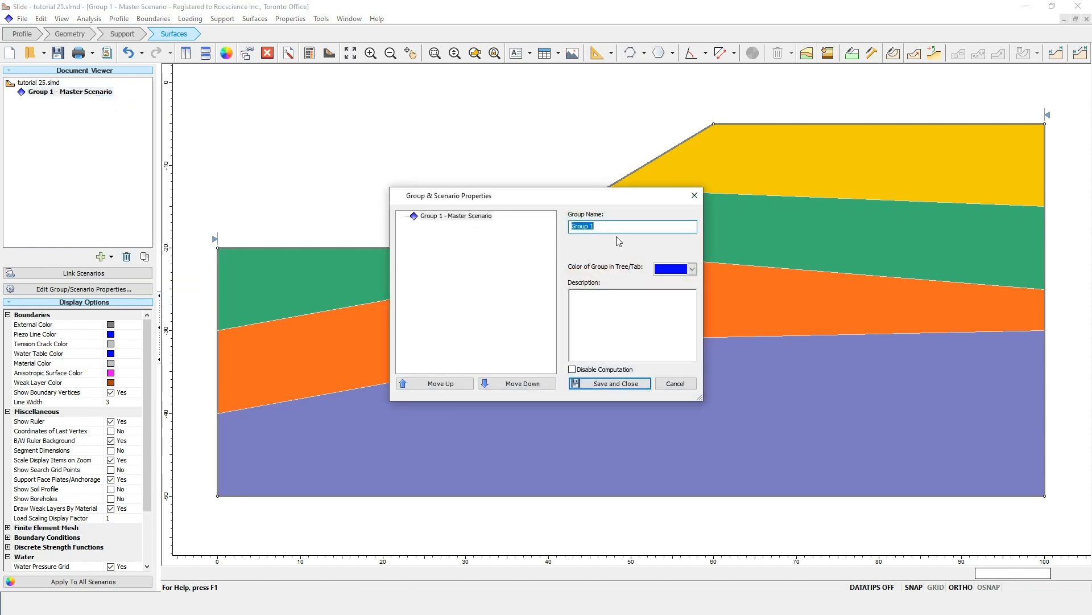
type("Slope Angle 31 degrees")
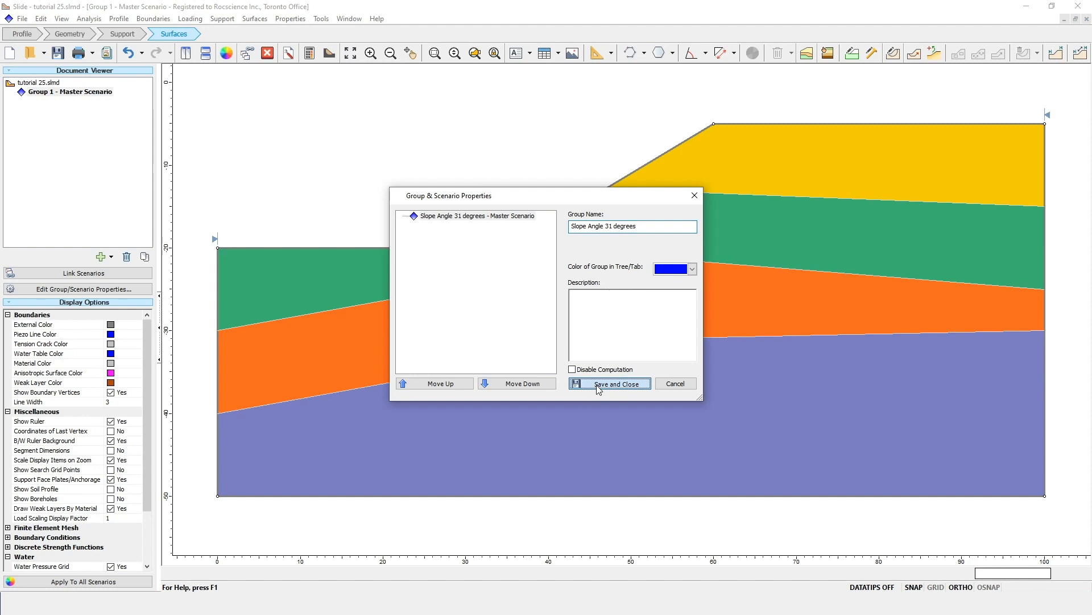
left_click(607, 384)
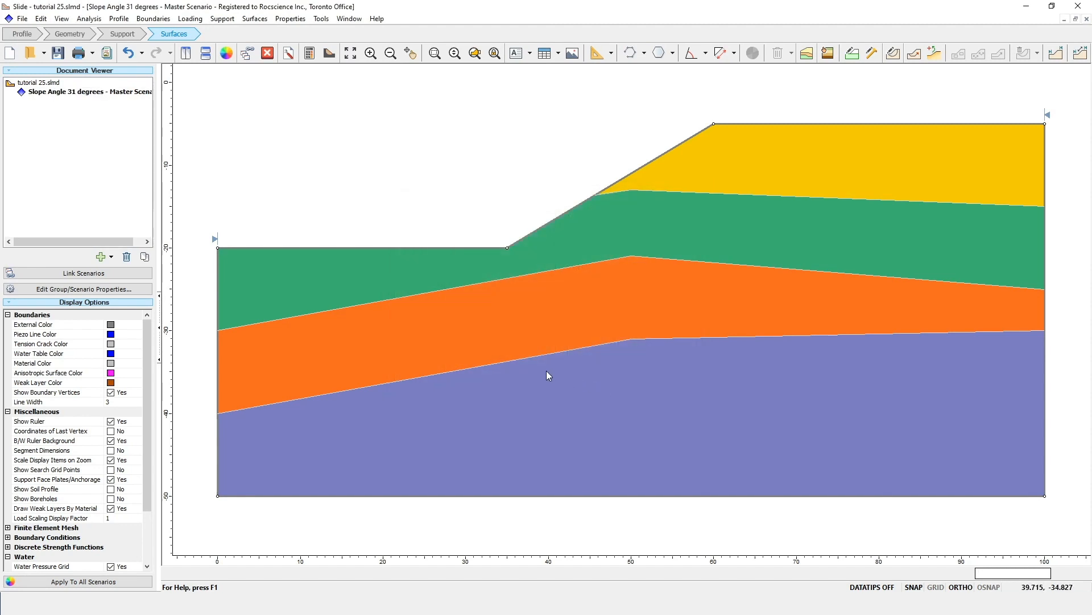
mouse_move(91, 91)
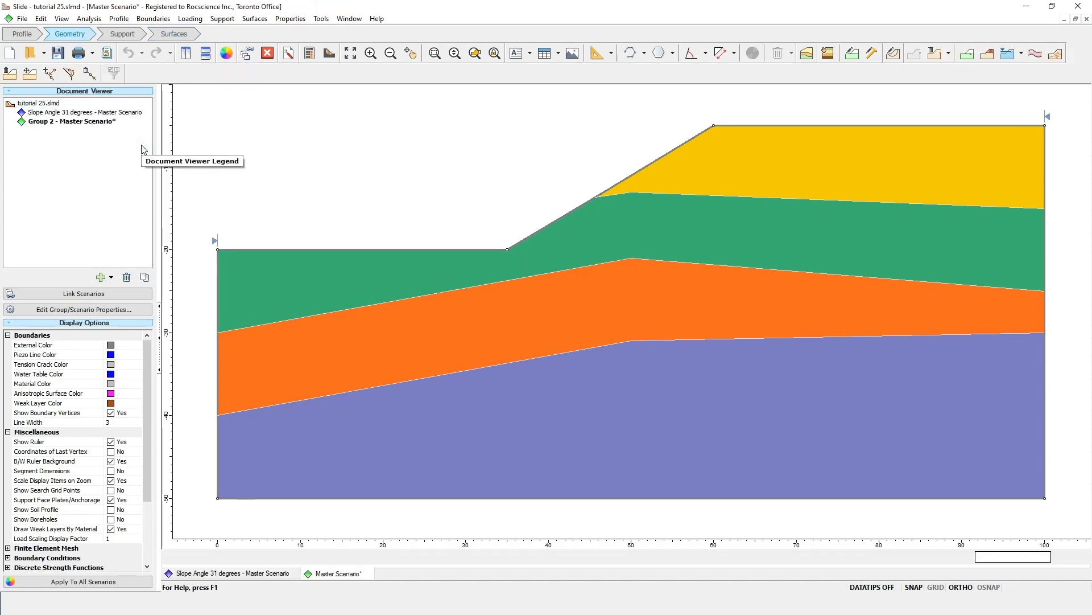
Step: Rename the duplicated group to Slope Angle 45 Degrees and save
left_click(69, 121)
type("Slope Angle 45")
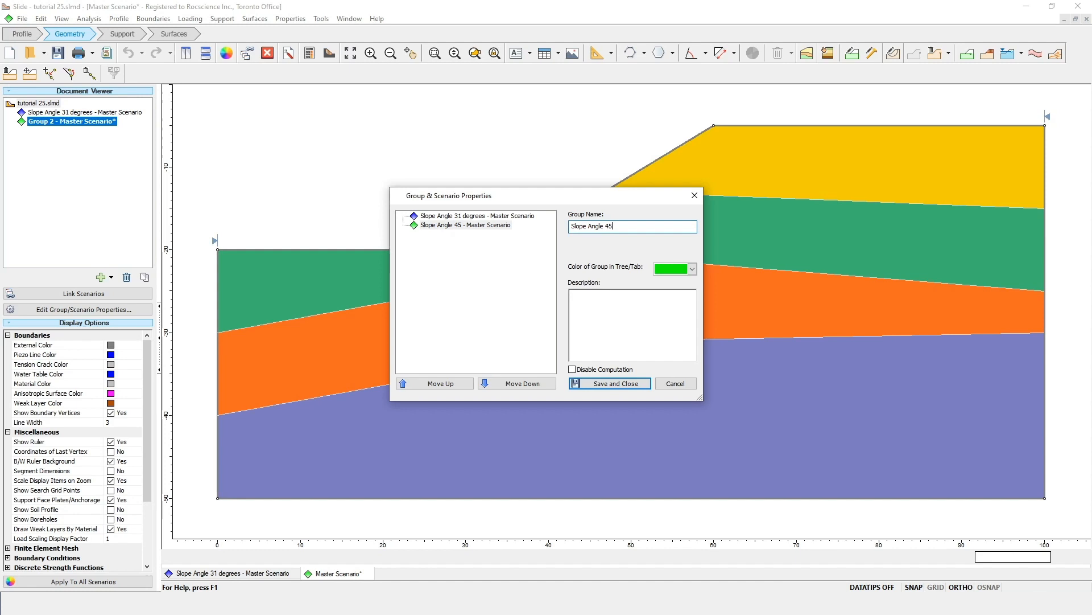
type("Degrees")
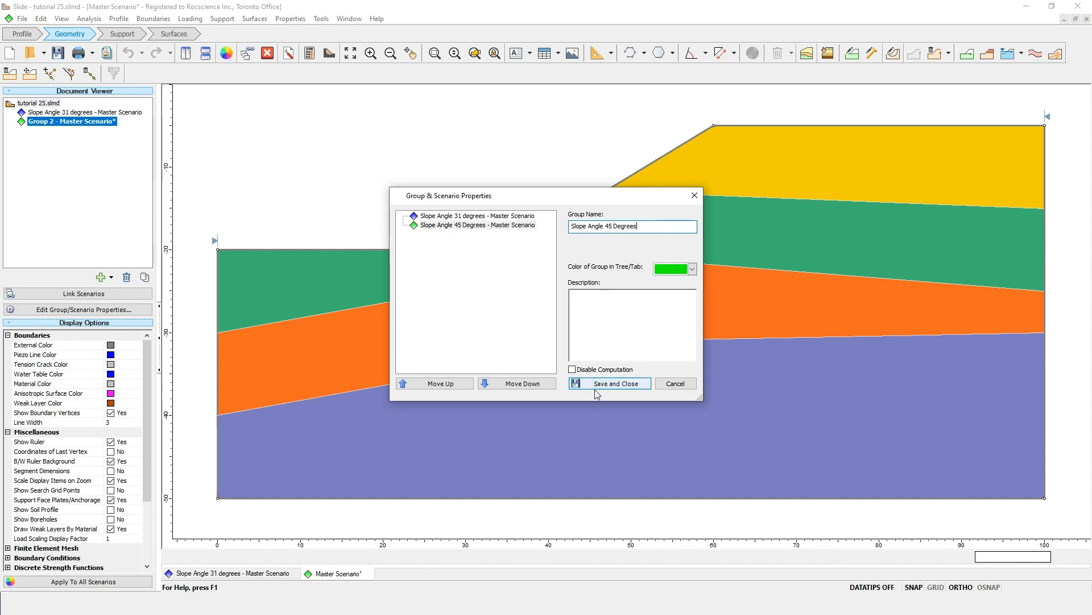
left_click(608, 382)
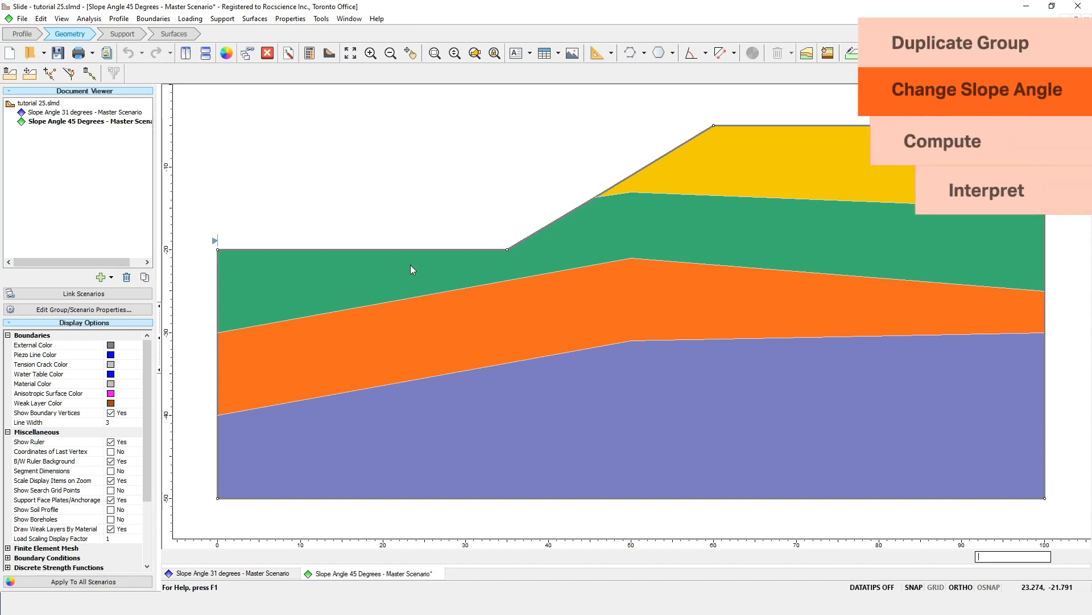
Step: Move the slope toe vertex to x 45, y -20 with Move To for a steeper 45-degree slope
right_click(508, 249)
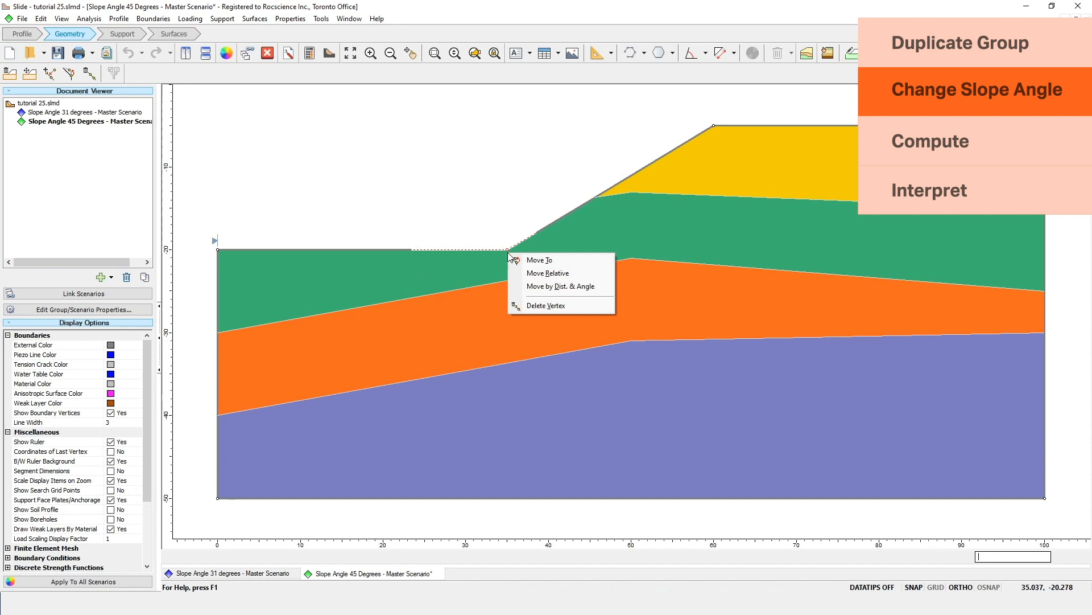
left_click(539, 259)
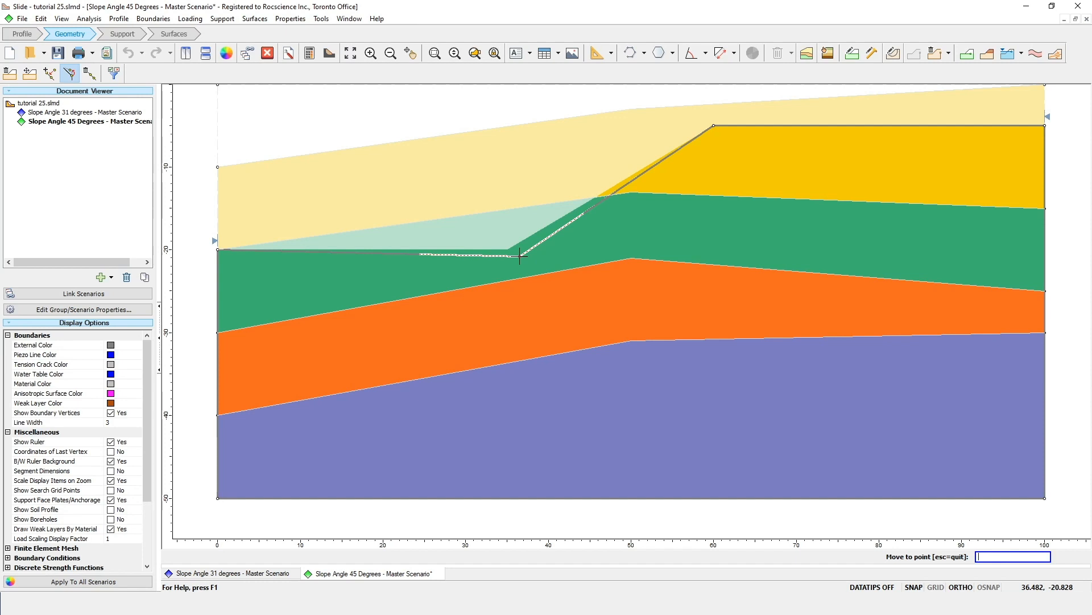
mouse_move(527, 249)
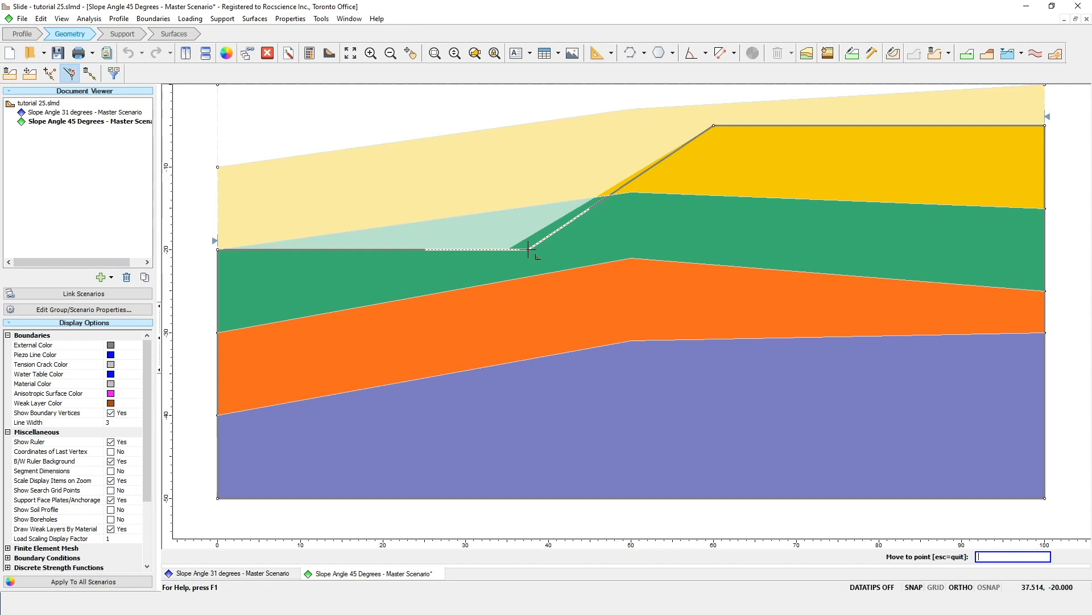
type("45")
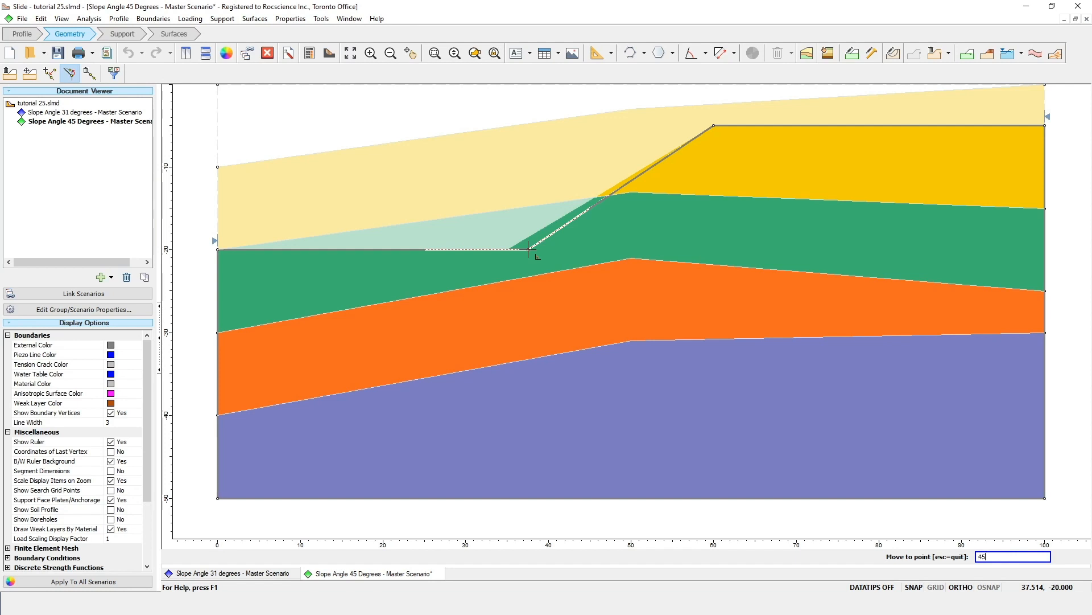
type("-20")
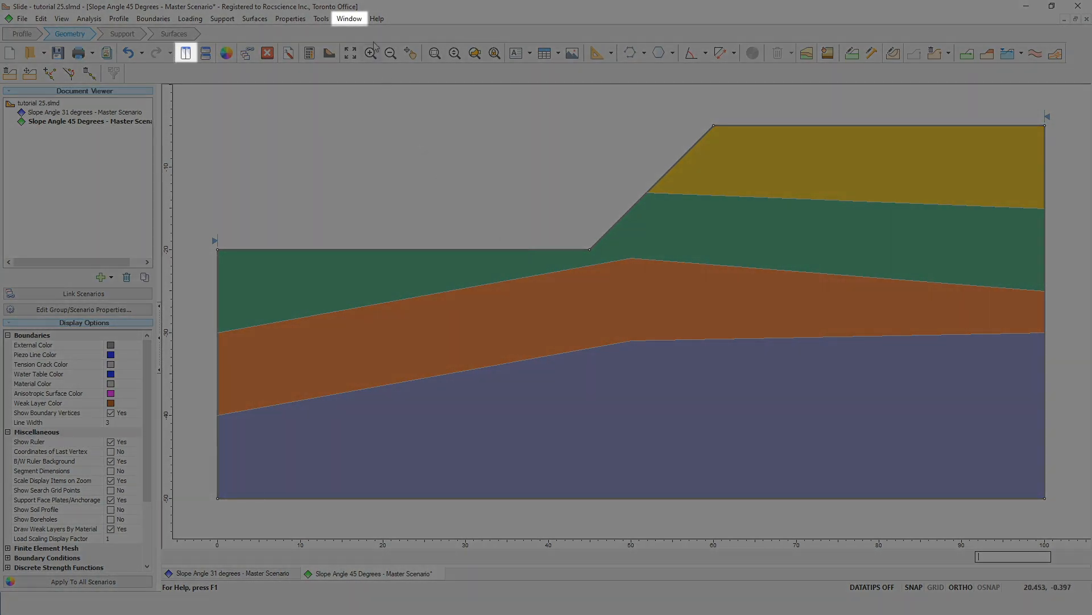
Step: Tile both scenario windows vertically, save them and compute the 31- and 45-degree scenarios together
left_click(349, 19)
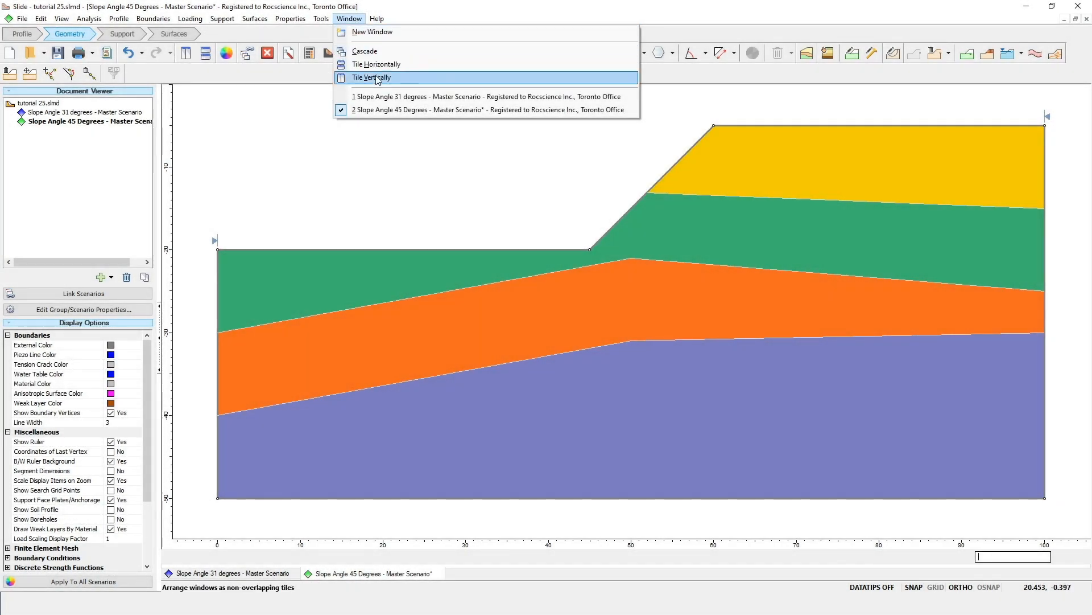
left_click(371, 78)
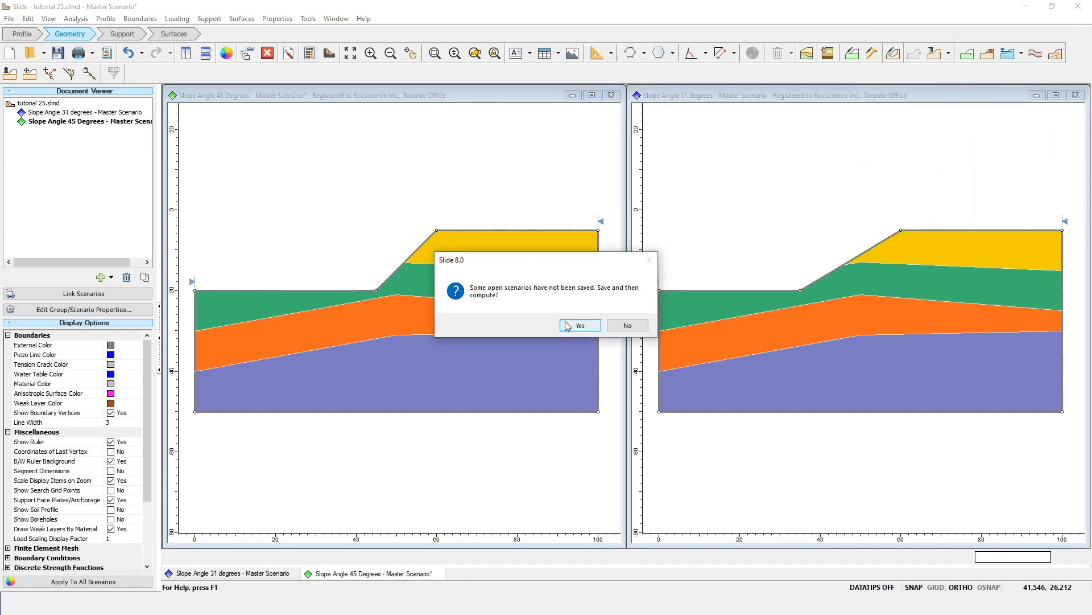
left_click(580, 325)
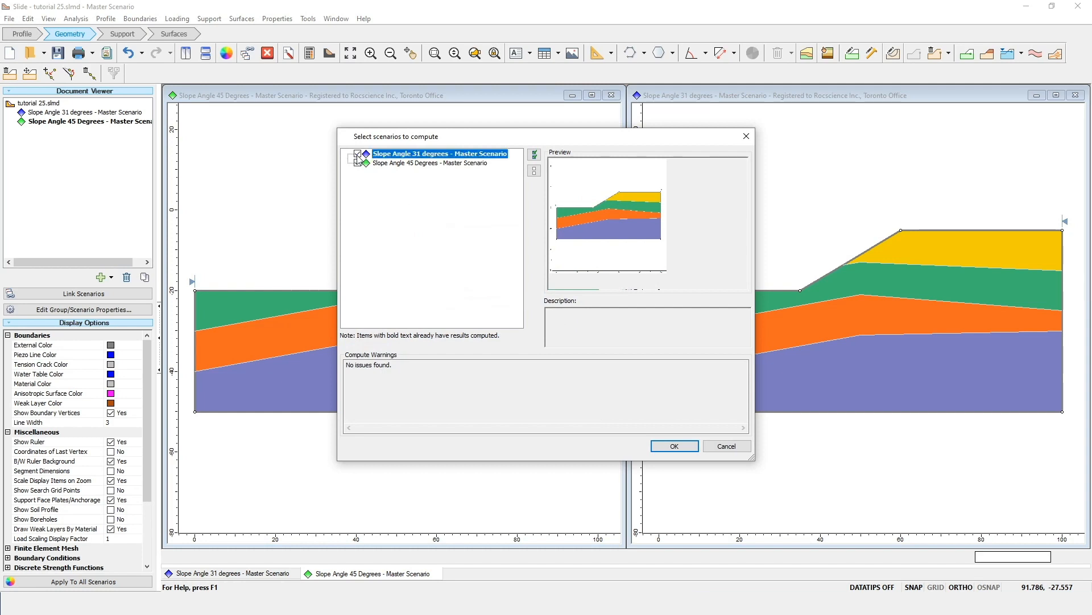
left_click(358, 153)
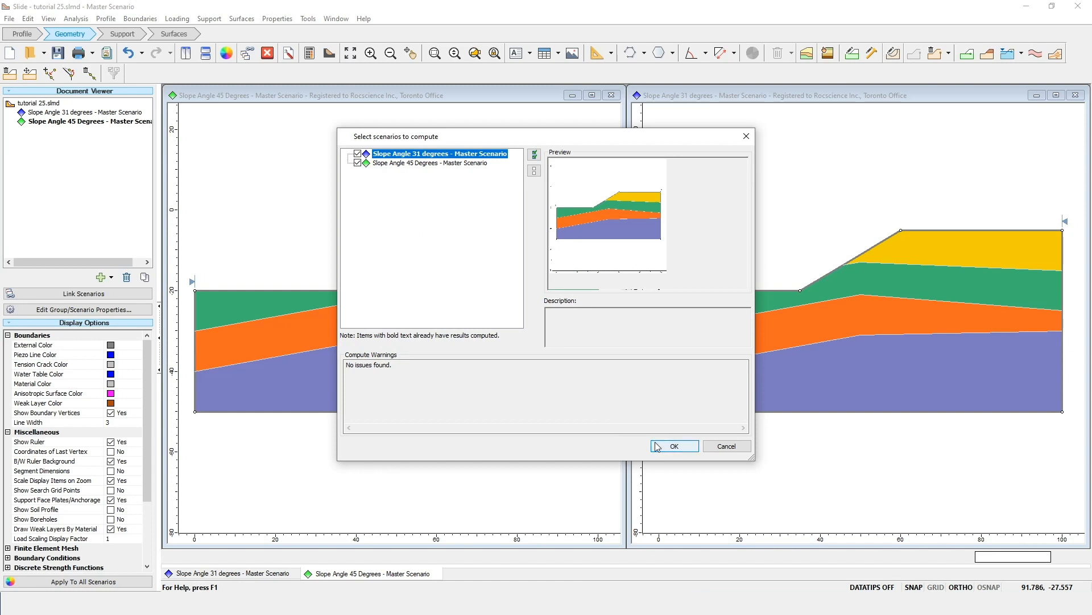
left_click(673, 446)
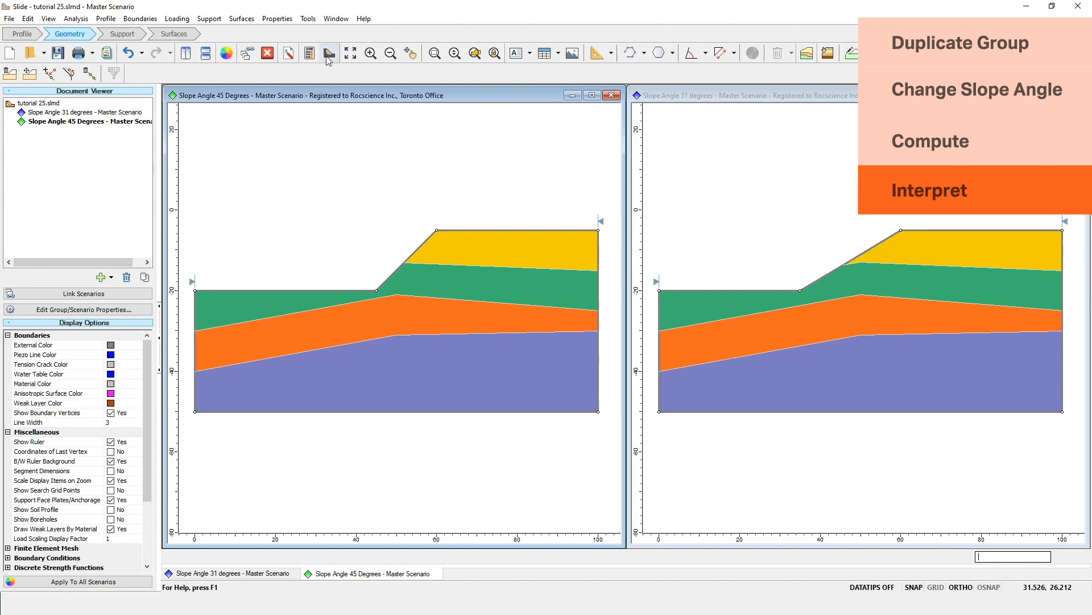
Step: View the 45-degree scenario in Interpret showing critical surface with safety factor 0.858
left_click(929, 190)
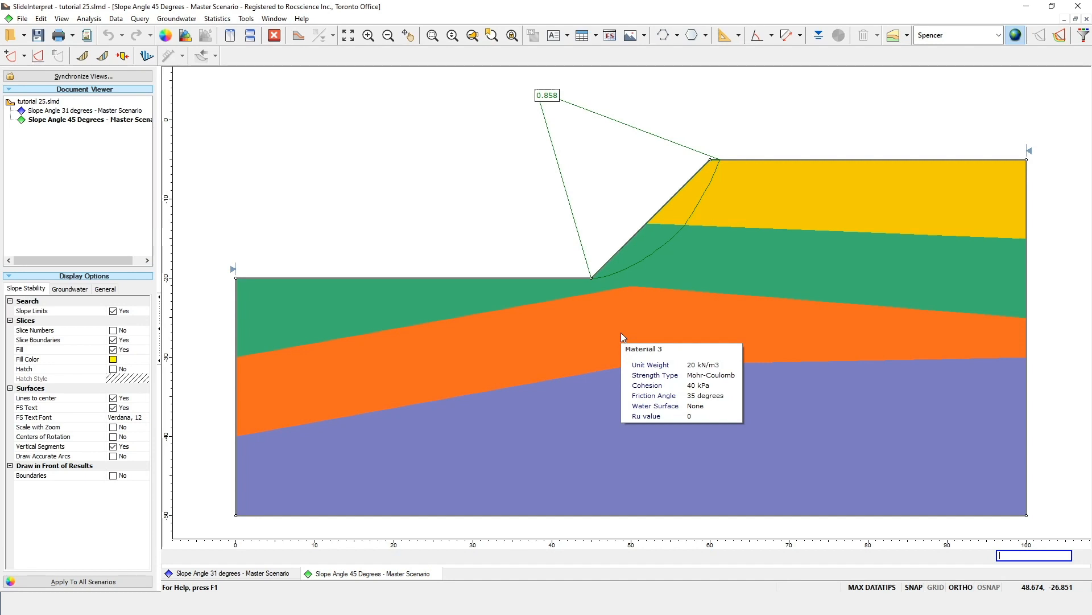
mouse_move(531, 252)
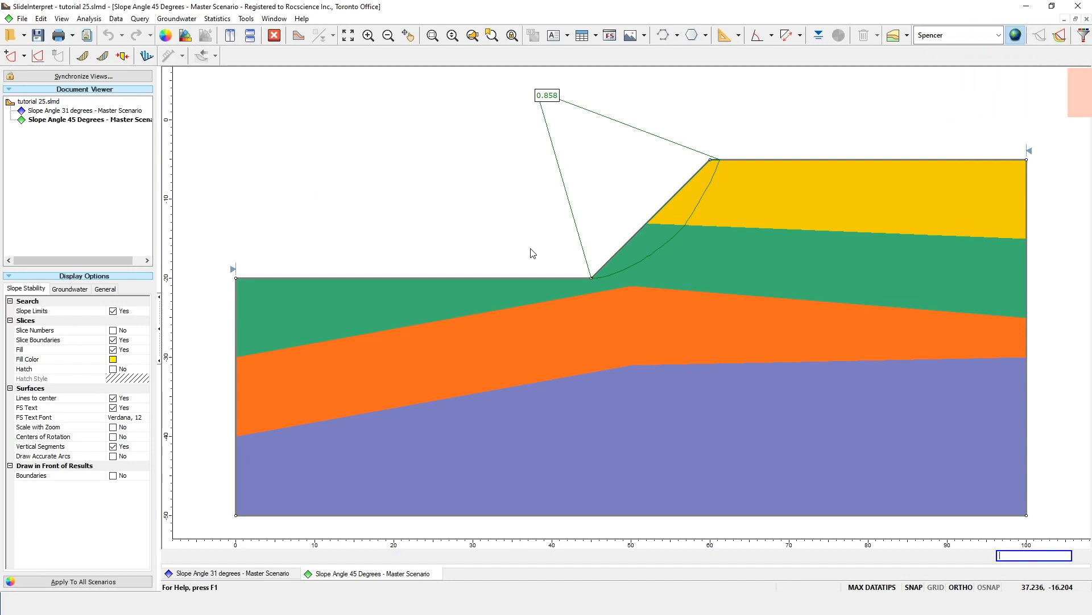
mouse_move(399, 448)
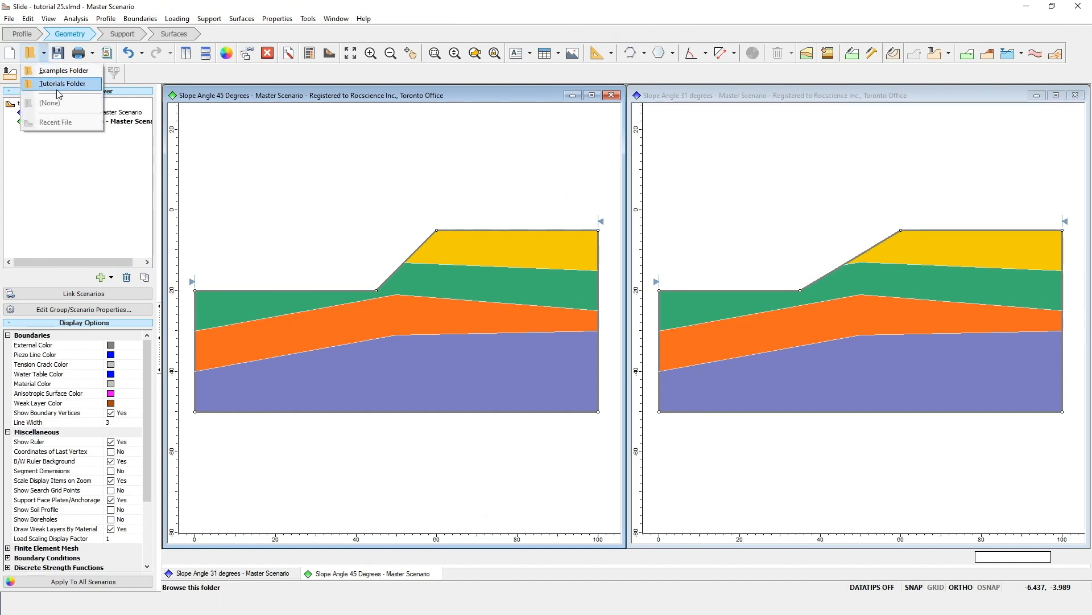
Step: Load Tutorial 25 Profile from Boreholes.slmd from the Tutorials folder and switch to the Profile workflow
left_click(61, 83)
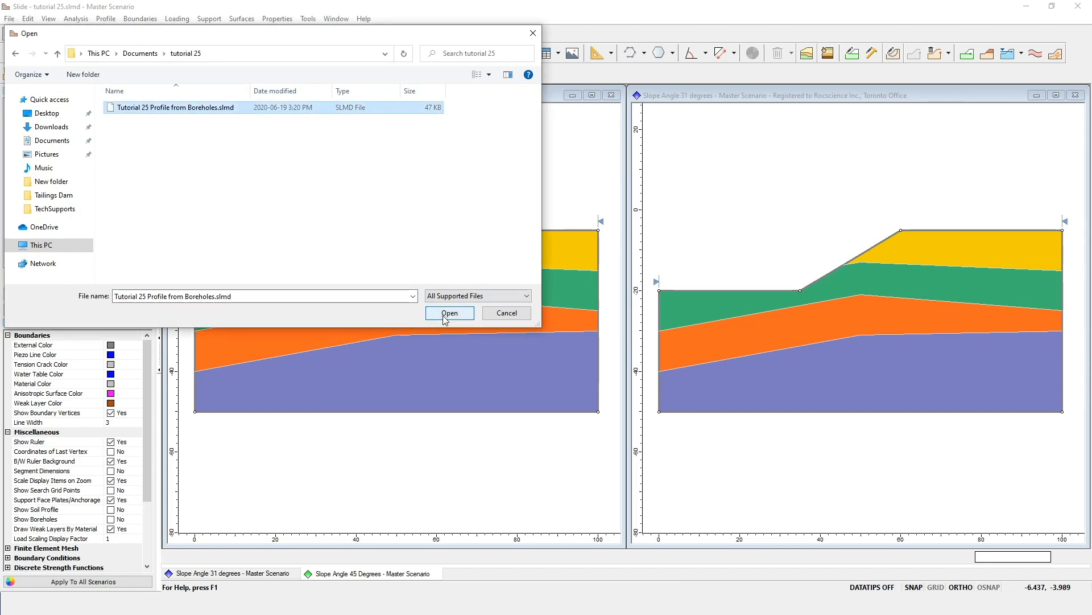
left_click(450, 313)
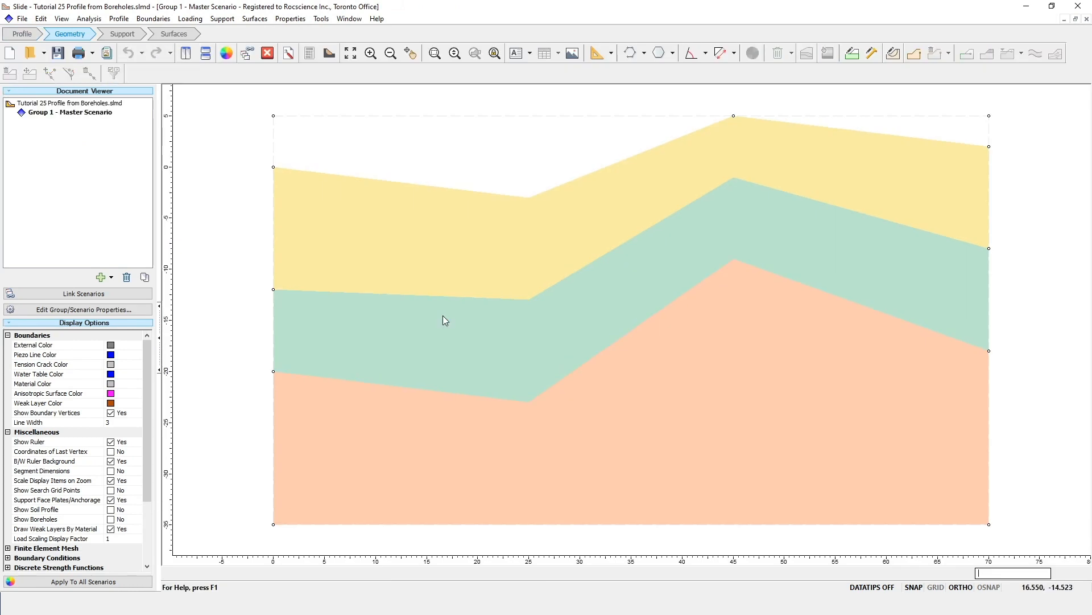
left_click(22, 33)
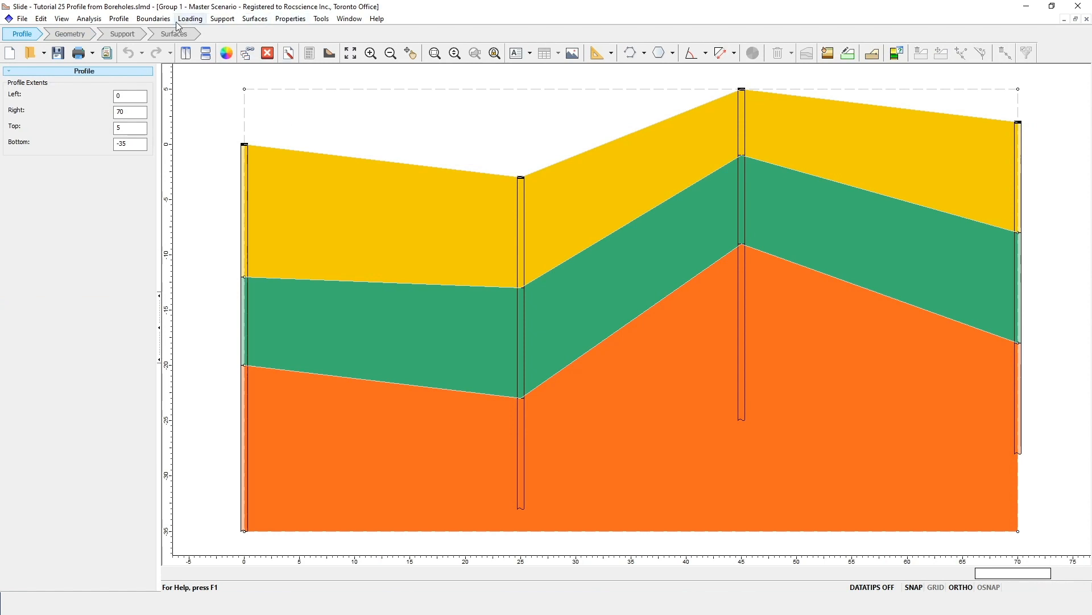
Step: Set borehole Interpolation Method to Thin-Plate Spline in the Borehole Editor and apply it
left_click(117, 18)
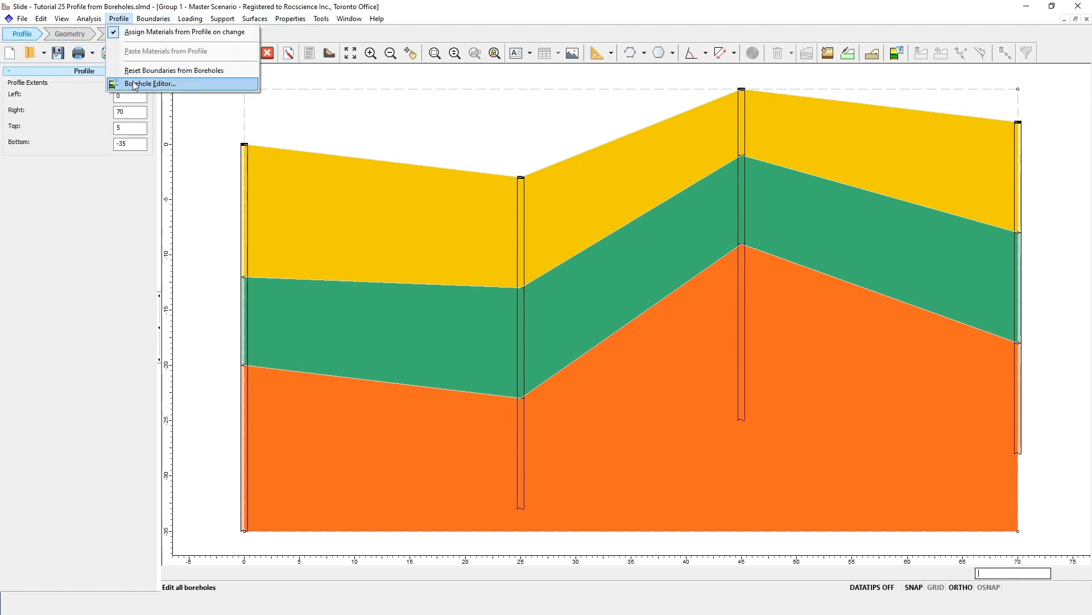
left_click(148, 83)
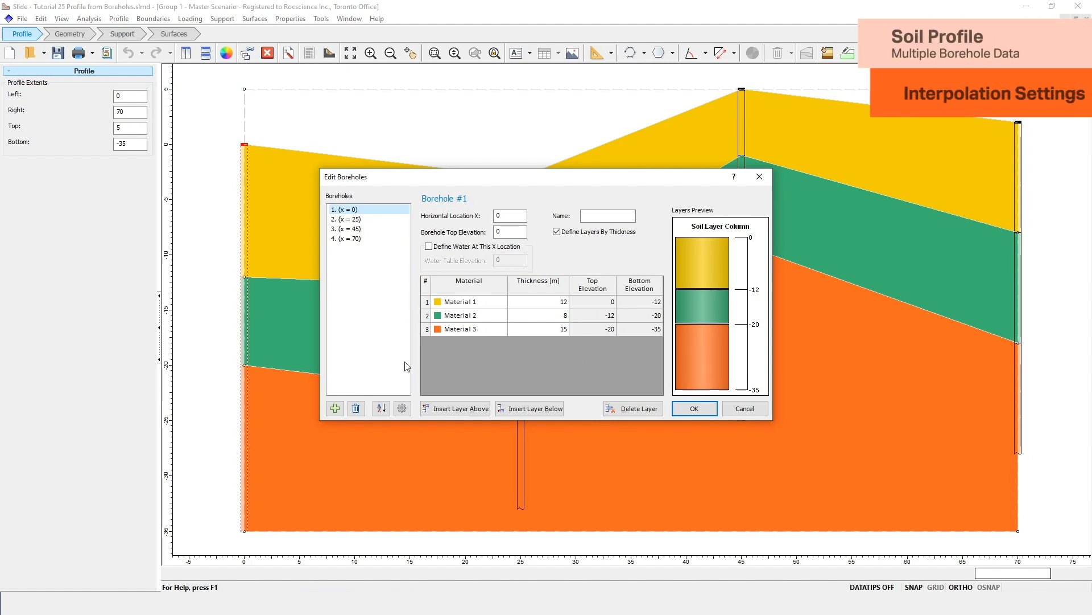
left_click(402, 409)
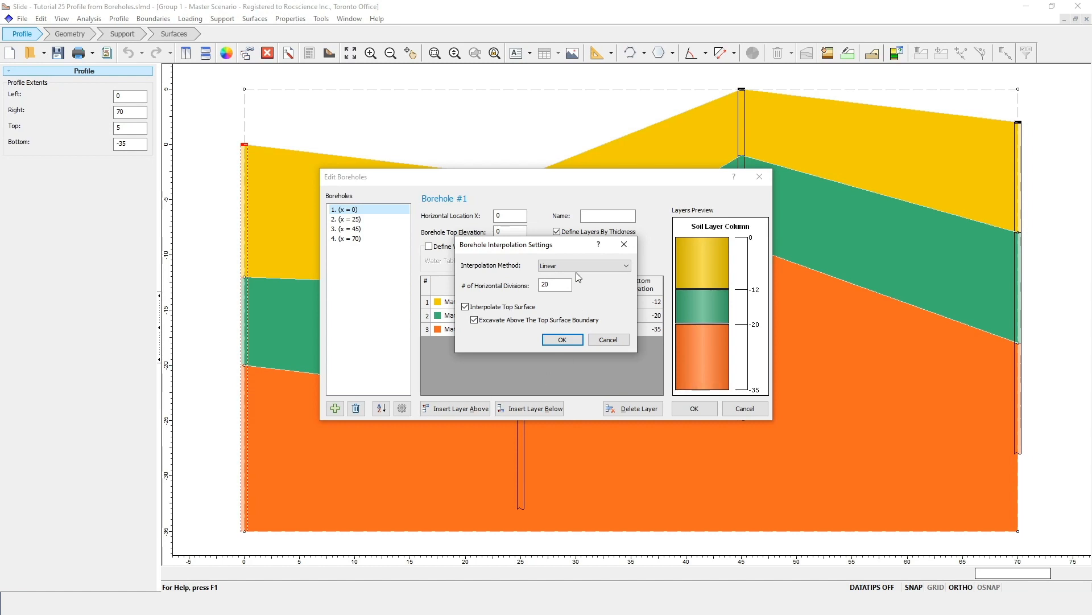
left_click(584, 265)
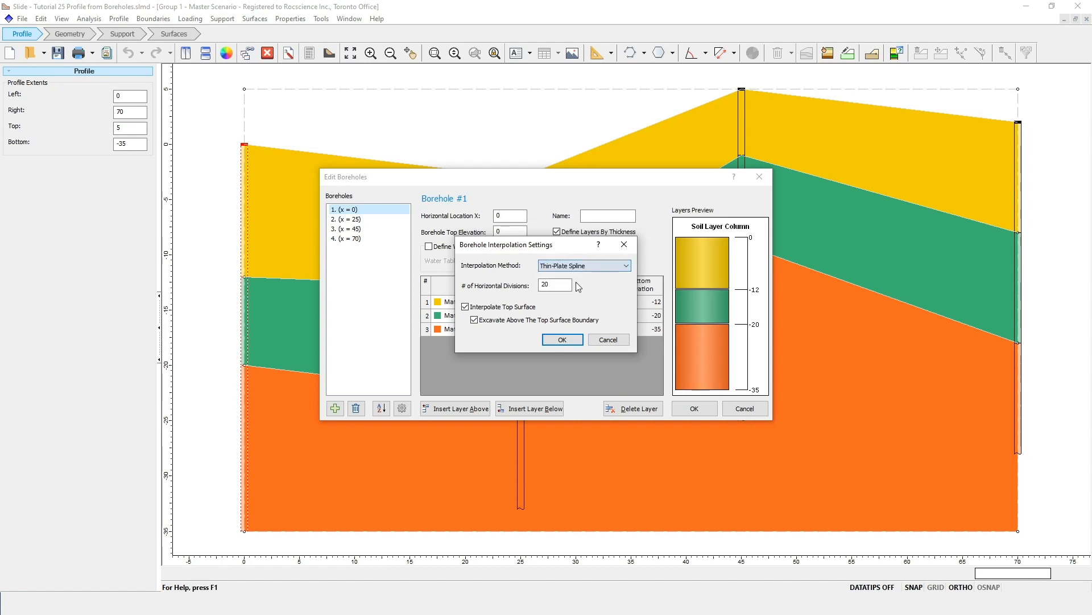
left_click(562, 339)
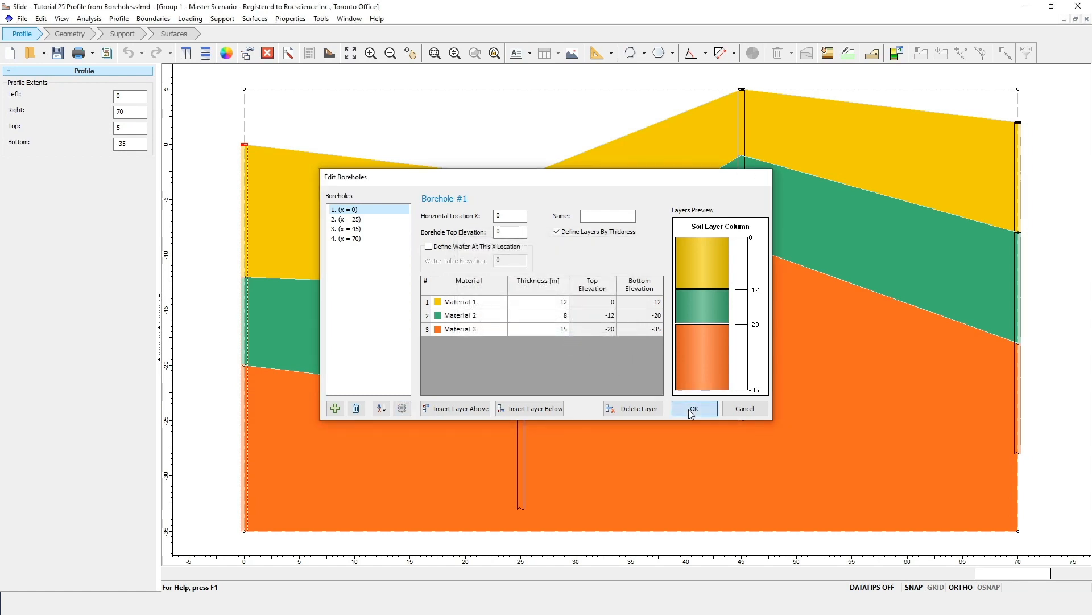
left_click(693, 409)
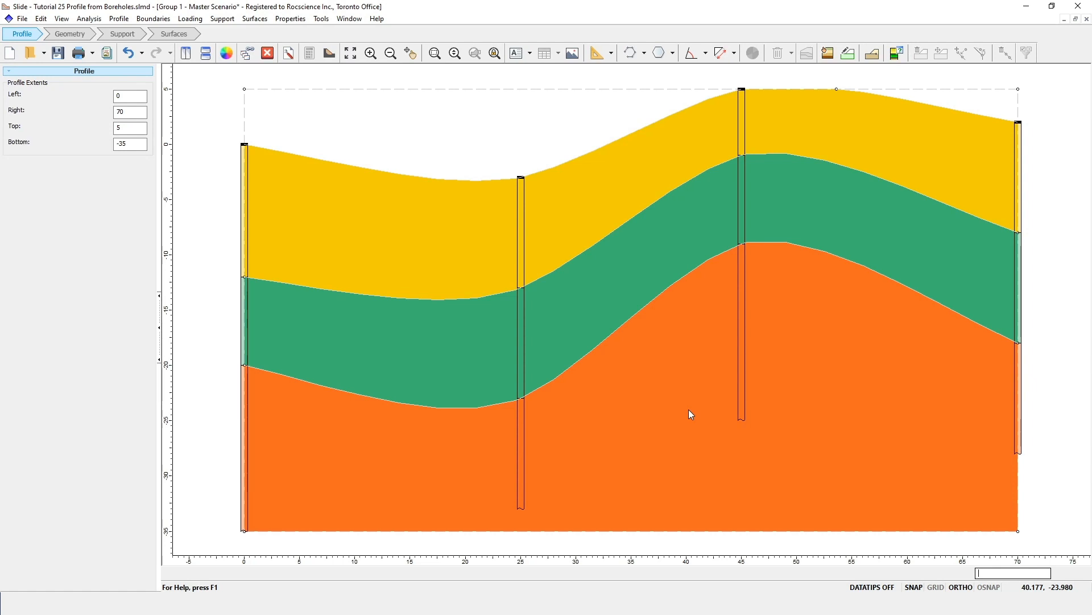
Step: Uncheck Interpolate Top Surface so the top layer fills flat to the upper profile boundary
left_click(118, 19)
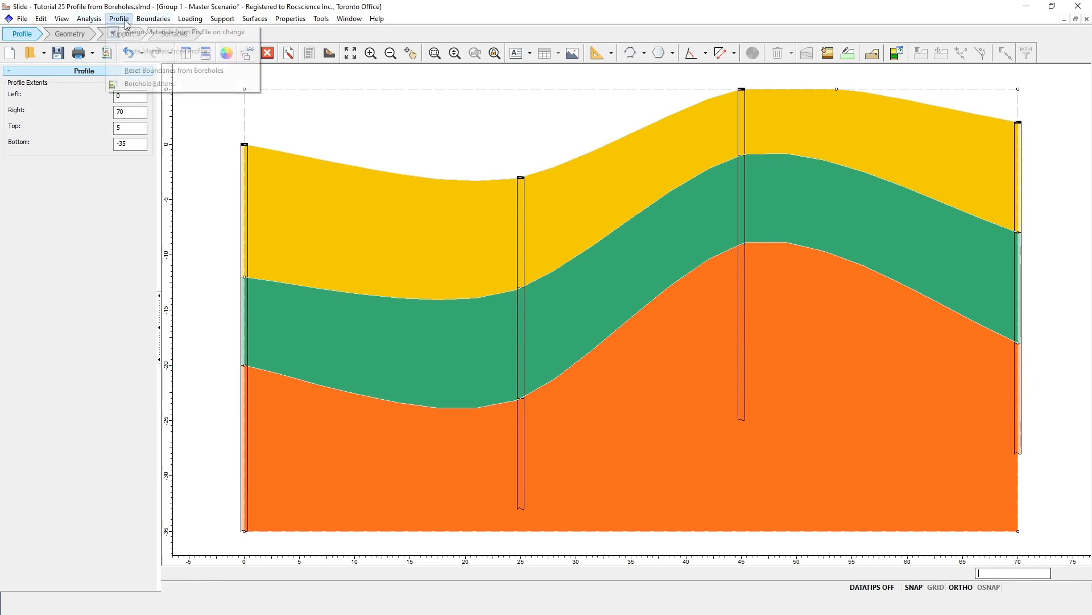
left_click(147, 83)
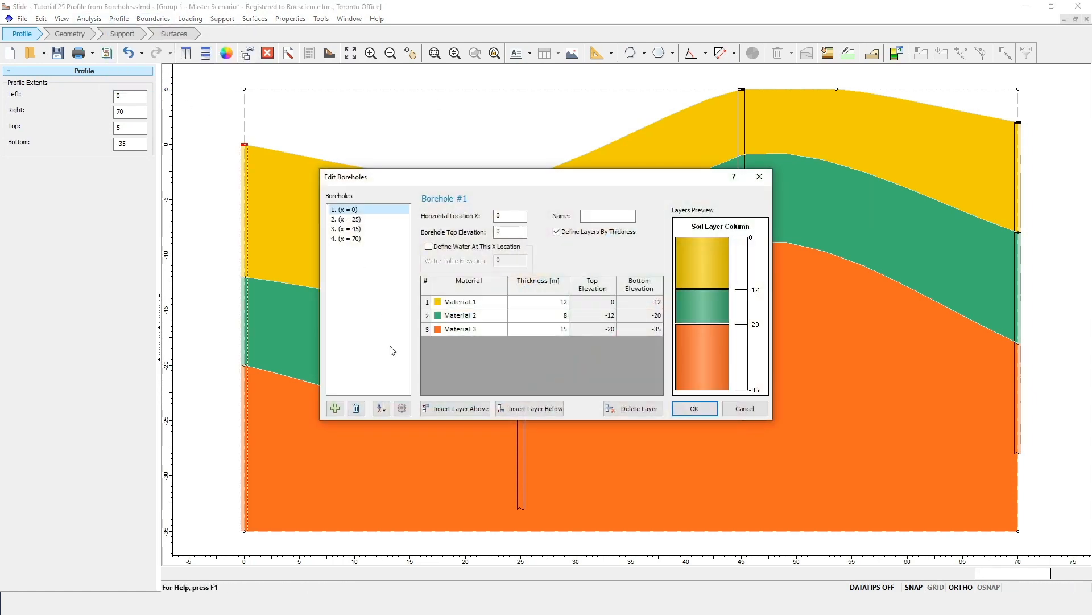
left_click(402, 408)
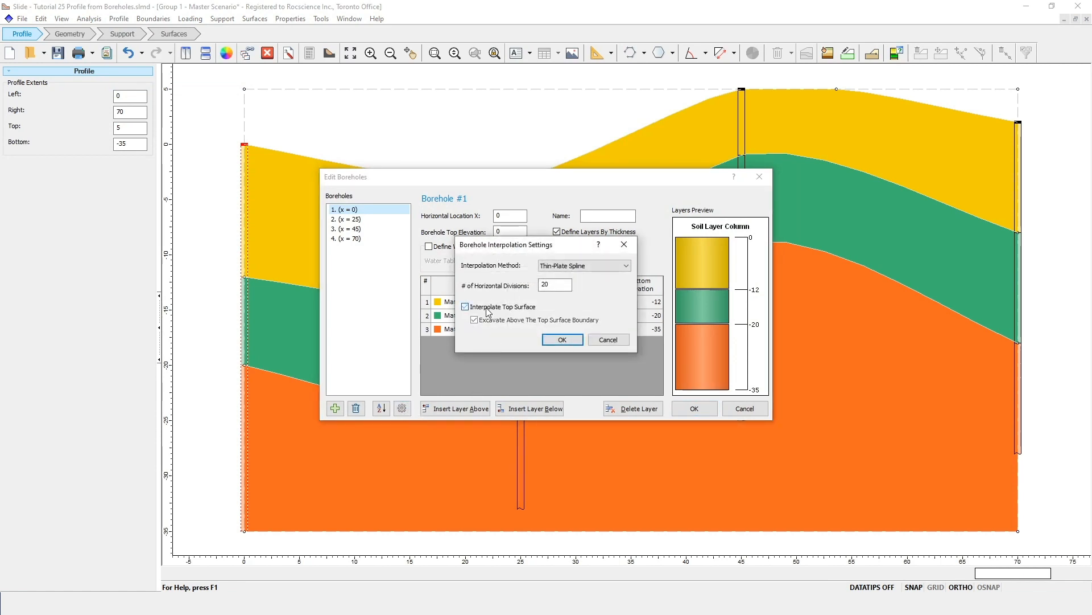
left_click(464, 306)
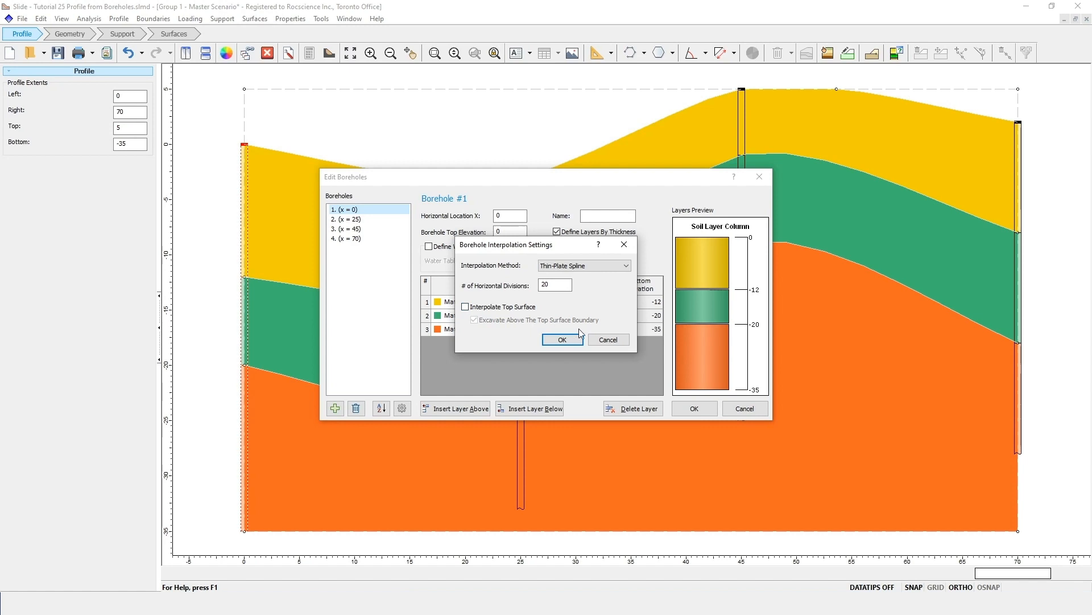
left_click(562, 339)
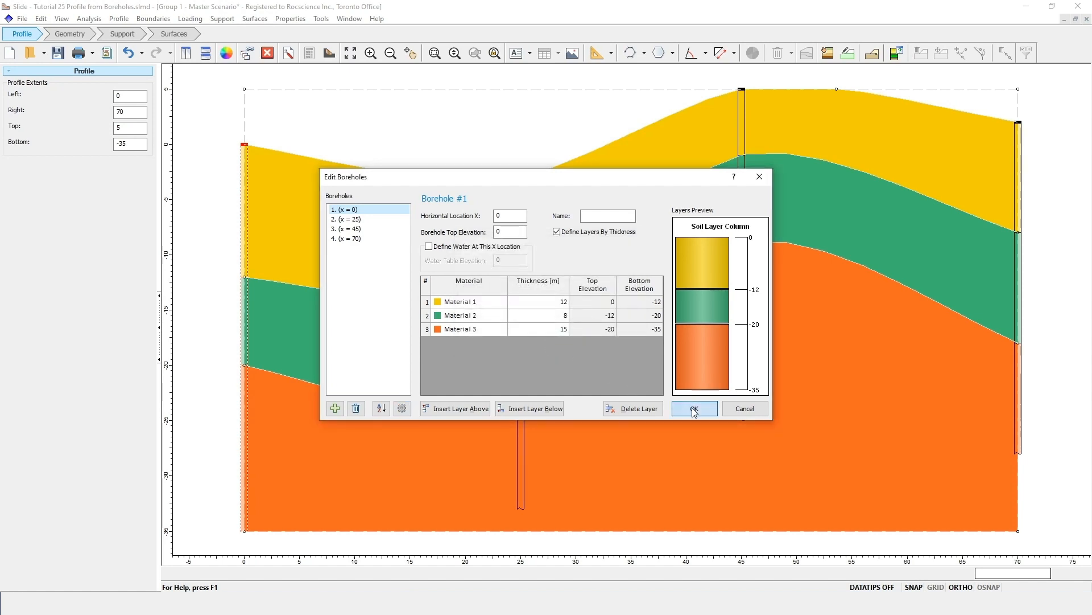
left_click(693, 409)
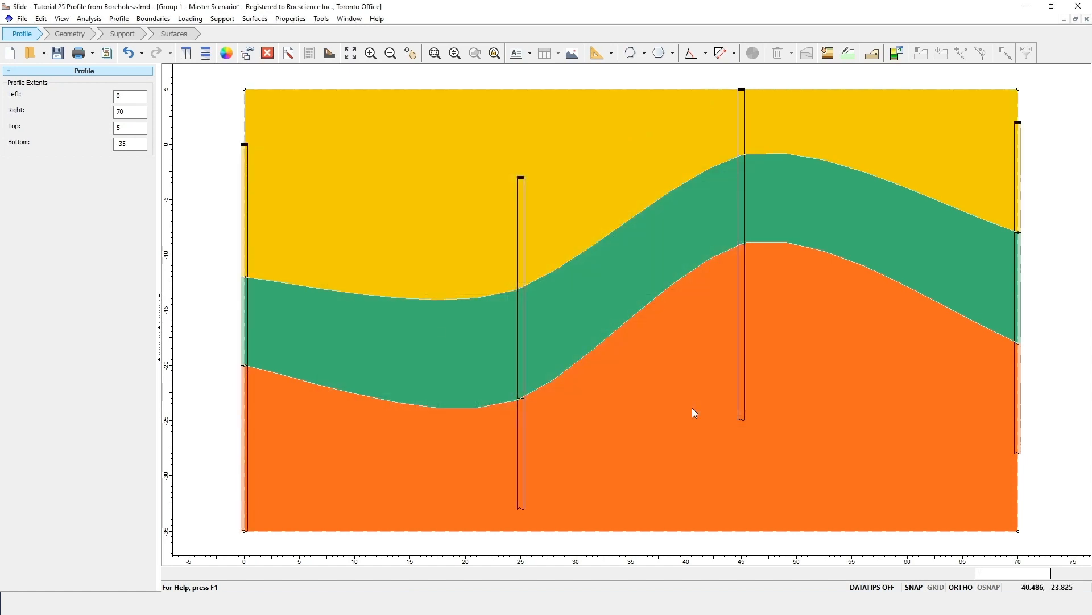